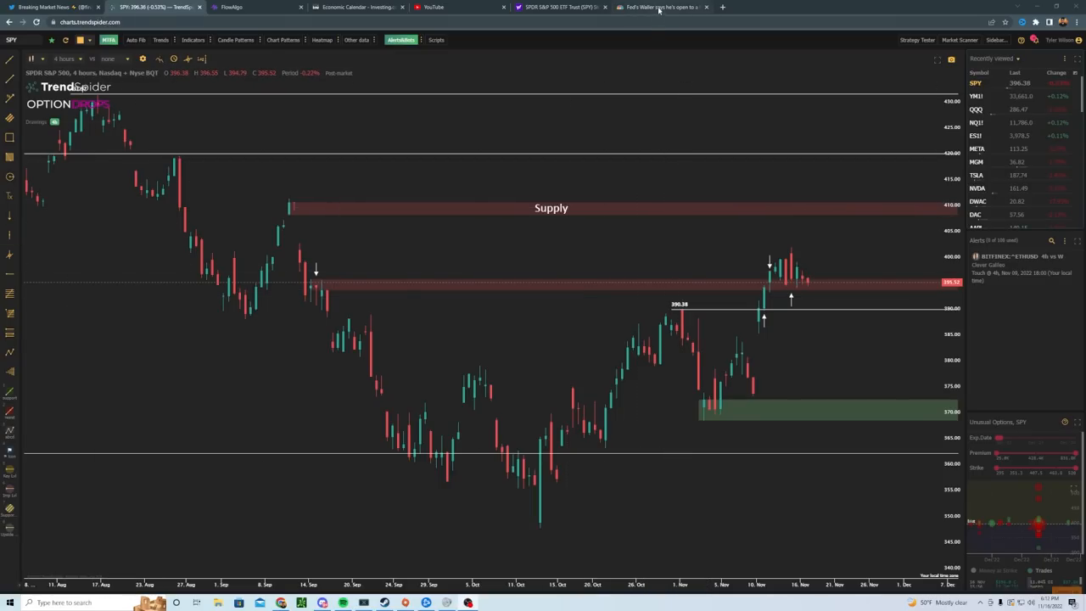
- Open the CNBC Waller article and highlight his quotes on withholding judgment and the PCE report
left_click(662, 7)
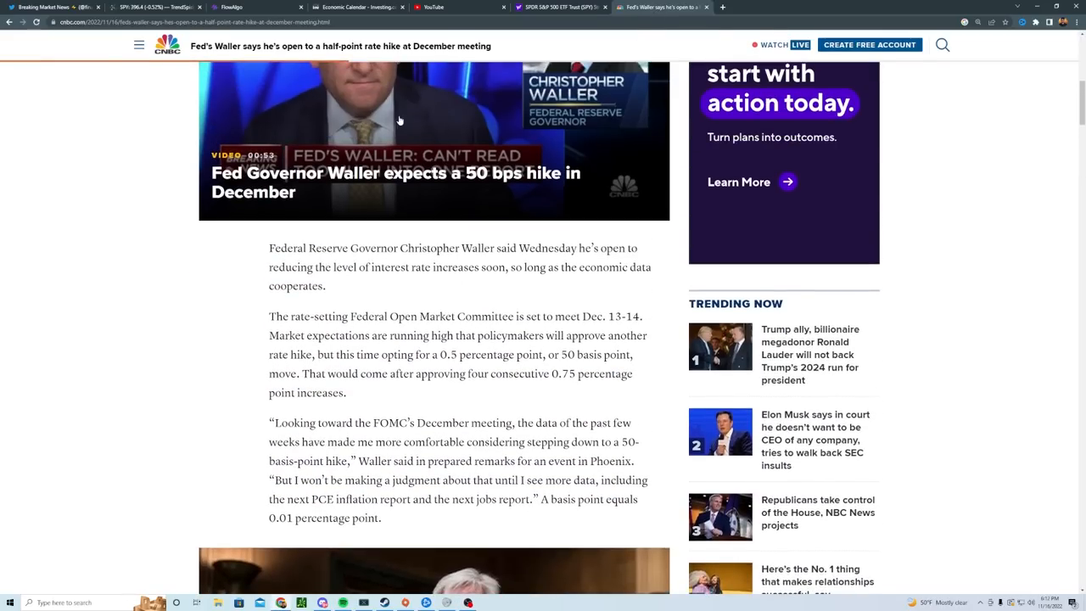
mouse_move(528, 332)
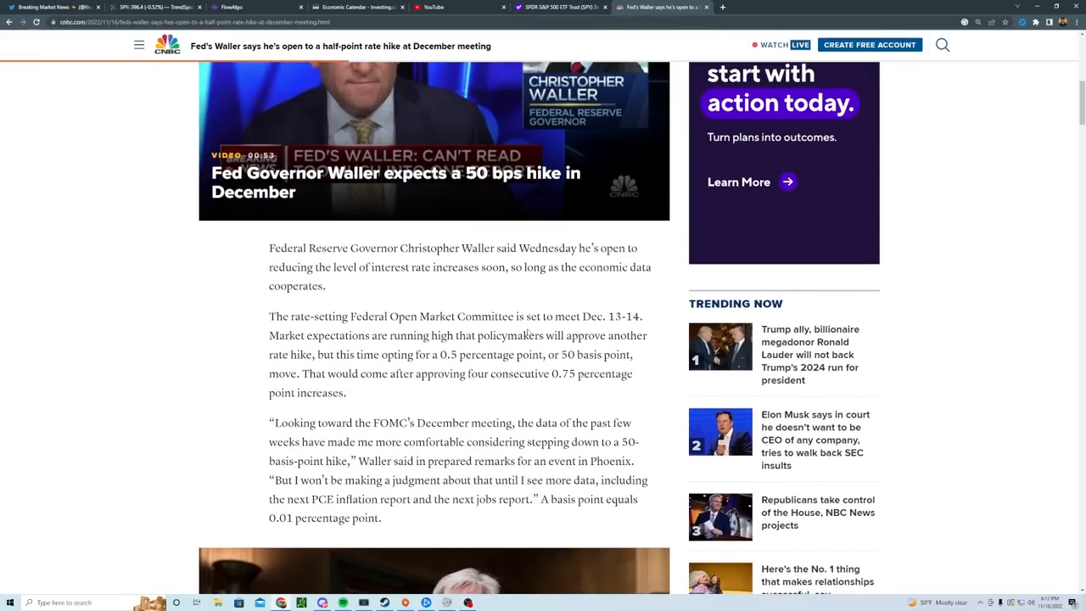
scroll("down", 3)
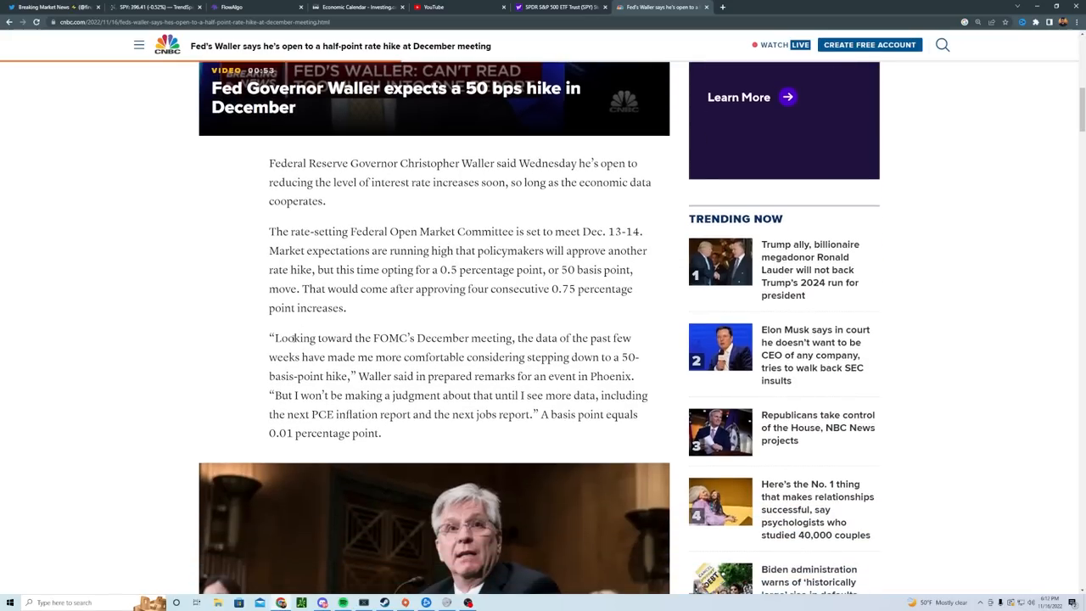
left_click_drag(273, 338, 390, 338)
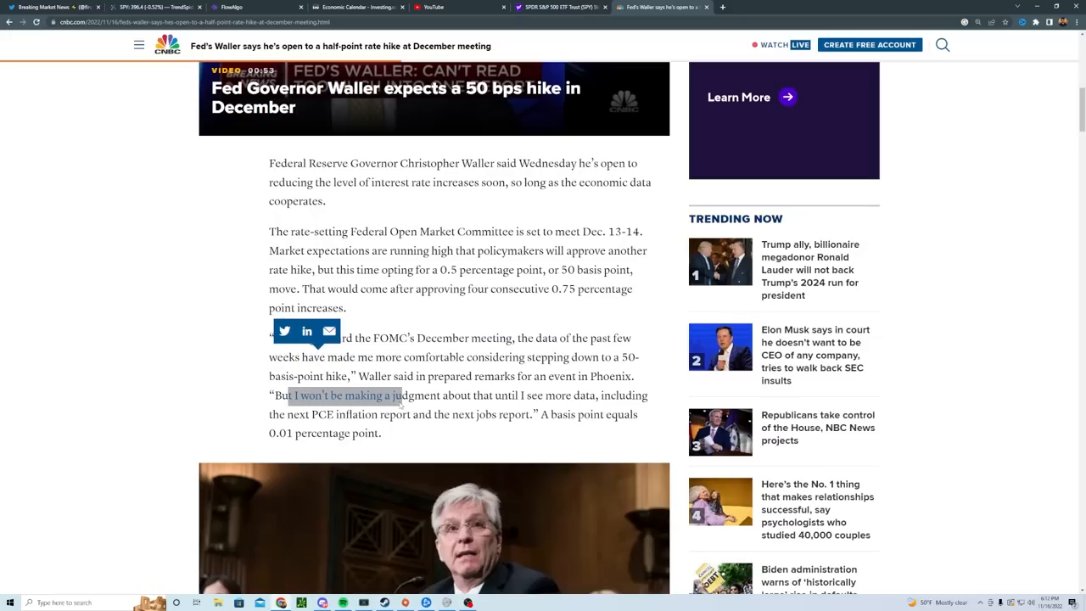
left_click_drag(289, 394, 475, 395)
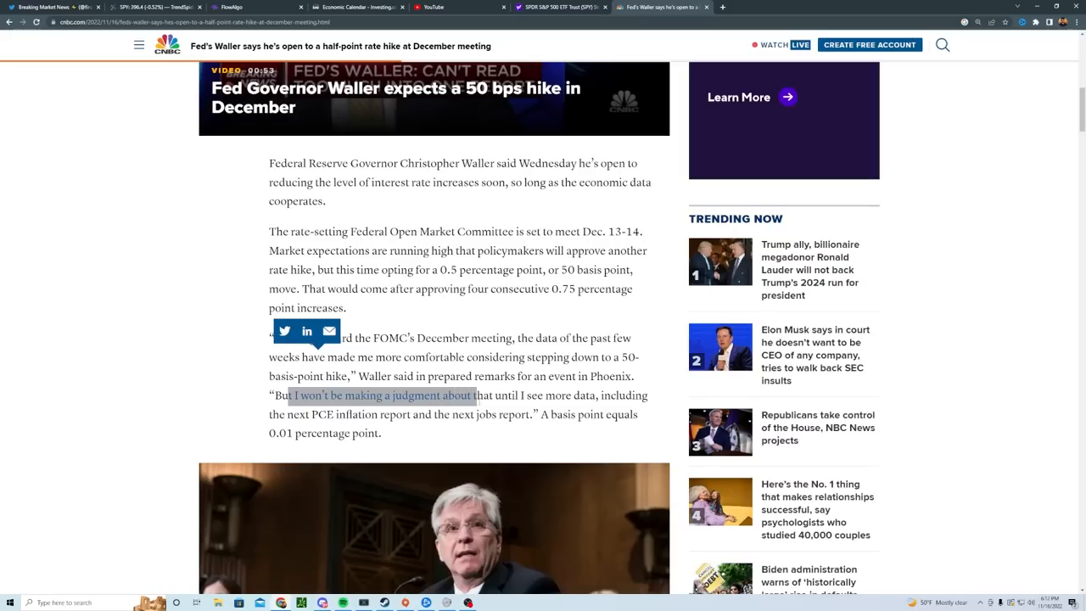
left_click_drag(474, 395, 338, 414)
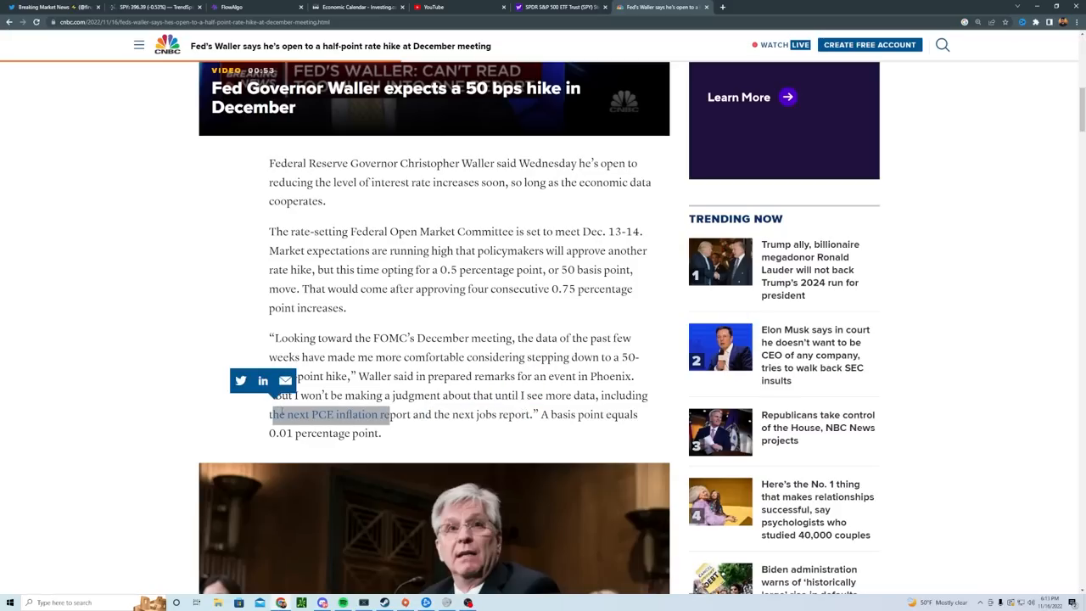
scroll("down", 3)
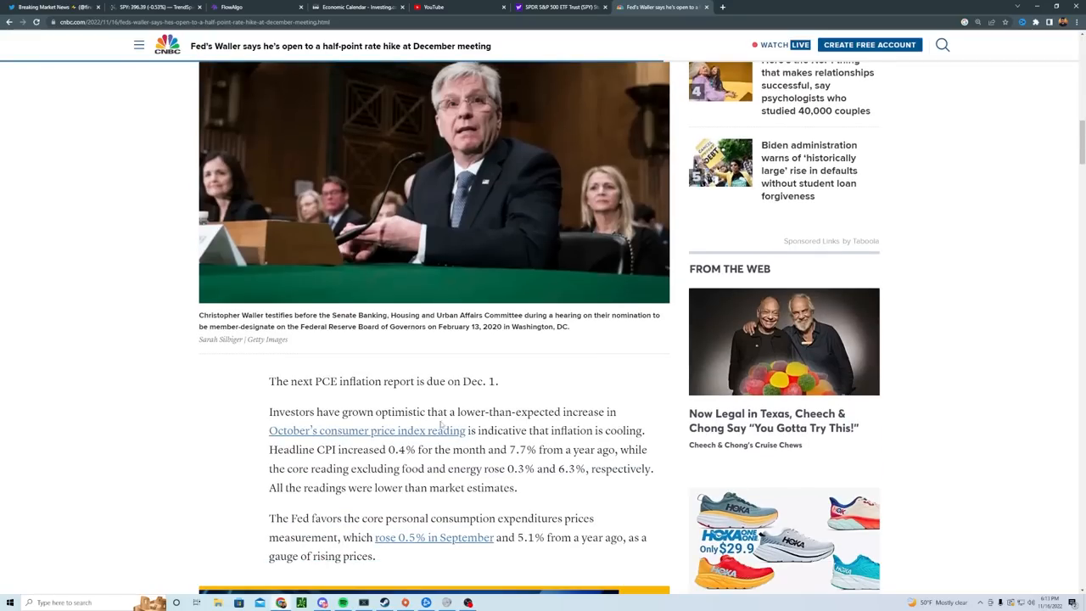
scroll("down", 3)
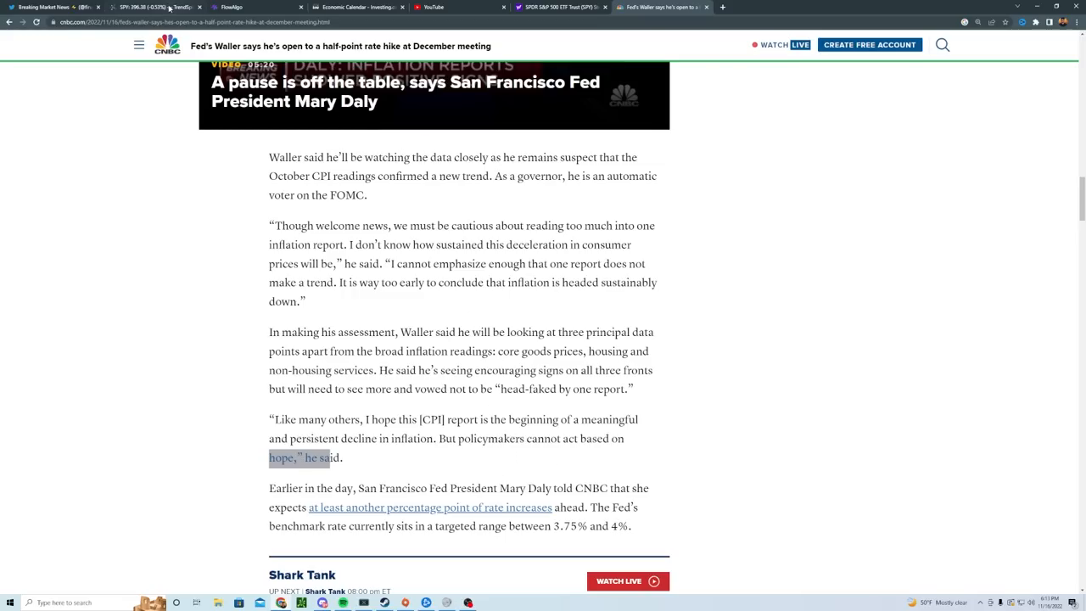
mouse_move(166, 7)
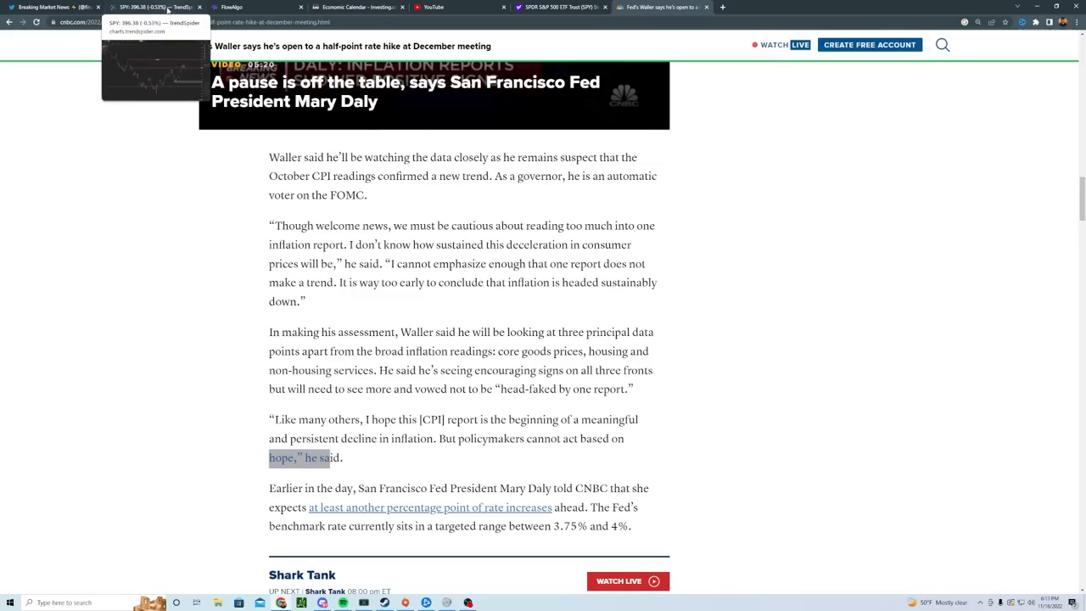
- Glance at the Option Drops YouTube channel page, then return to the SPY chart
left_click(450, 7)
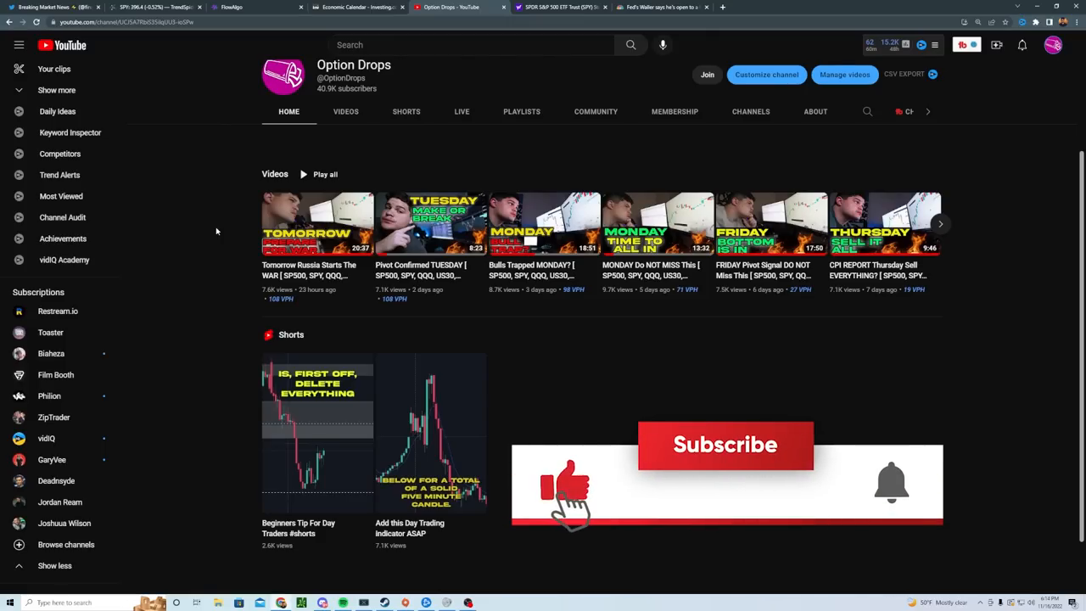
left_click(725, 445)
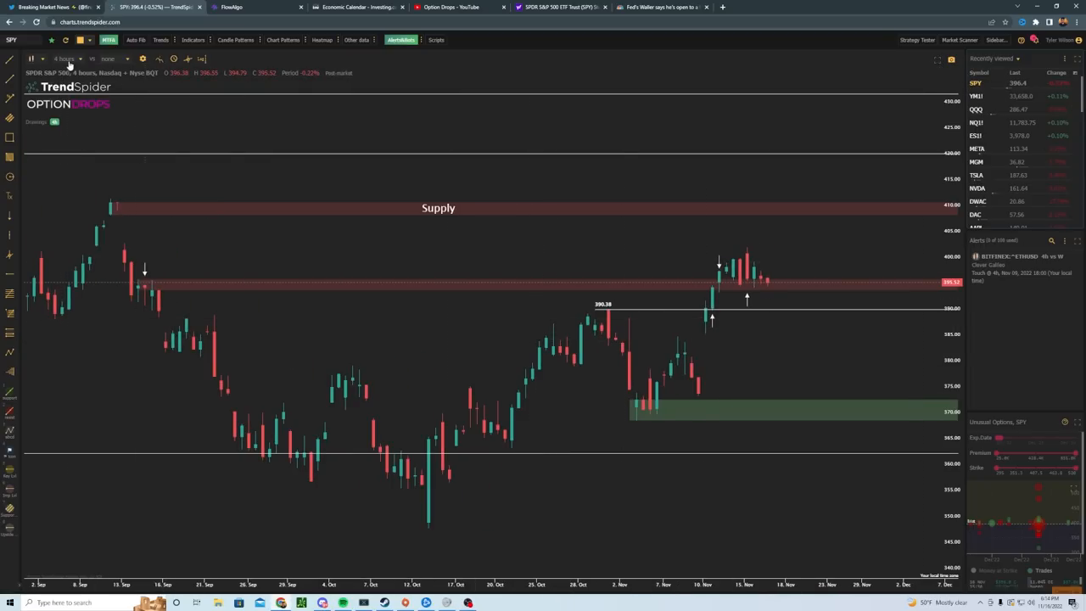
- Switch SPY to 1-hour candles showing the 395 MAJOR SUPPORT zone below supply
left_click(66, 59)
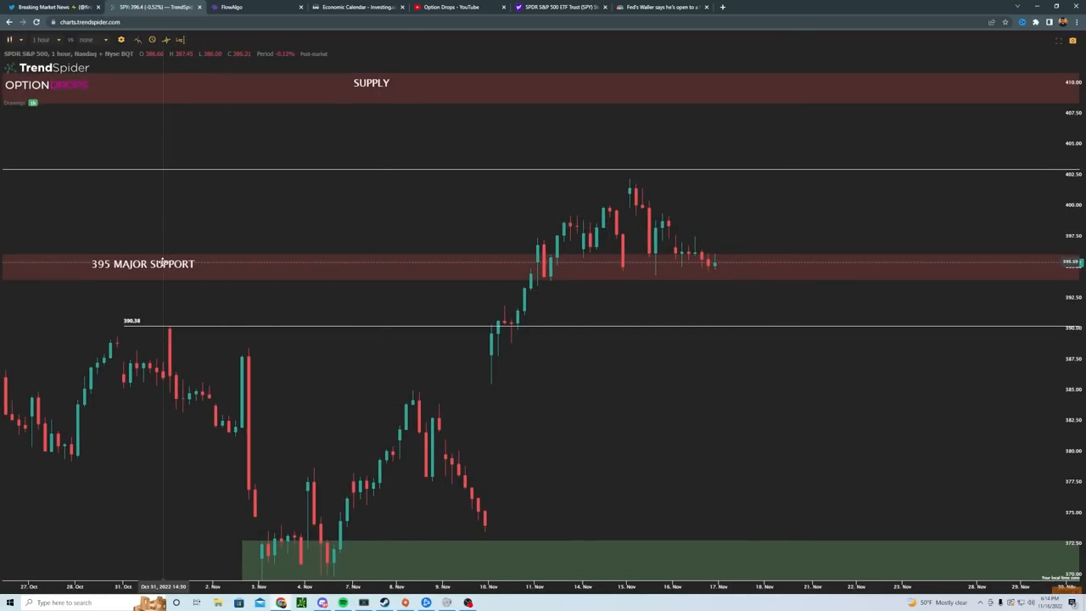
mouse_move(438, 257)
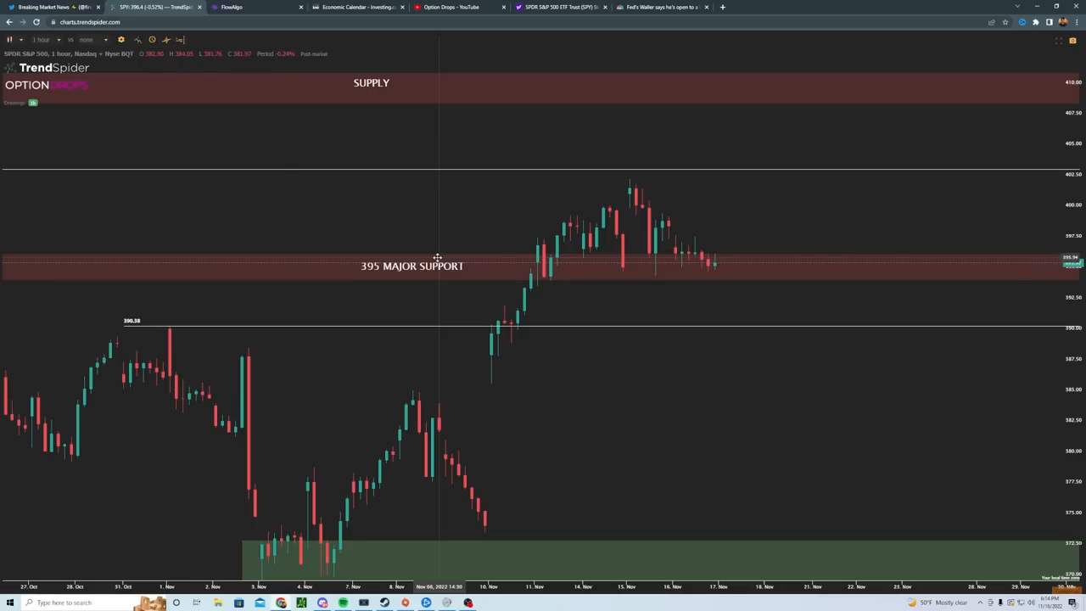
mouse_move(503, 239)
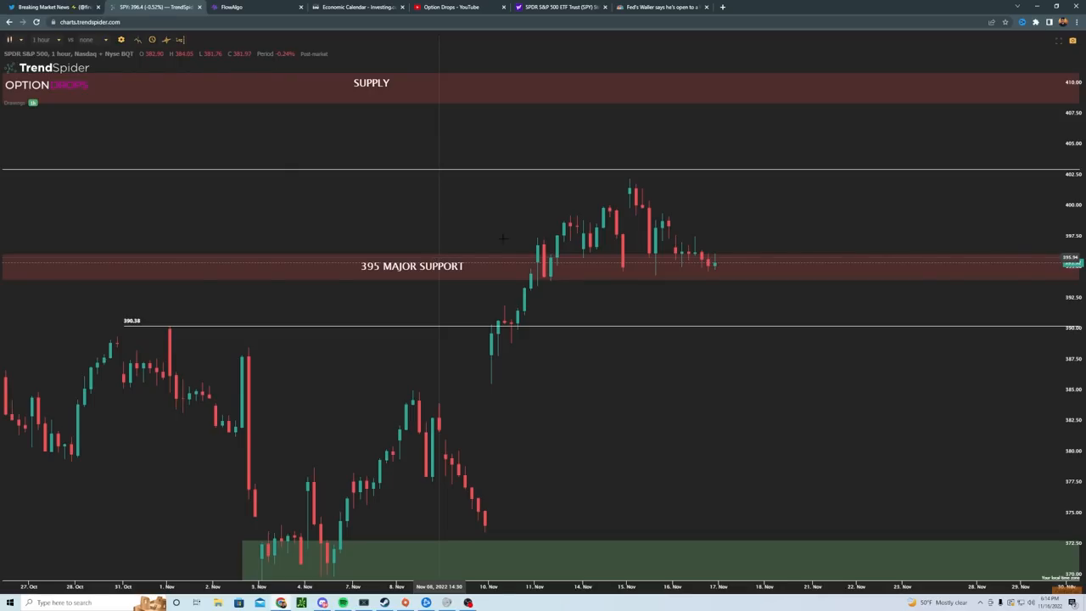
- Open SPY's Historical Data table of daily prices and volumes on Yahoo Finance
left_click(560, 7)
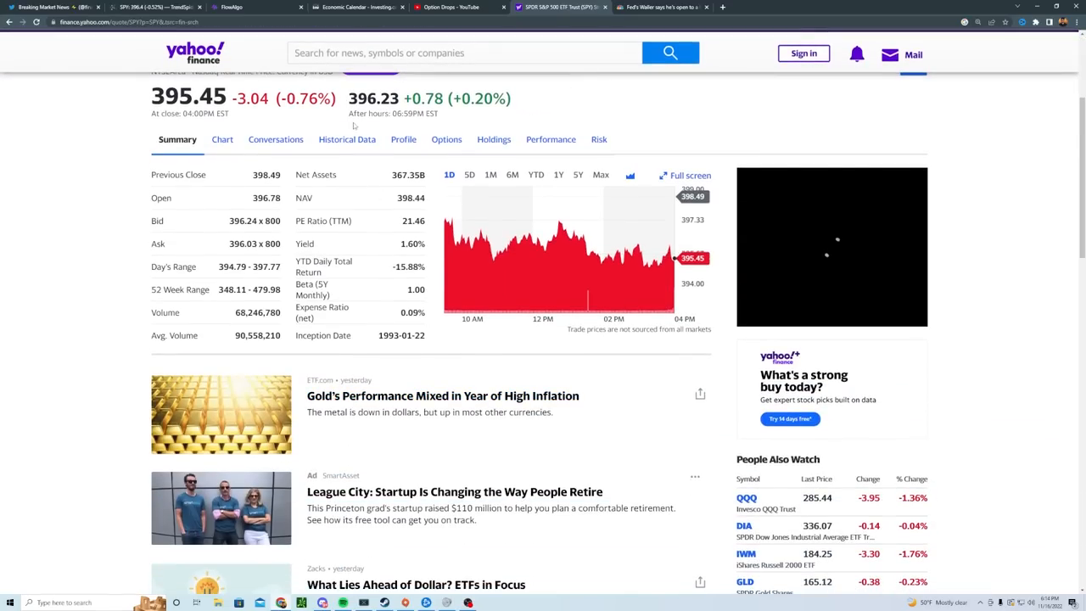
left_click(347, 139)
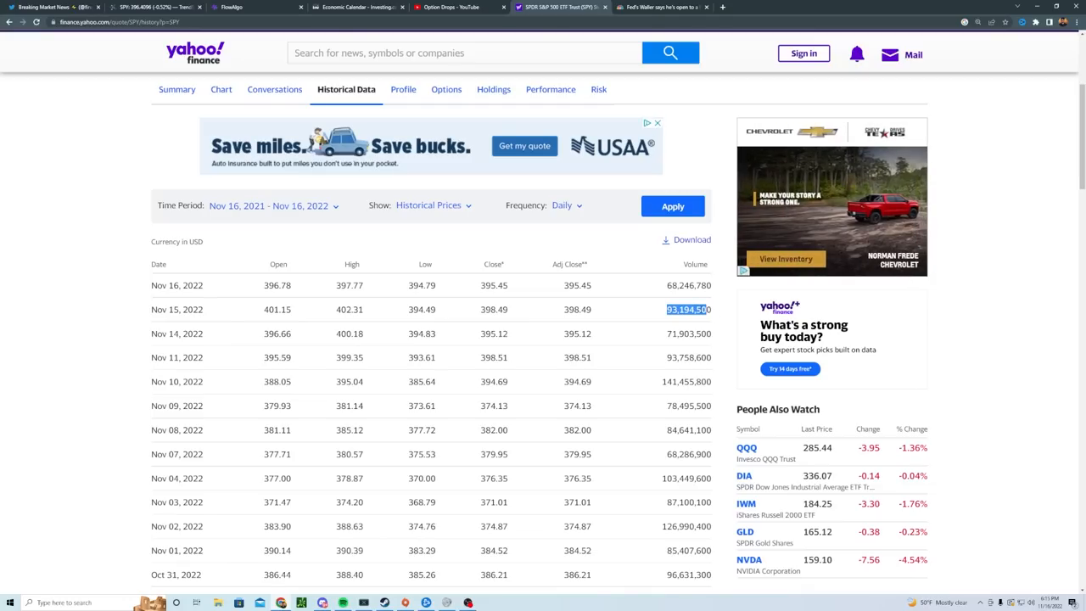
mouse_move(665, 286)
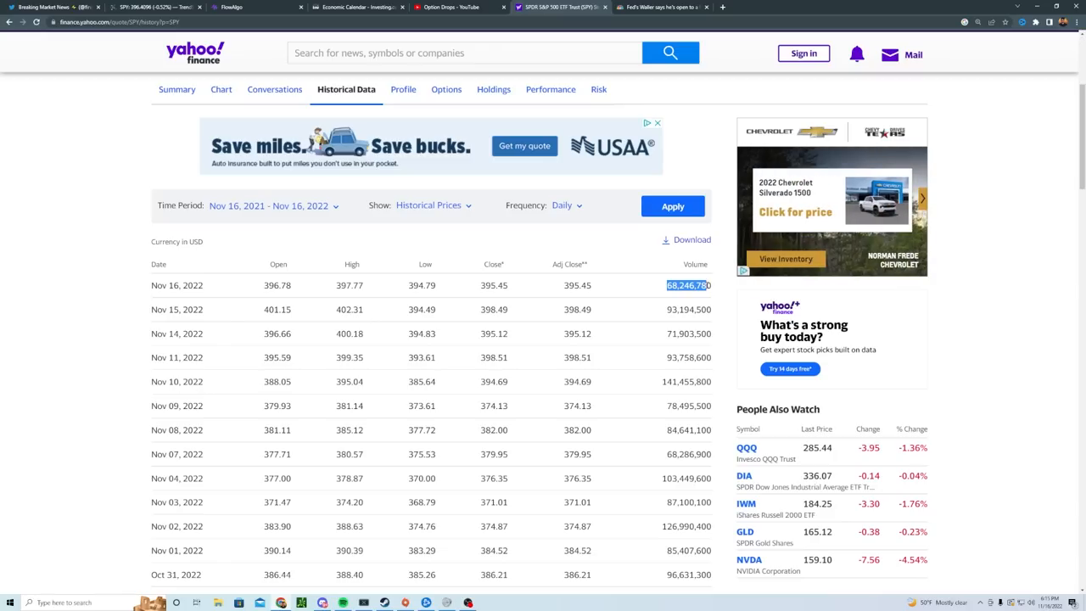
mouse_move(708, 285)
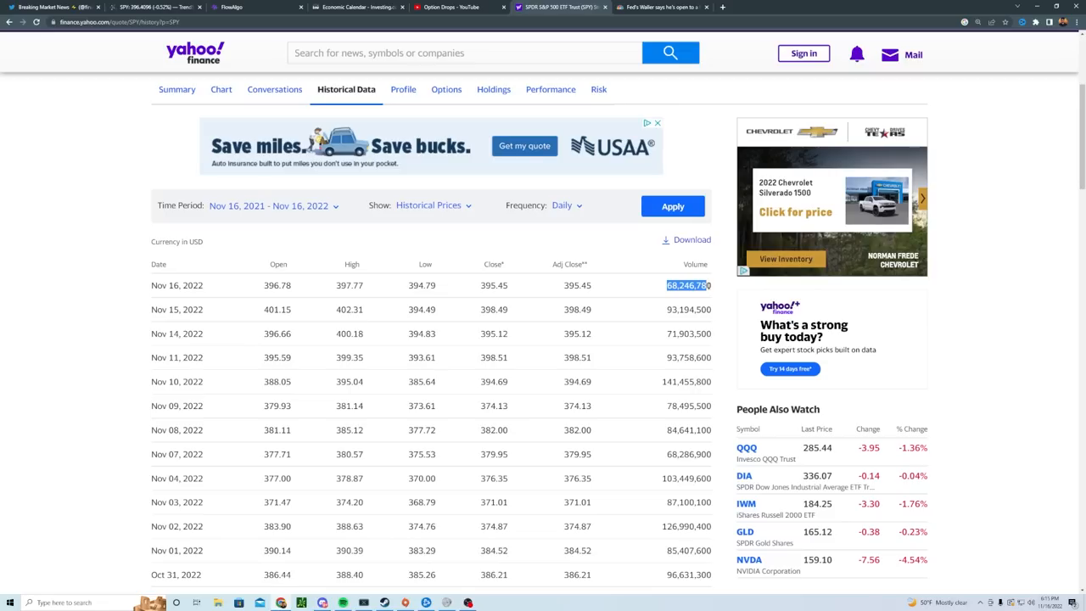
mouse_move(421, 242)
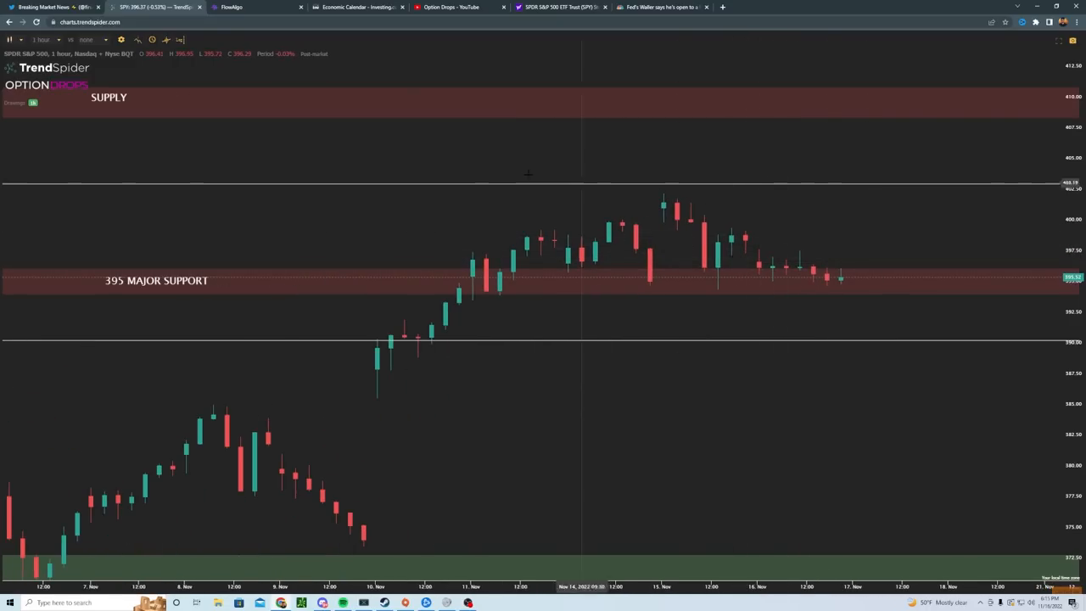
- On 15-minute SPY candles, draw a falling trendline from the Nov 15 high, then switch to 2-hour candles
left_click(42, 40)
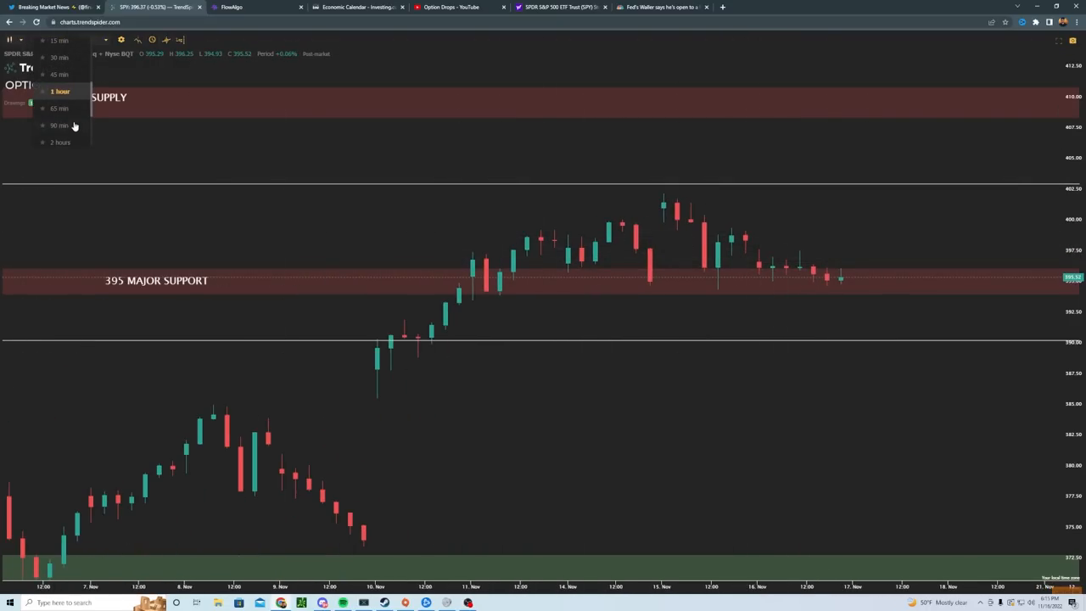
left_click(58, 39)
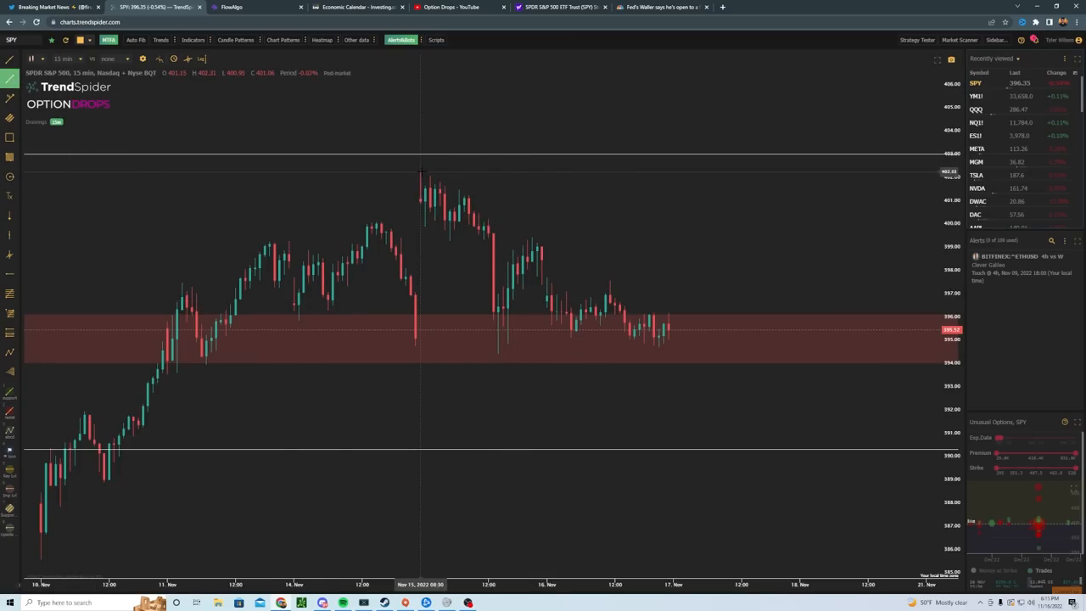
left_click_drag(420, 174, 692, 325)
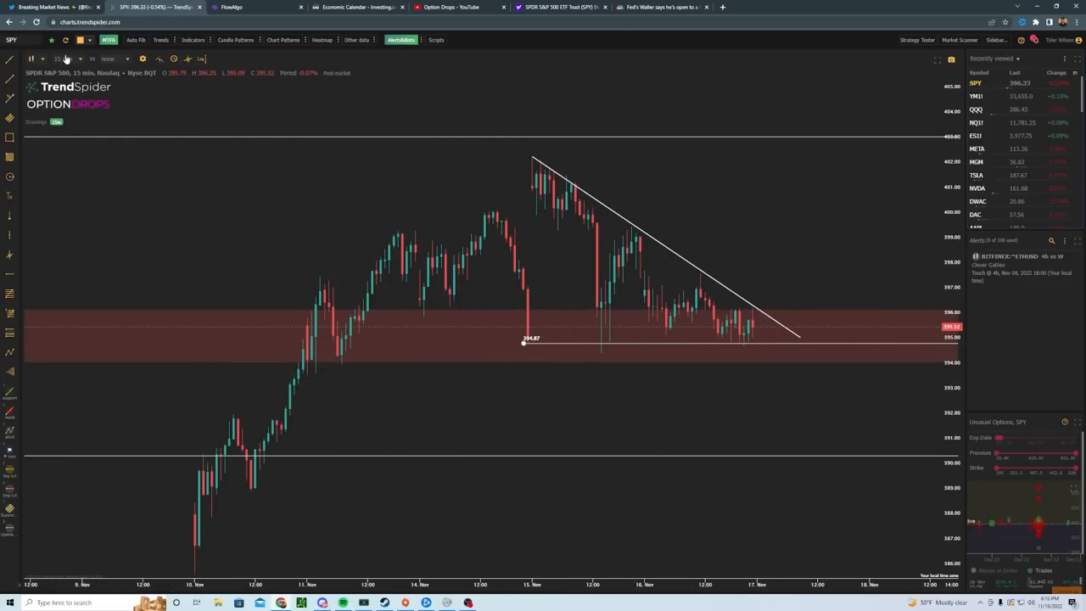
left_click(58, 58)
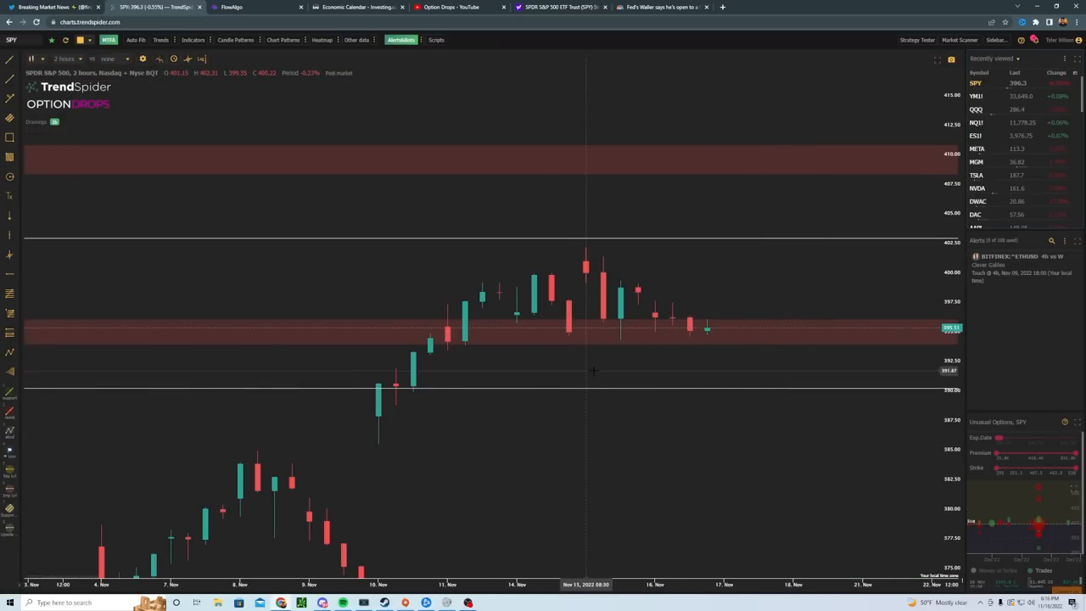
- Scroll FlowAlgo's SPY levels down to the strongest 395.88 level, then return to TrendSpider
left_click(246, 7)
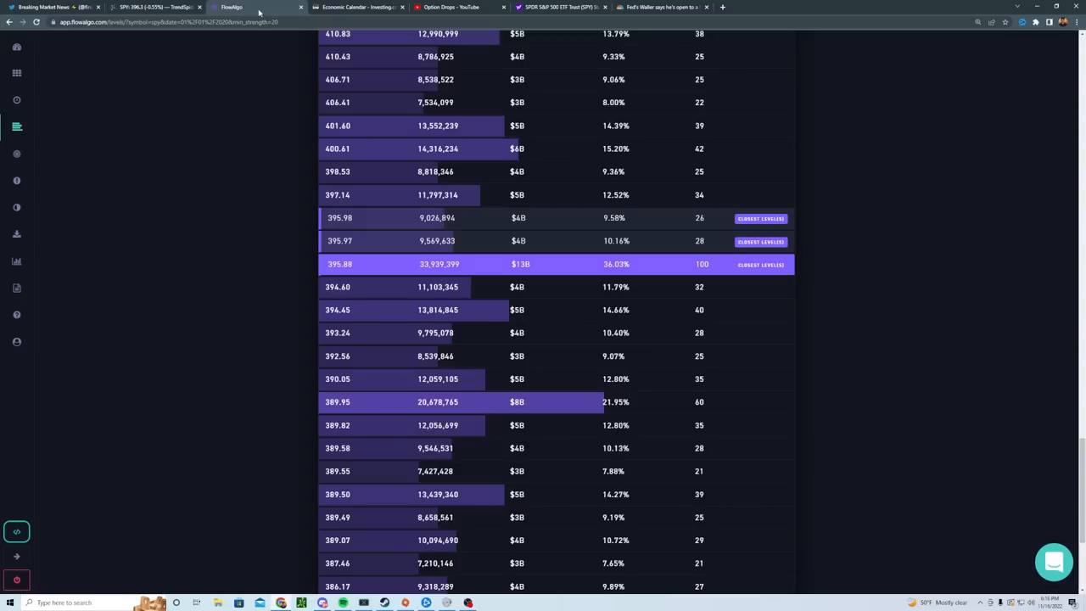
mouse_move(423, 277)
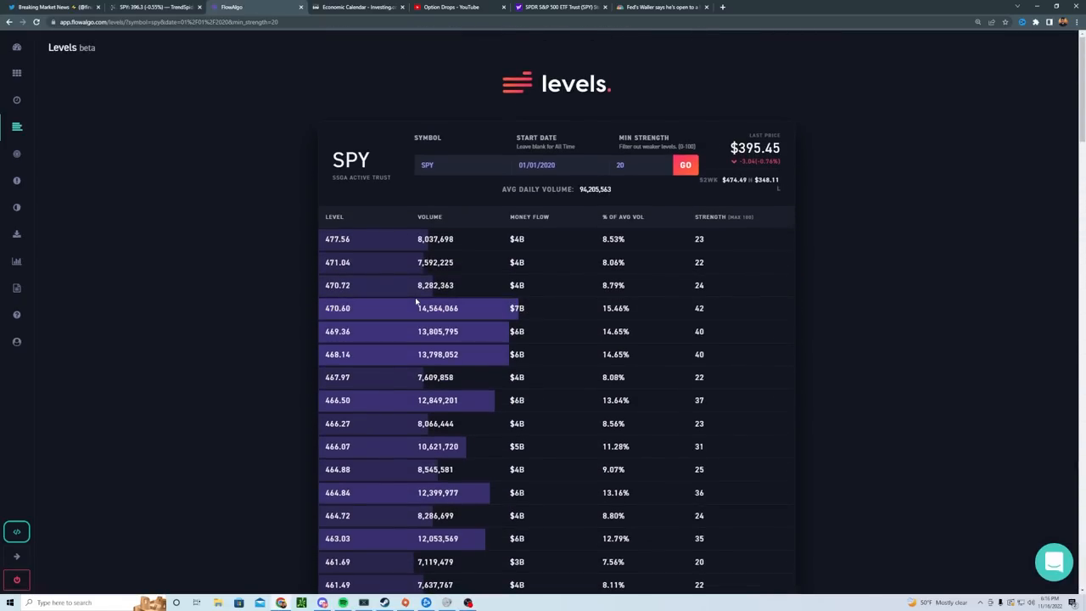
scroll("down", 3)
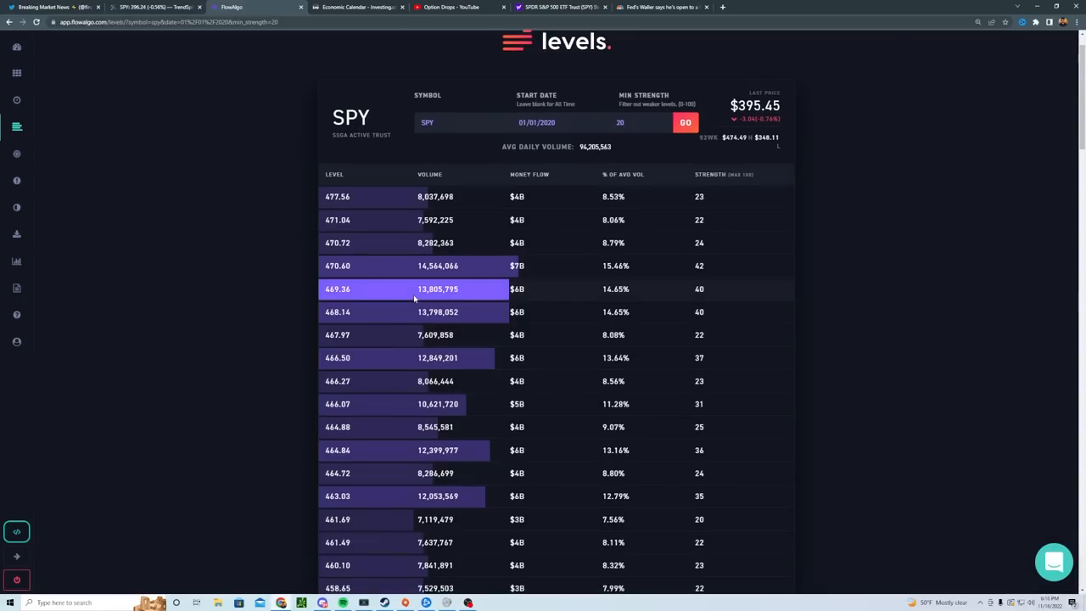
scroll("down", 3)
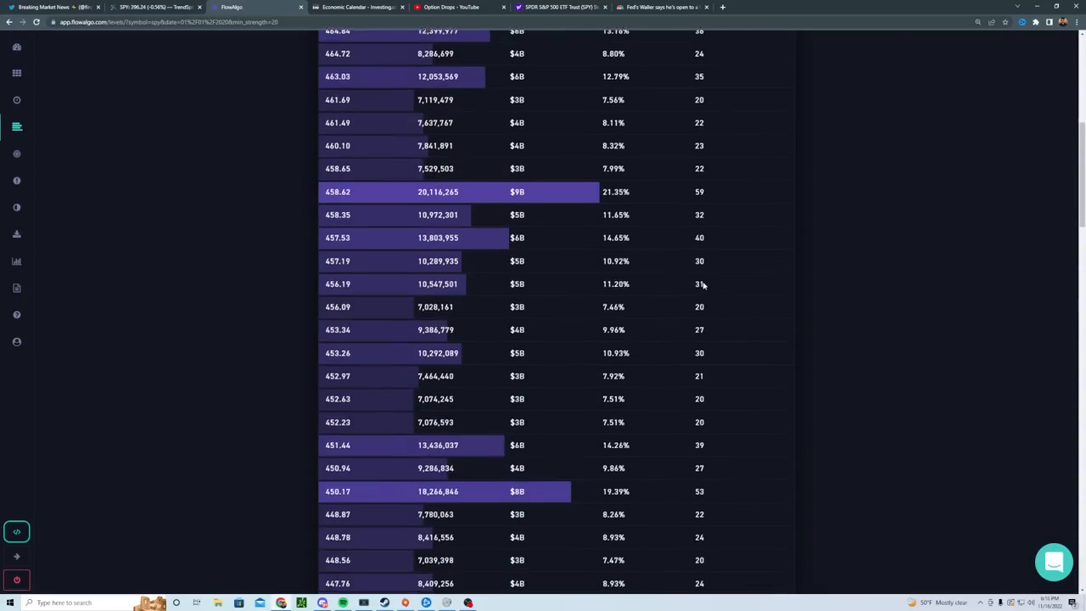
scroll("down", 3)
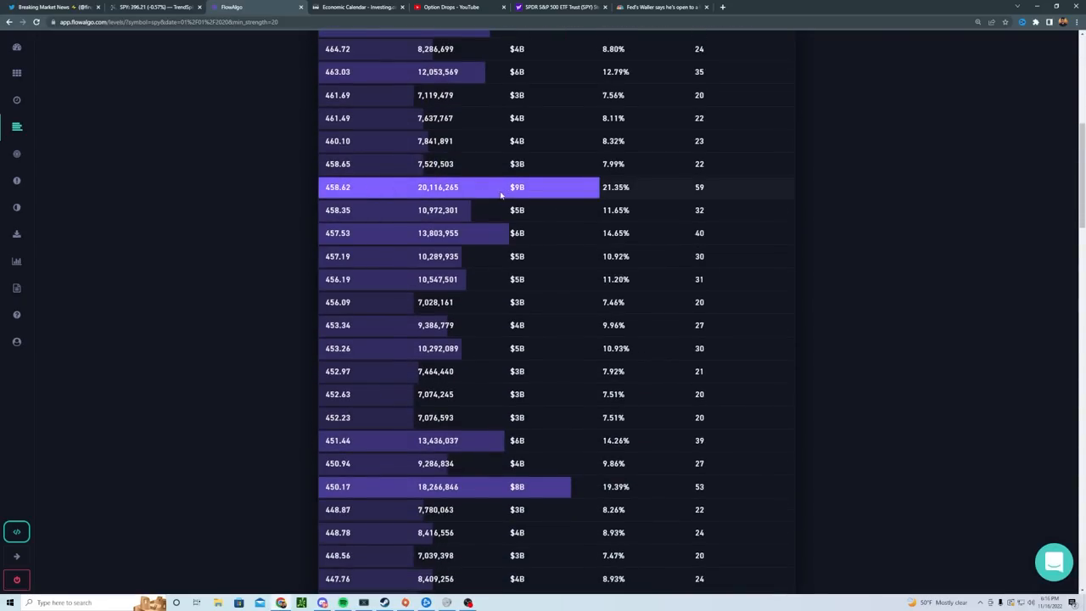
scroll("down", 3)
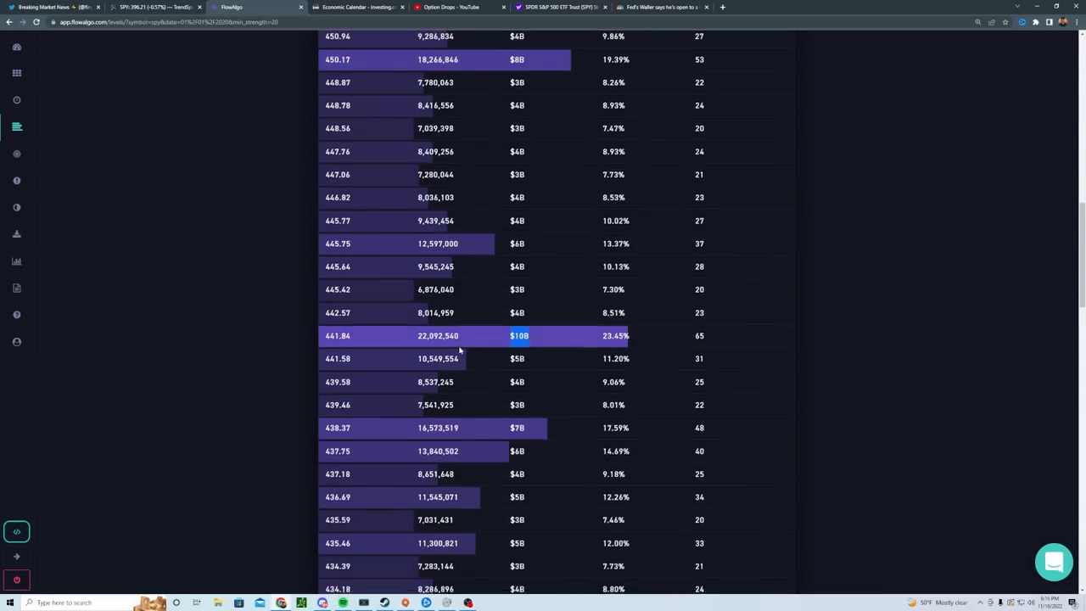
scroll("down", 3)
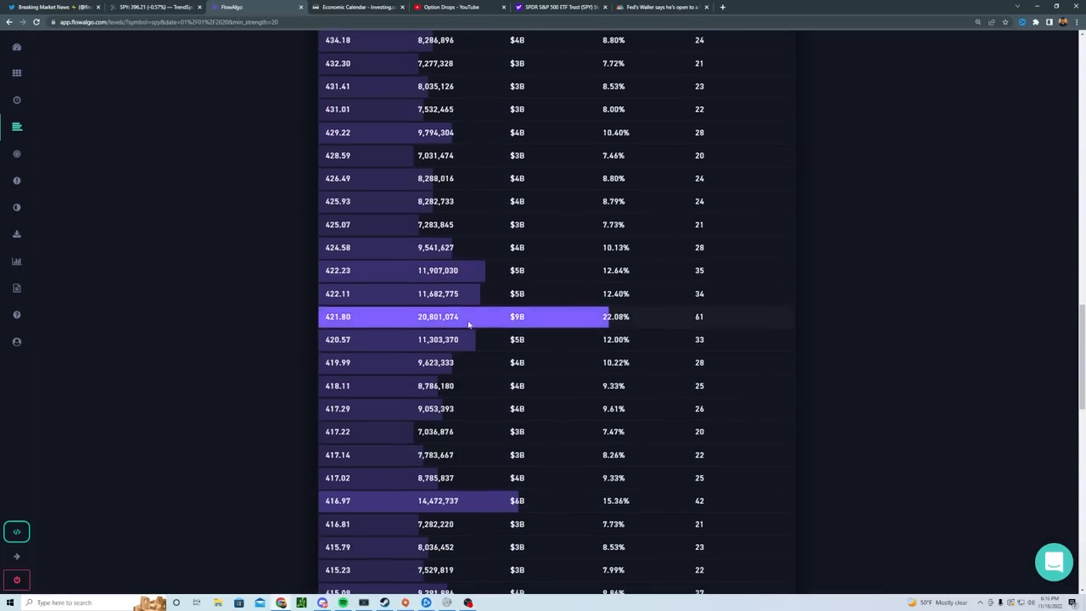
scroll("down", 3)
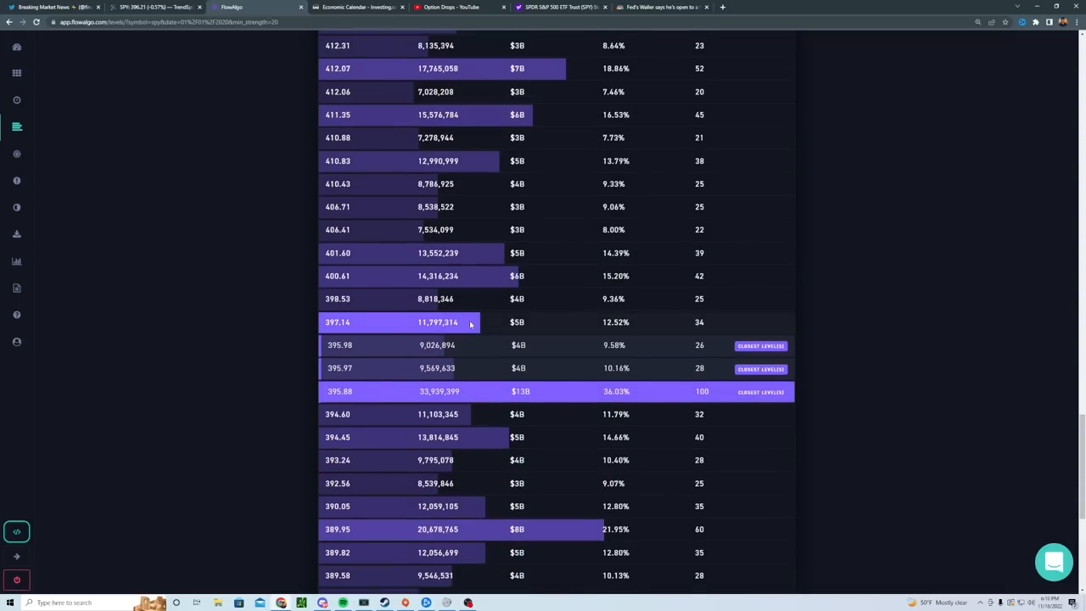
mouse_move(500, 391)
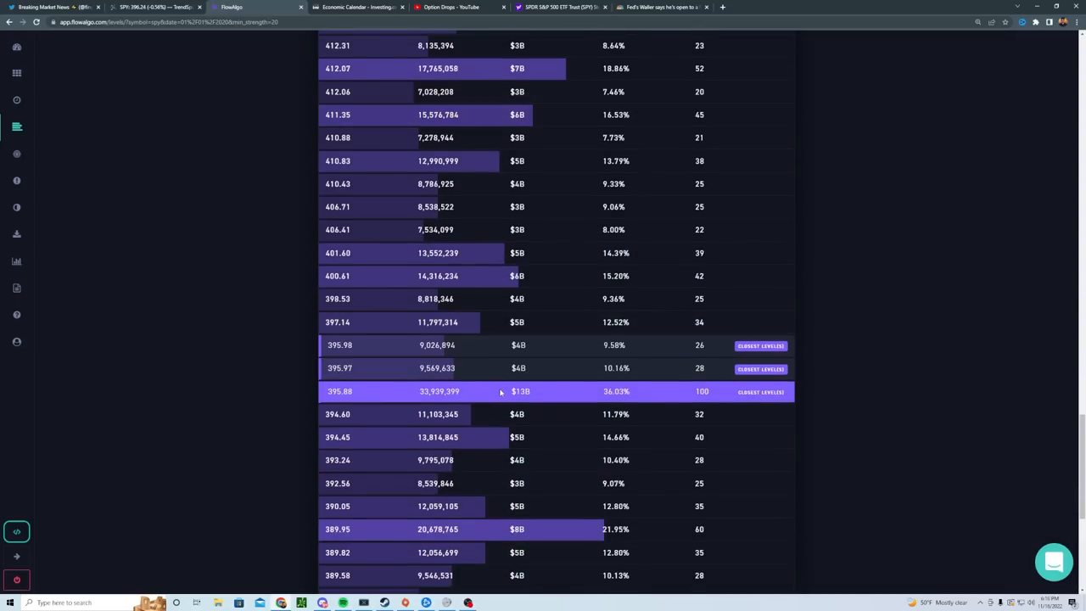
mouse_move(502, 391)
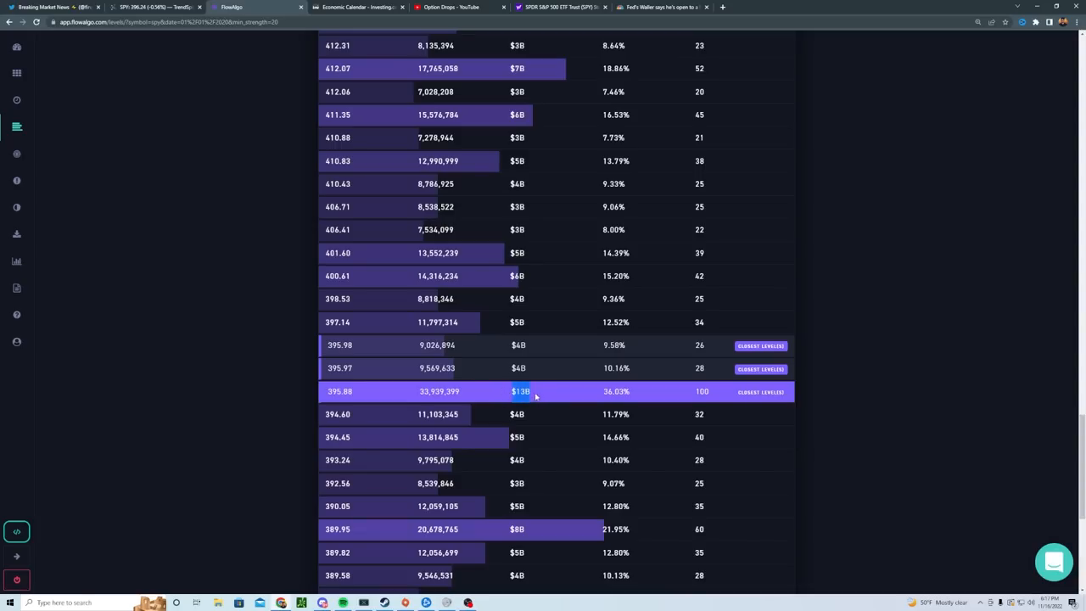
mouse_move(490, 393)
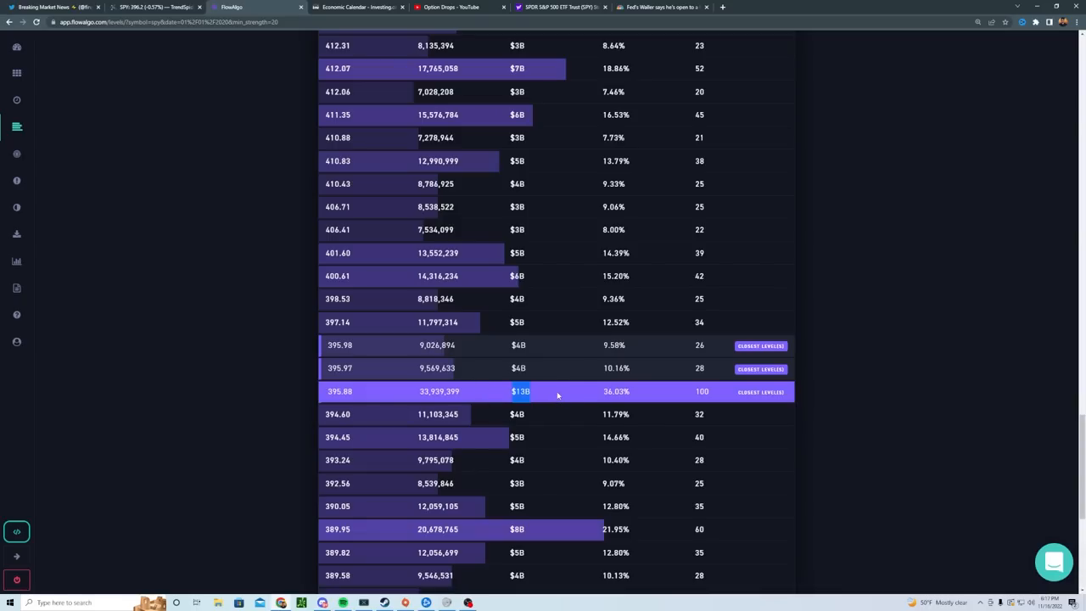
mouse_move(466, 322)
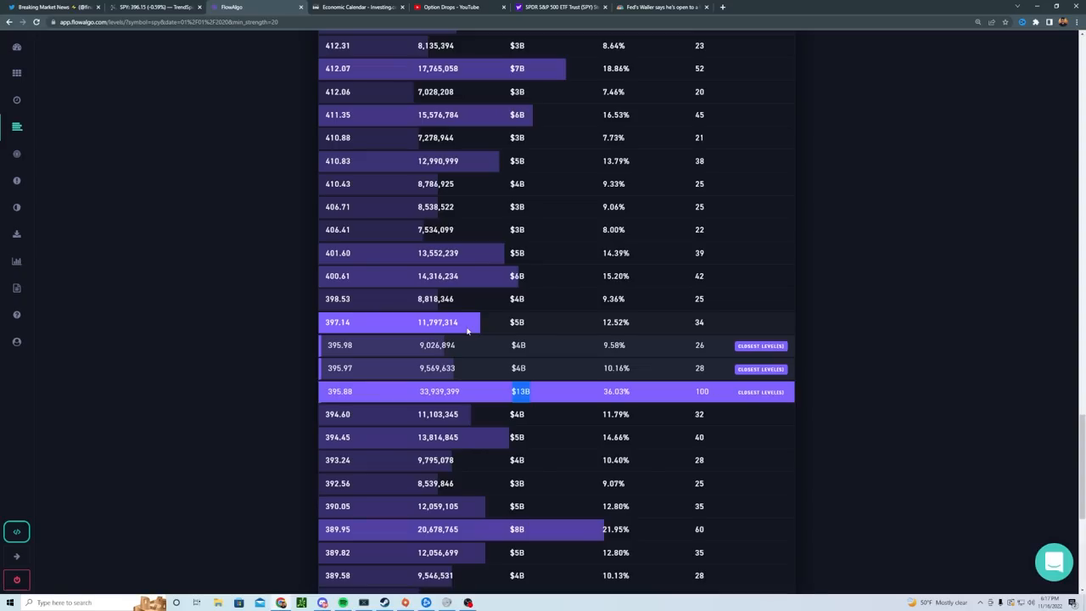
mouse_move(475, 329)
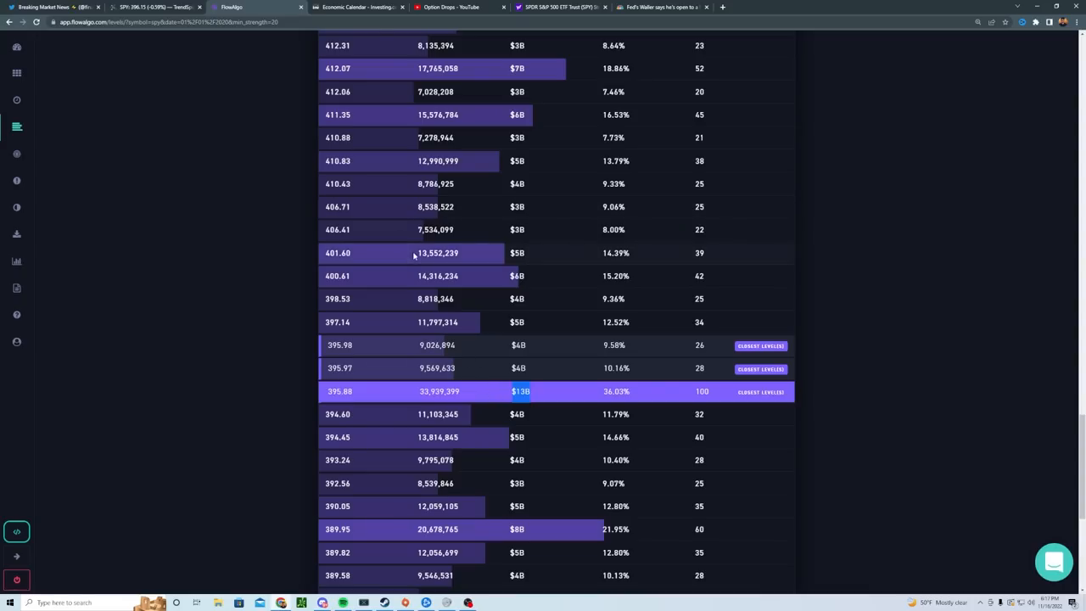
left_click(153, 7)
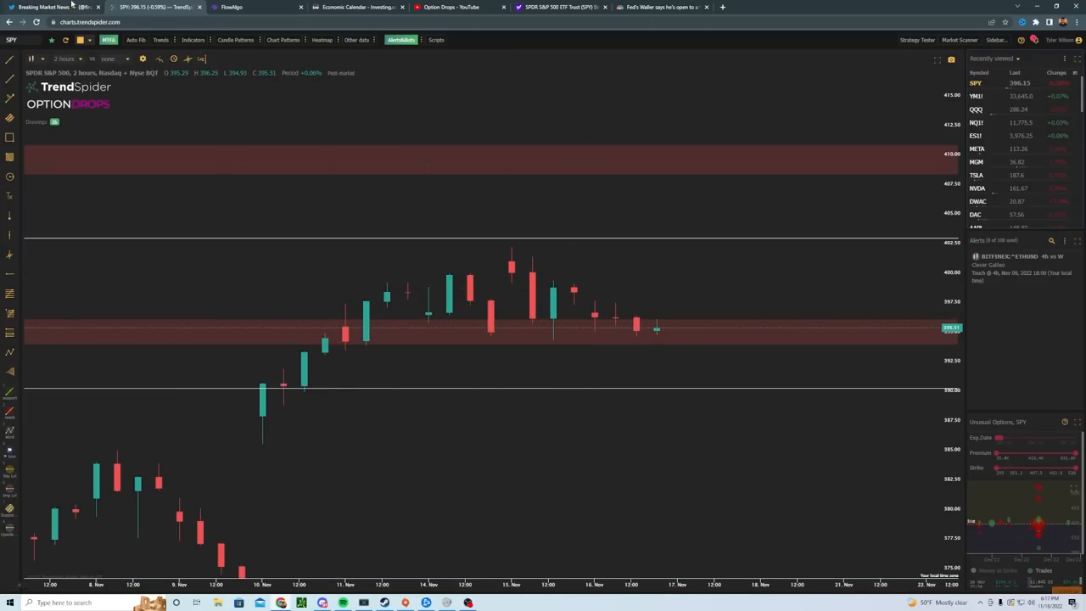
- Open the $SPY tweet about not shorting 395 from the account's profile
left_click(51, 7)
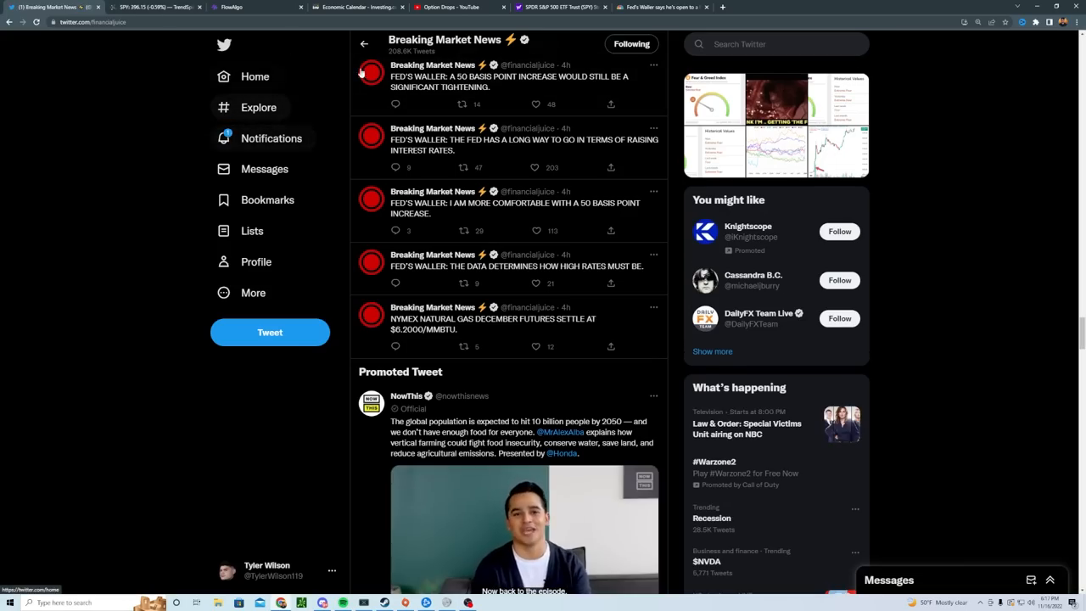
left_click(267, 569)
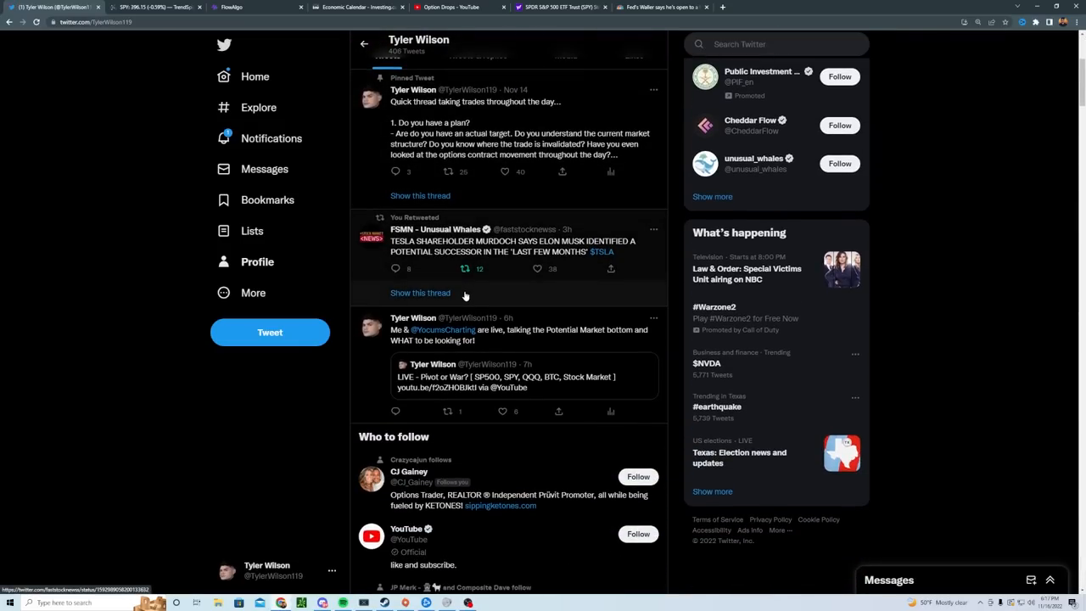
scroll("down", 3)
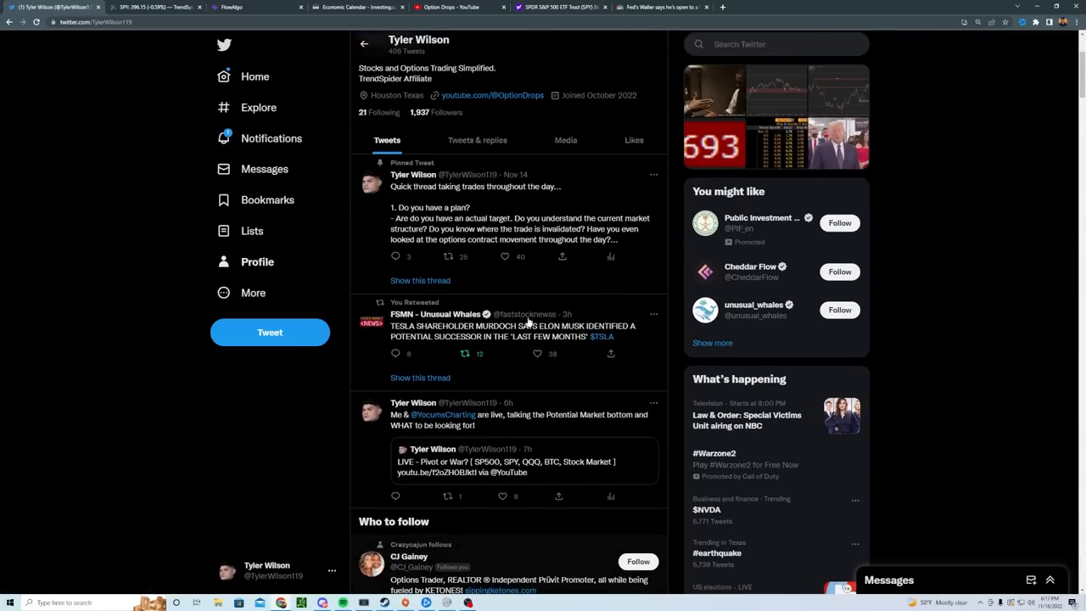
mouse_move(477, 140)
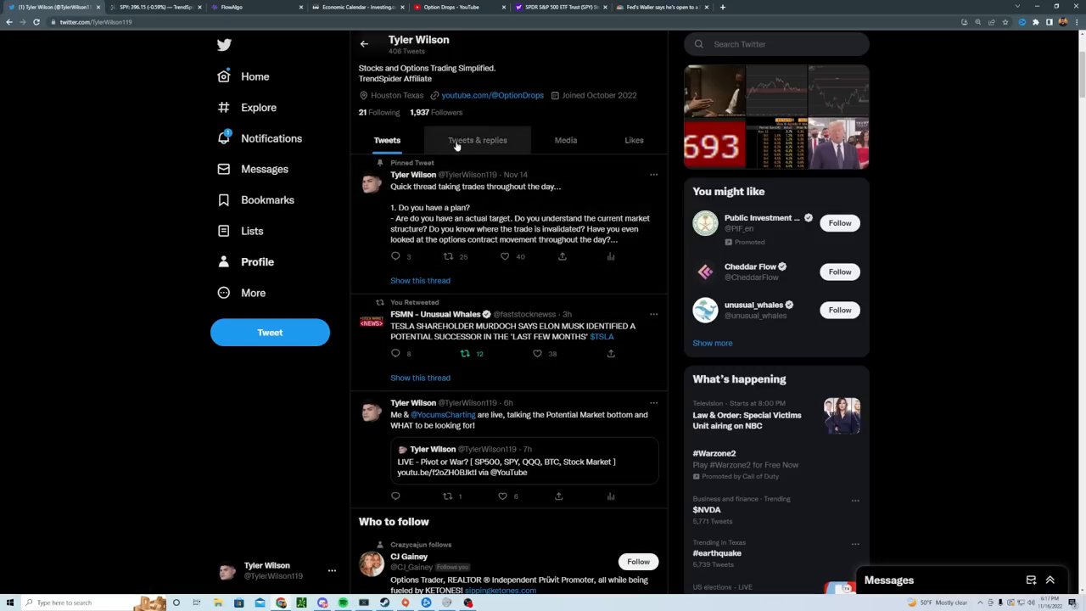
left_click(477, 140)
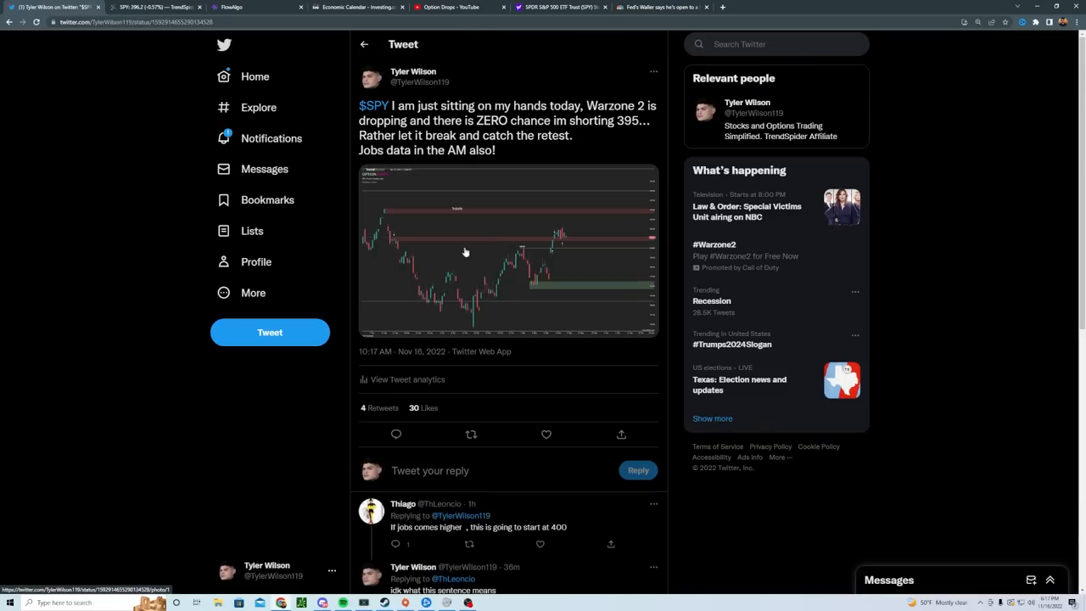
- Highlight the tweet's lines on sitting on hands, not shorting 395, and awaiting a retest
left_click_drag(388, 106, 476, 121)
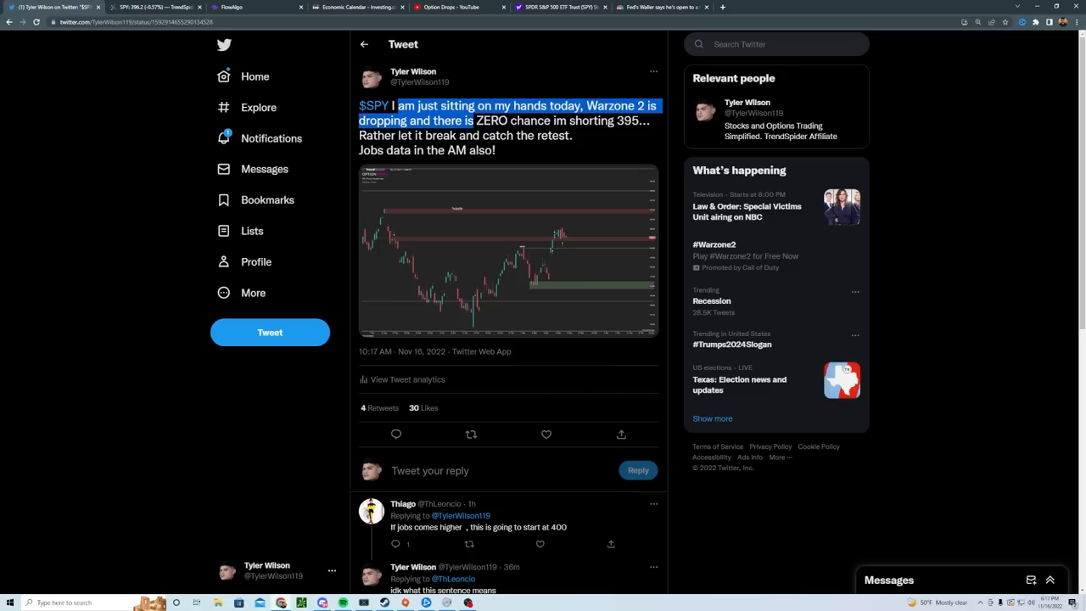
left_click_drag(475, 120, 453, 105)
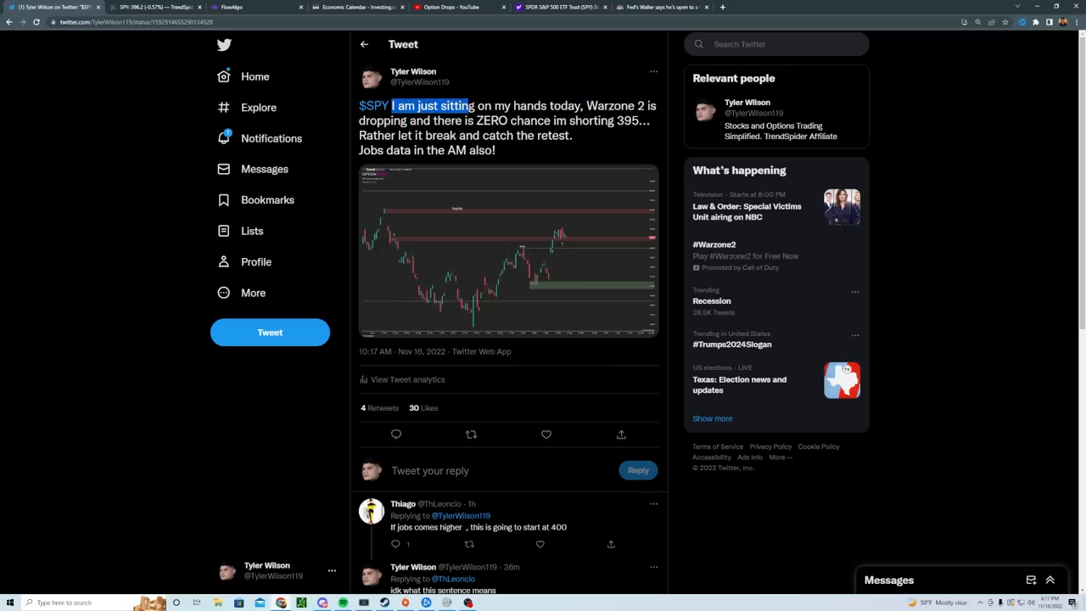
left_click_drag(466, 106, 443, 120)
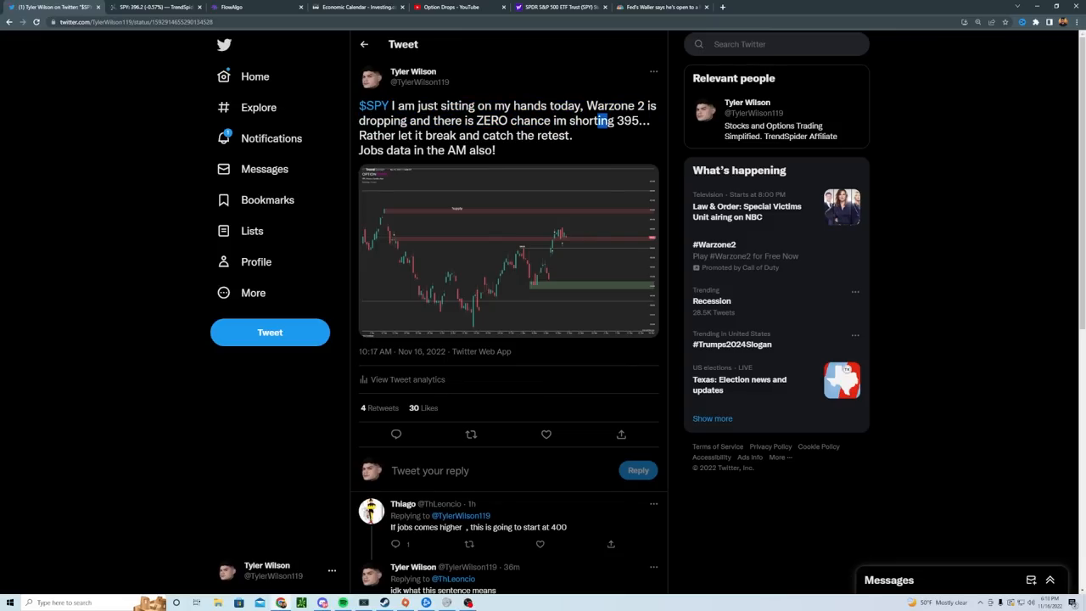
left_click_drag(378, 135, 516, 136)
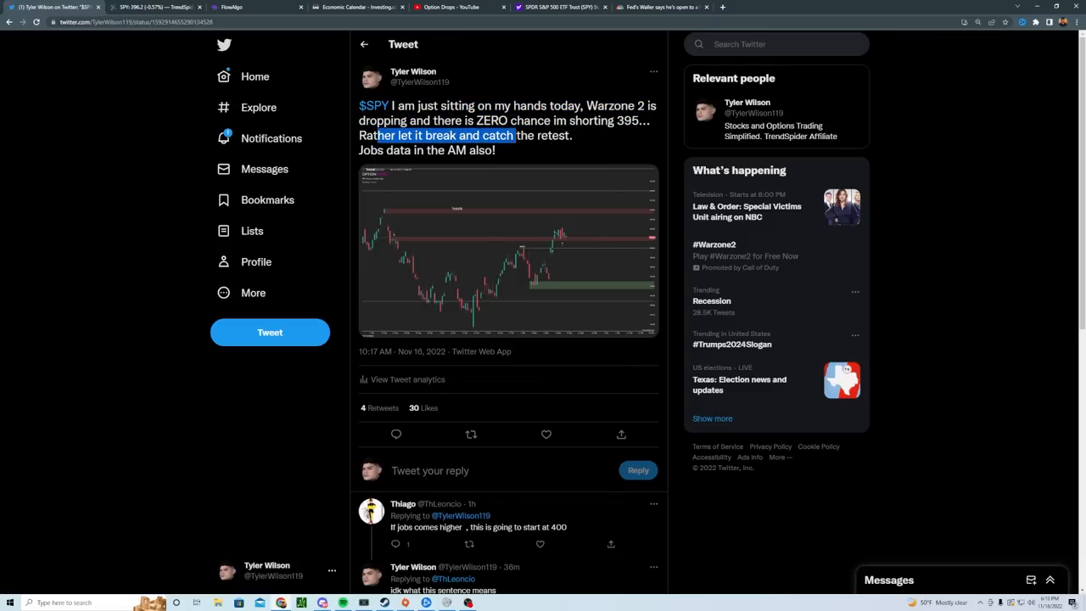
left_click_drag(514, 136, 494, 151)
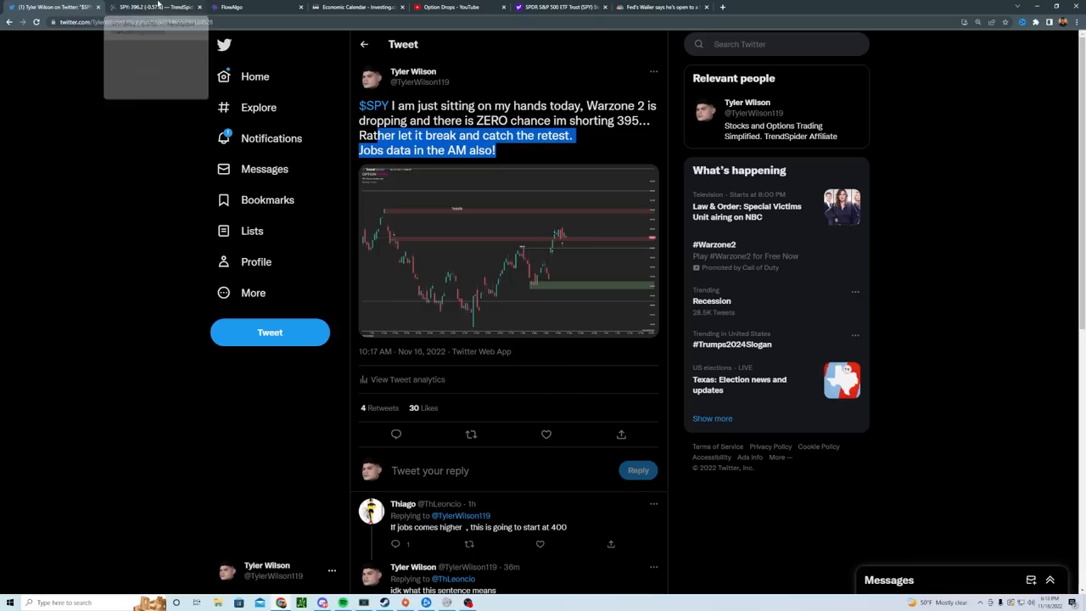
mouse_move(153, 7)
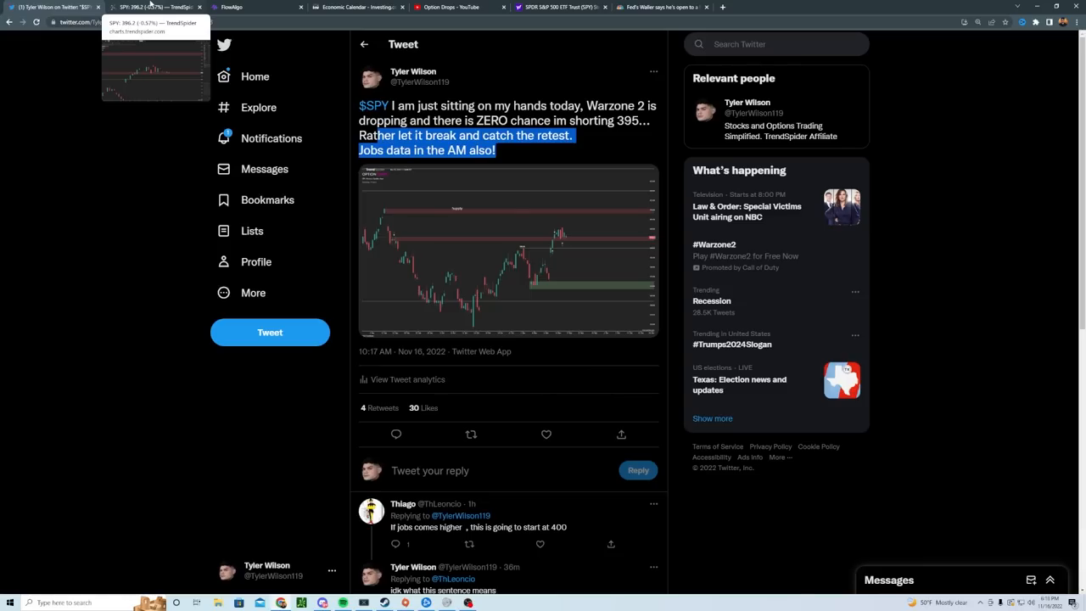
- Enlarge the tweet's attached chart, then move on to the Investing.com economic calendar
left_click(508, 250)
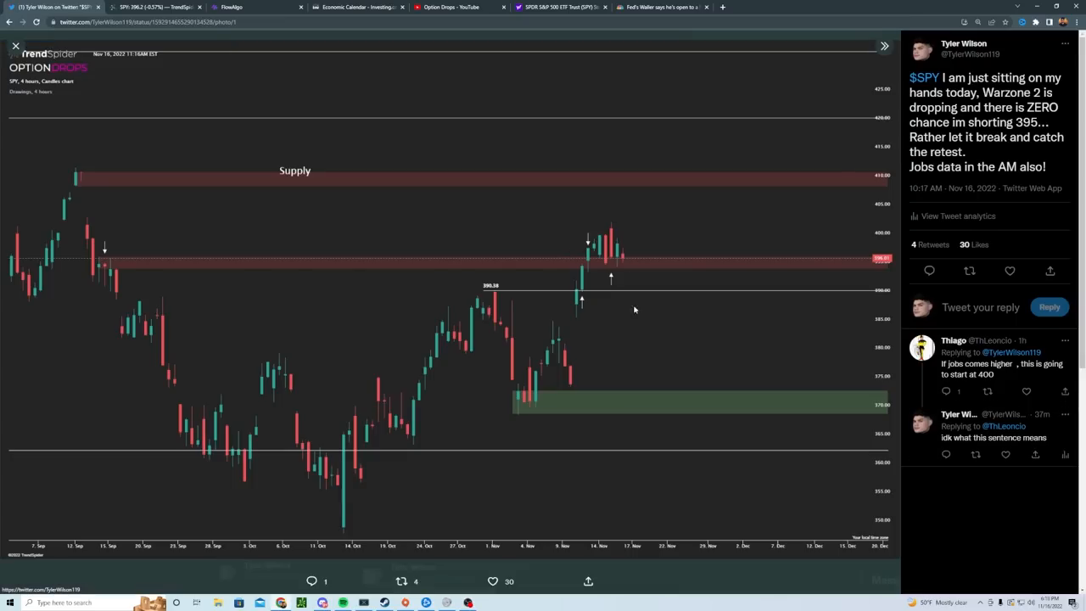
mouse_move(393, 180)
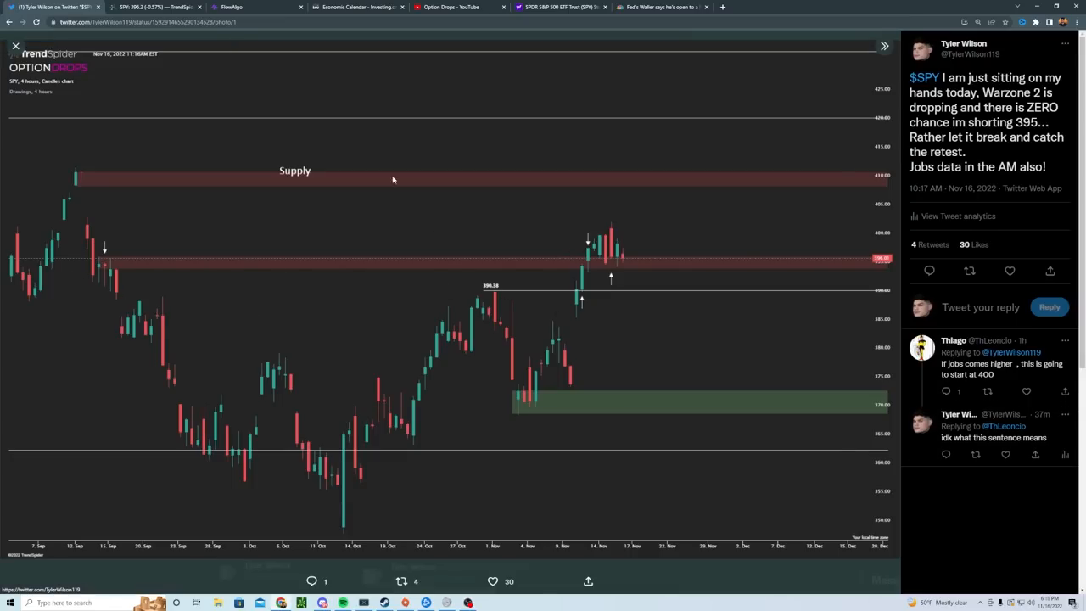
left_click(233, 7)
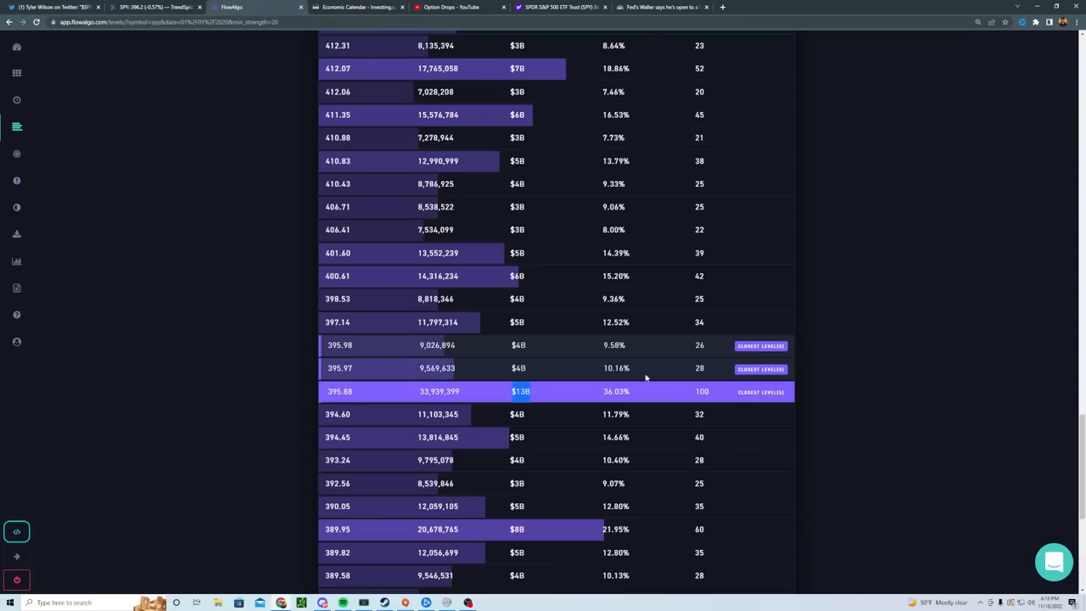
left_click(357, 7)
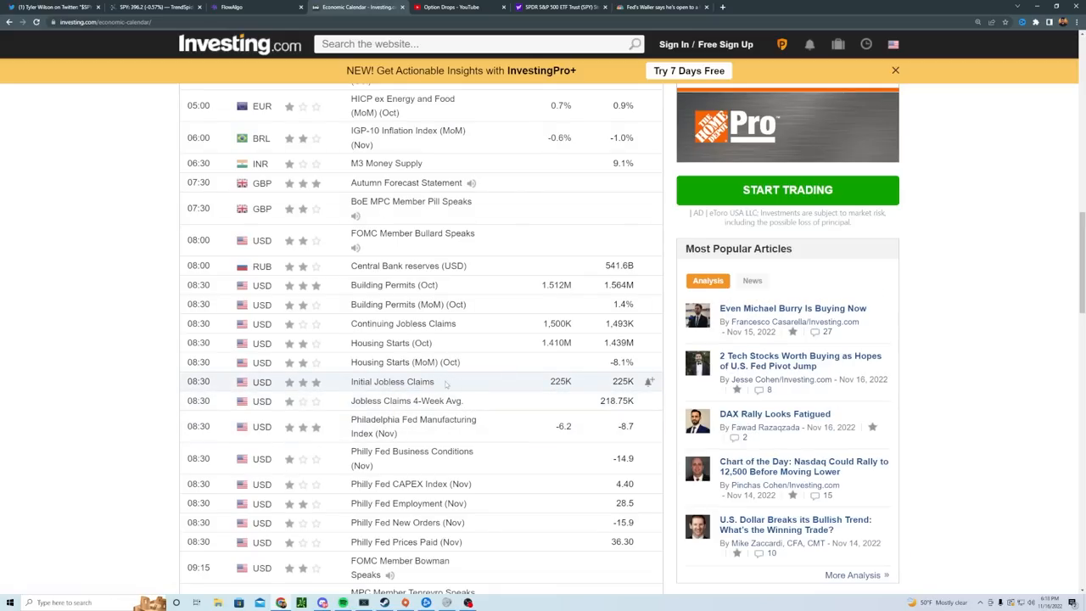
- Highlight Initial Jobless Claims (225K forecast) on the calendar, then return to TrendSpider
double_click(392, 381)
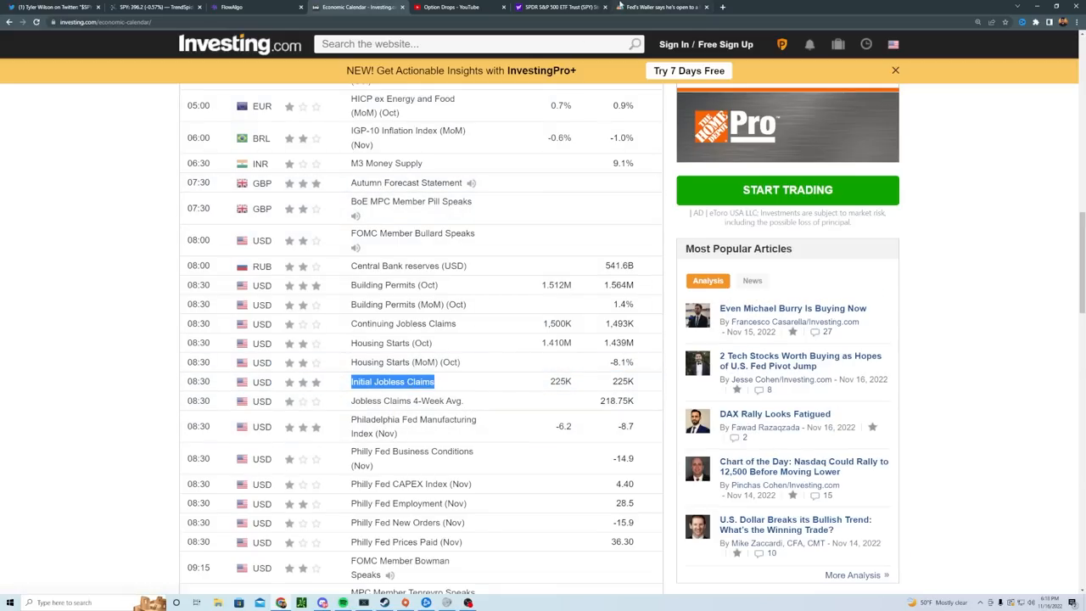
mouse_move(236, 116)
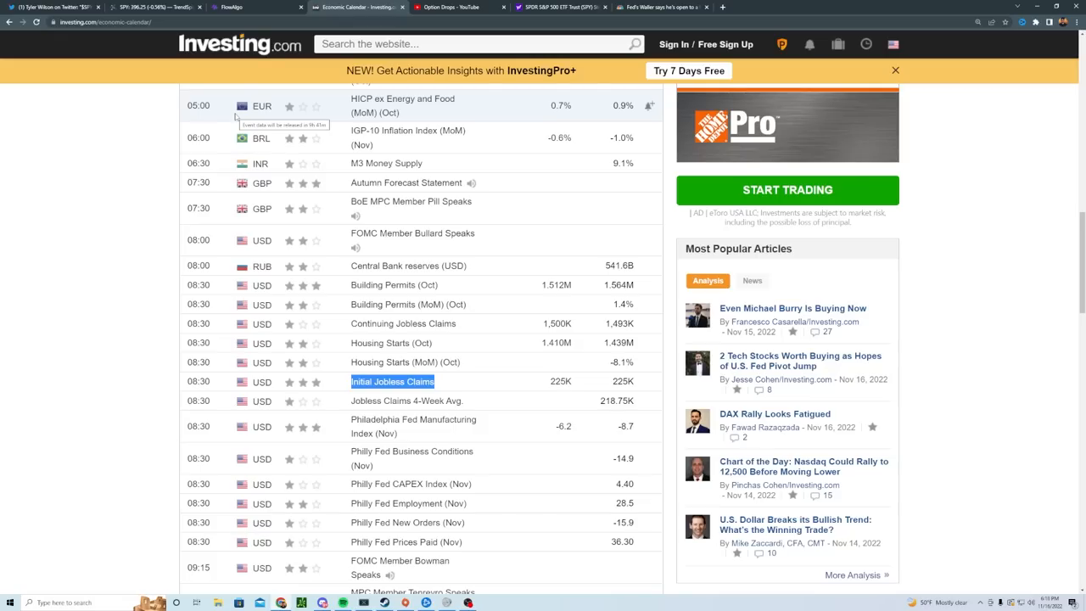
left_click(149, 7)
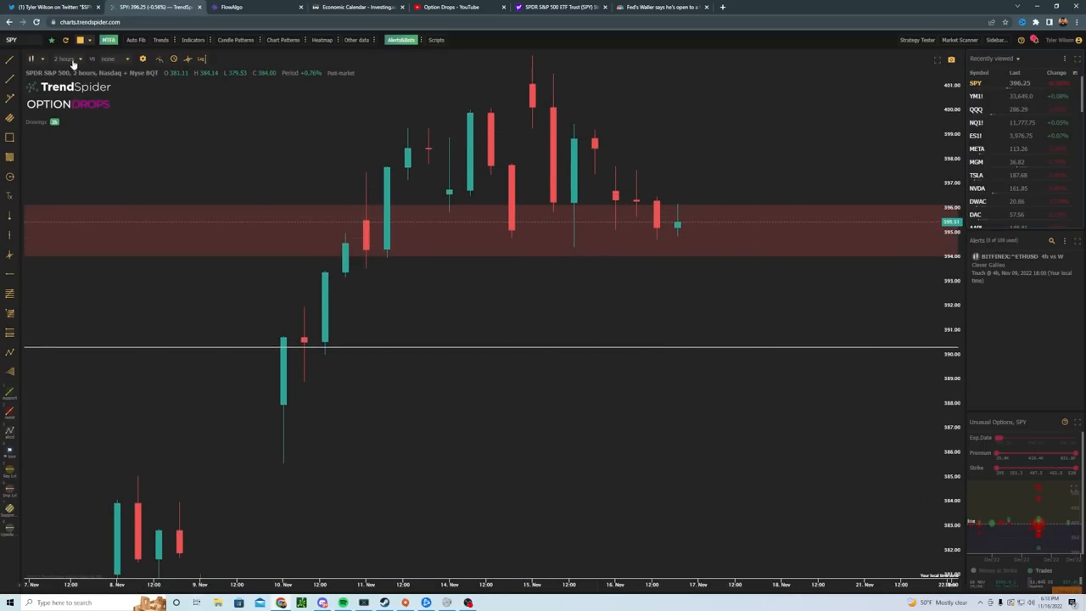
- Put SPY on 15-minute candles to see the falling trendline and 394.87 level
left_click(66, 59)
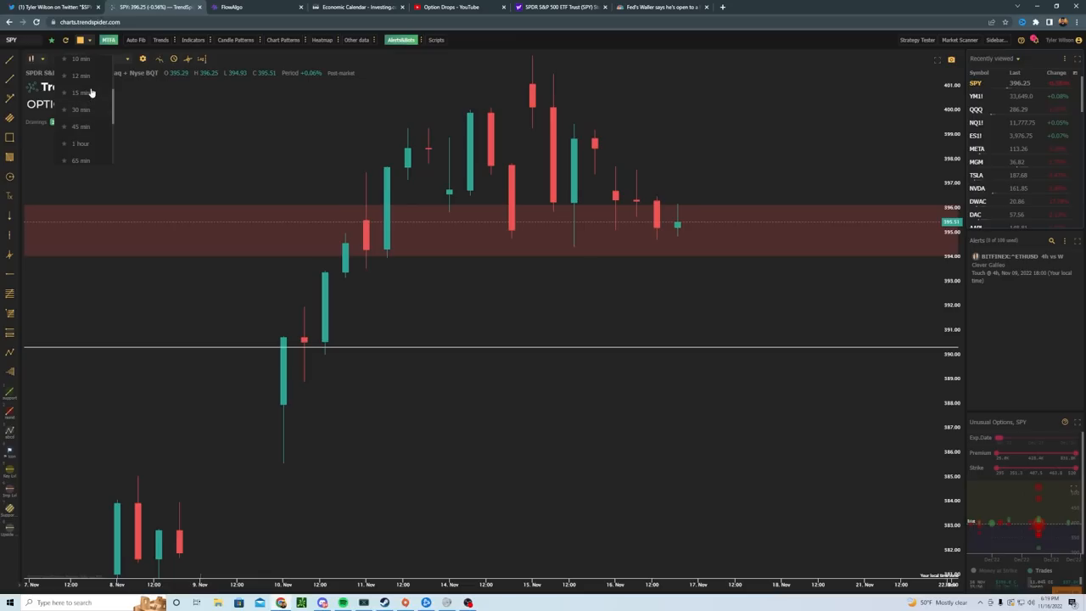
left_click(80, 92)
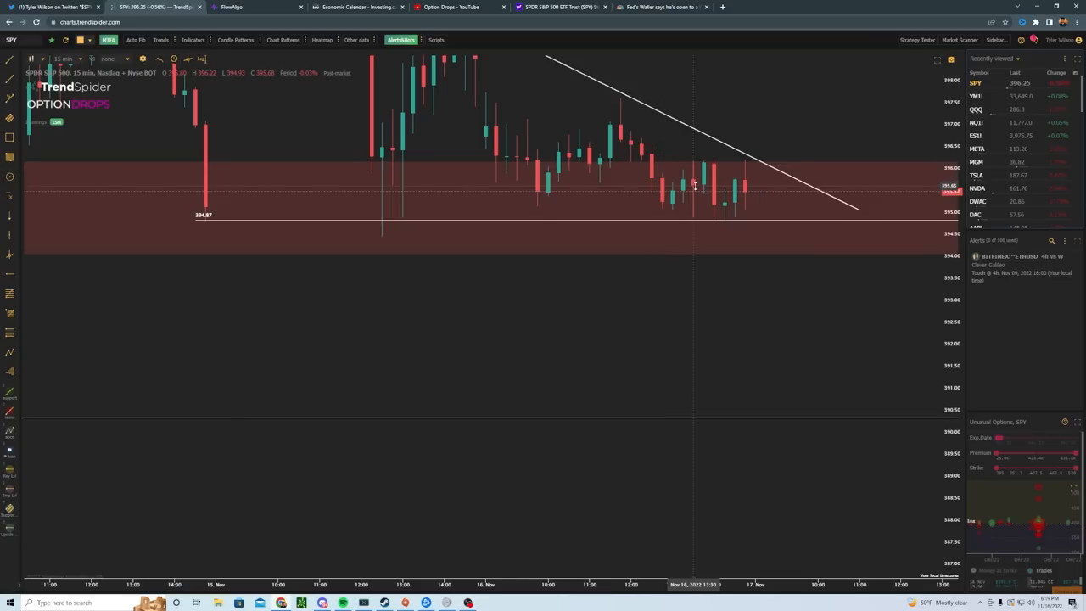
mouse_move(702, 185)
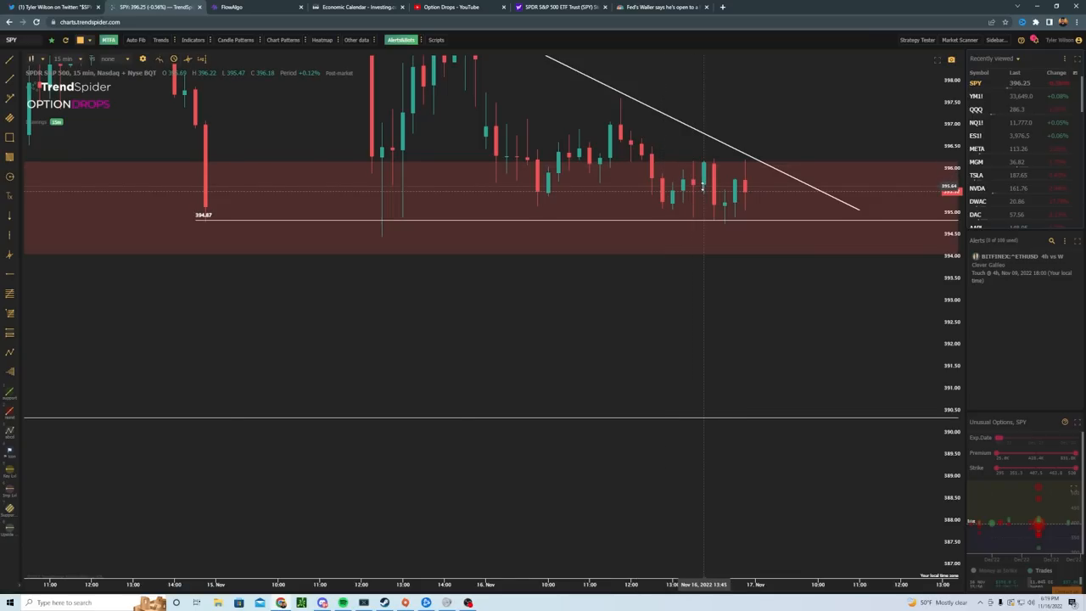
left_click(65, 58)
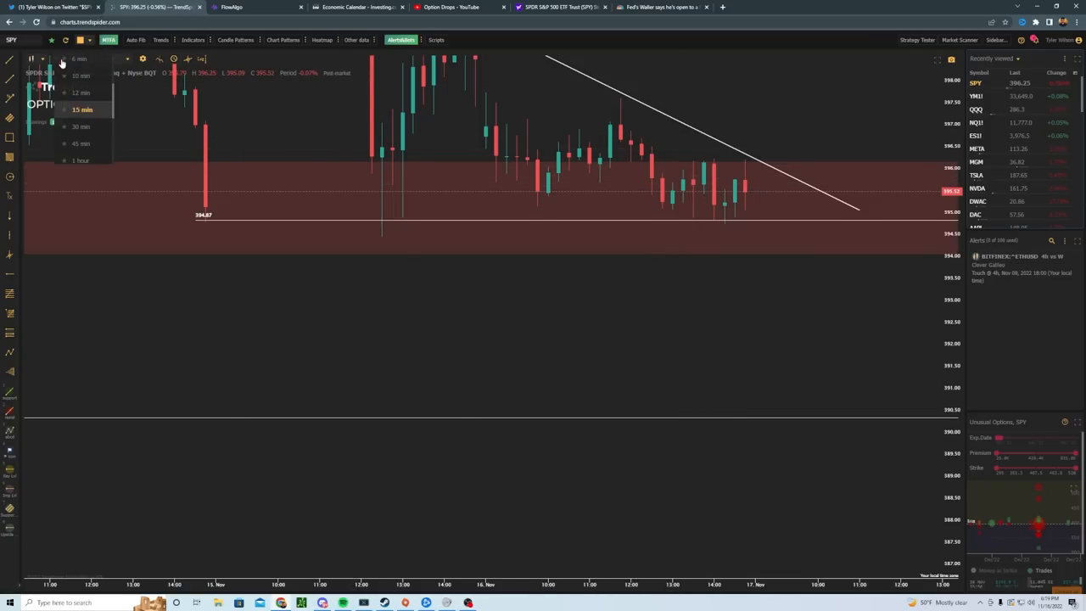
mouse_move(80, 127)
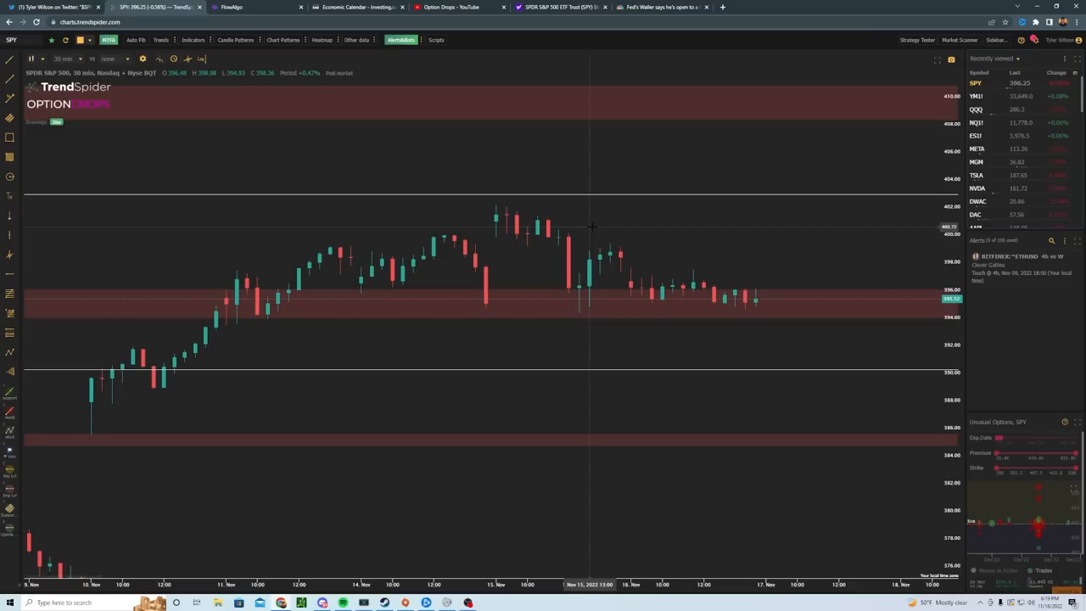
mouse_move(886, 294)
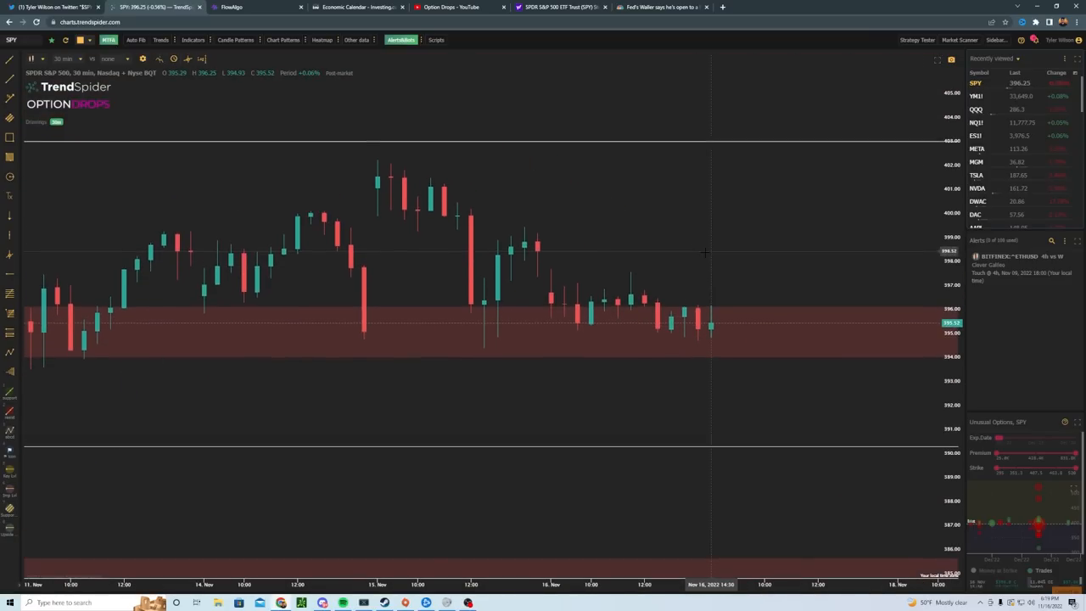
mouse_move(768, 172)
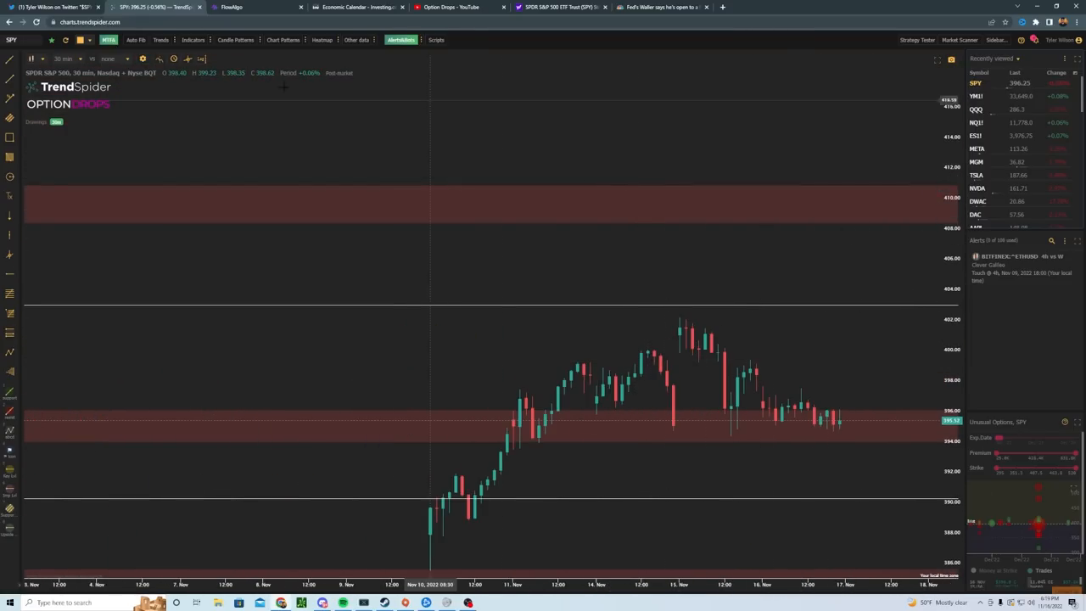
- Change SPY to 2-hour candles, revealing levels 431.97, 403.10, 390.38 and a demand zone near 370
left_click(64, 59)
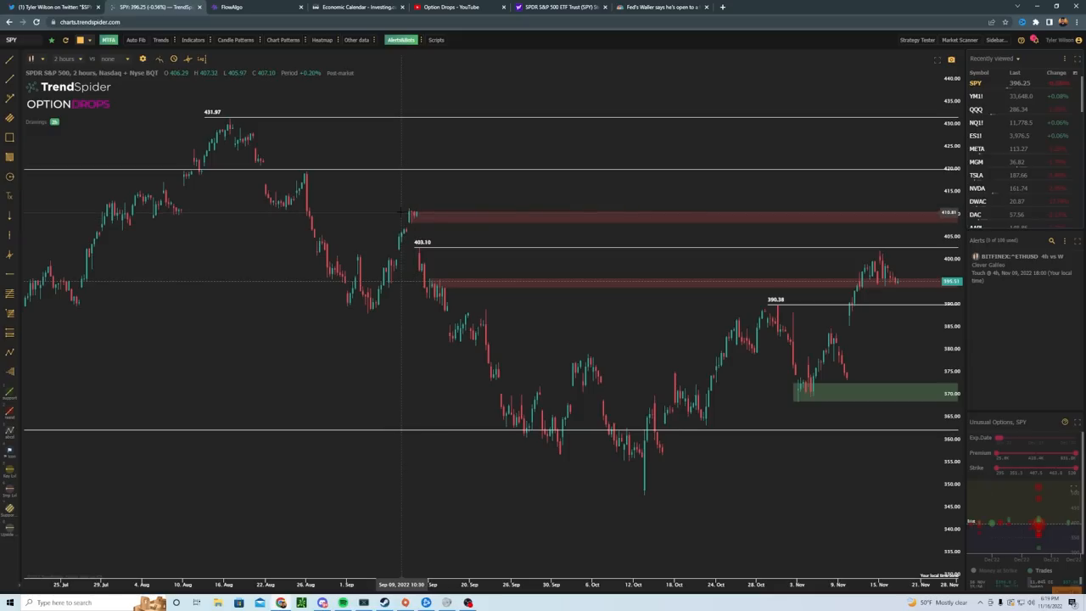
mouse_move(600, 205)
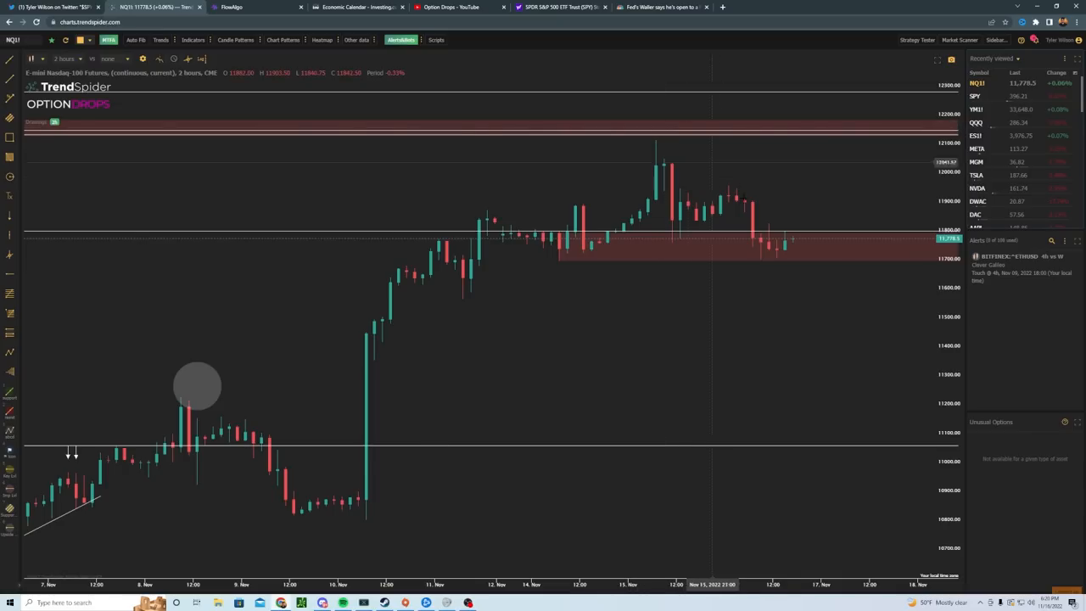
mouse_move(770, 232)
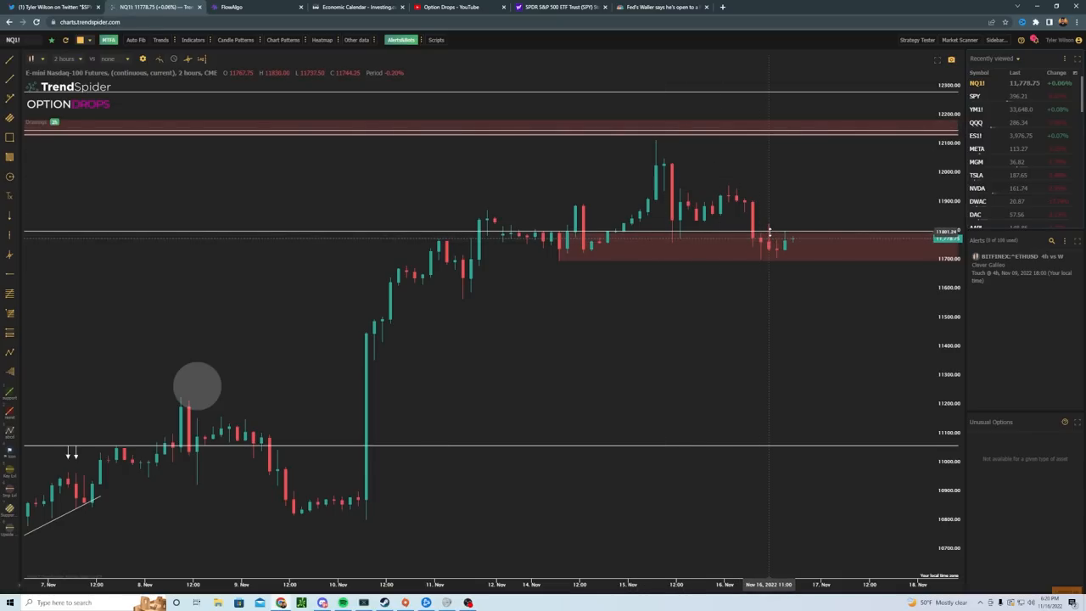
mouse_move(782, 280)
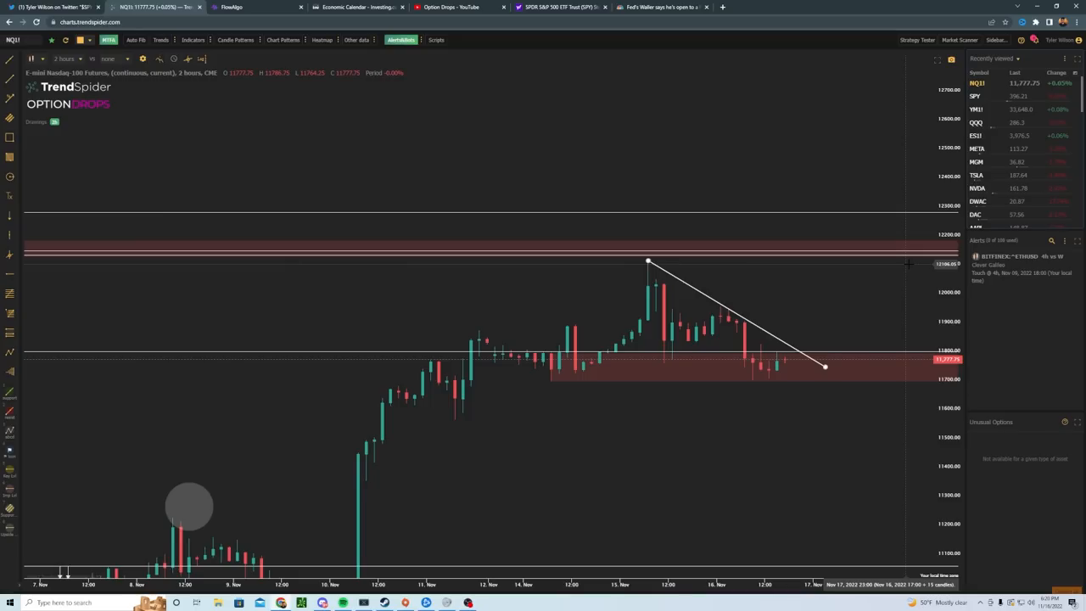
mouse_move(998, 141)
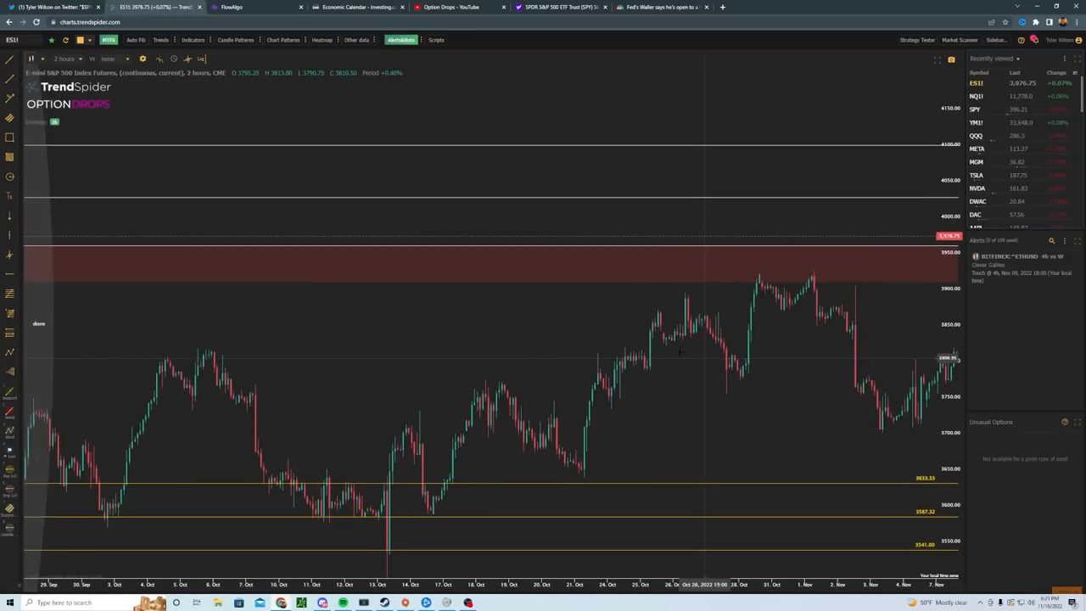
- Switch the ES1! futures chart to the 4-hour timeframe
left_click(66, 58)
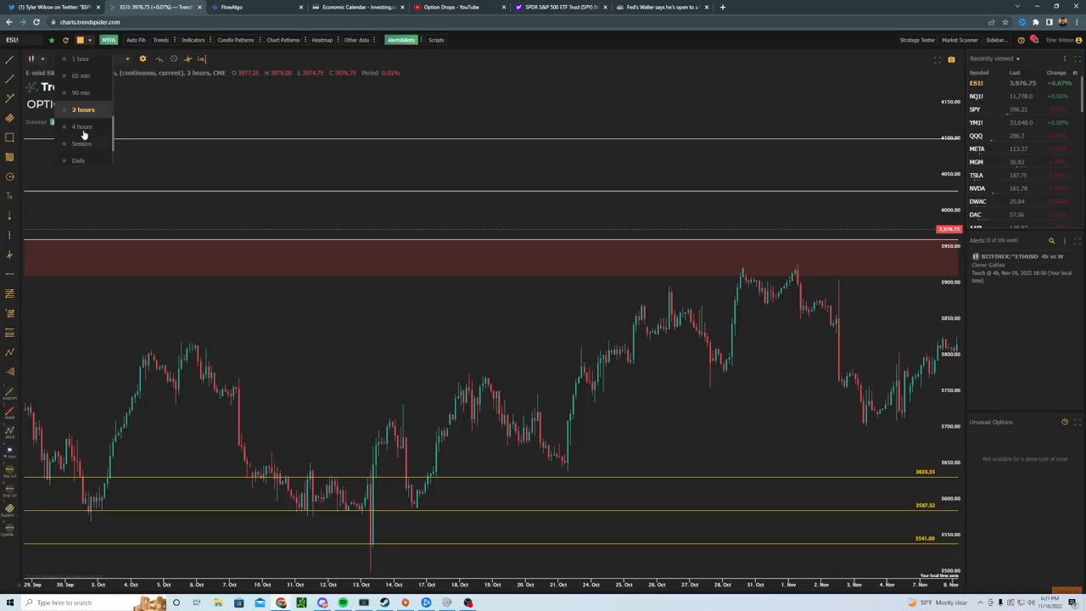
left_click(82, 126)
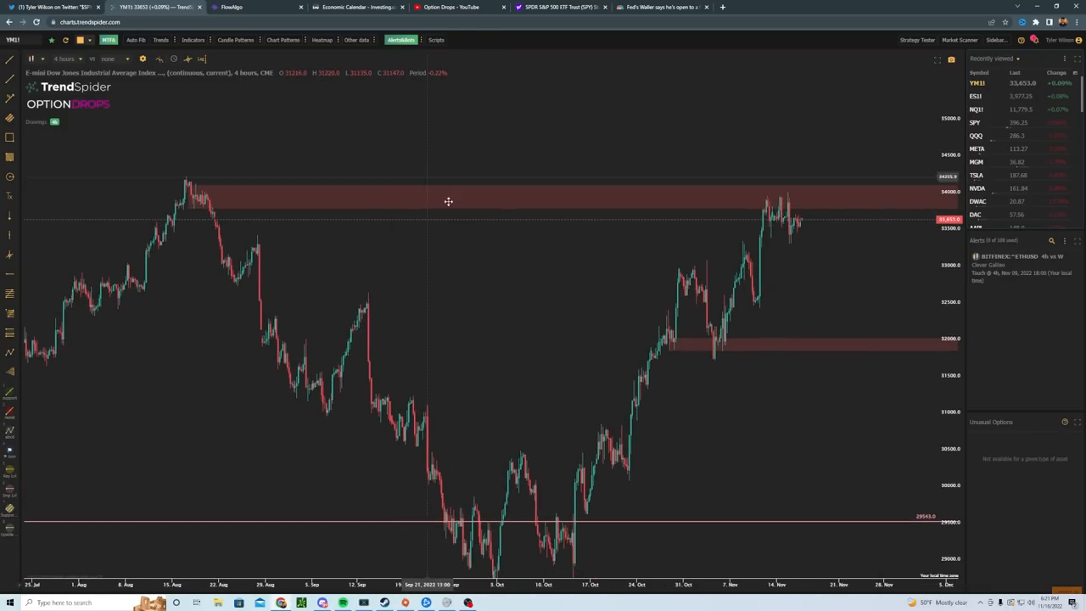
mouse_move(505, 272)
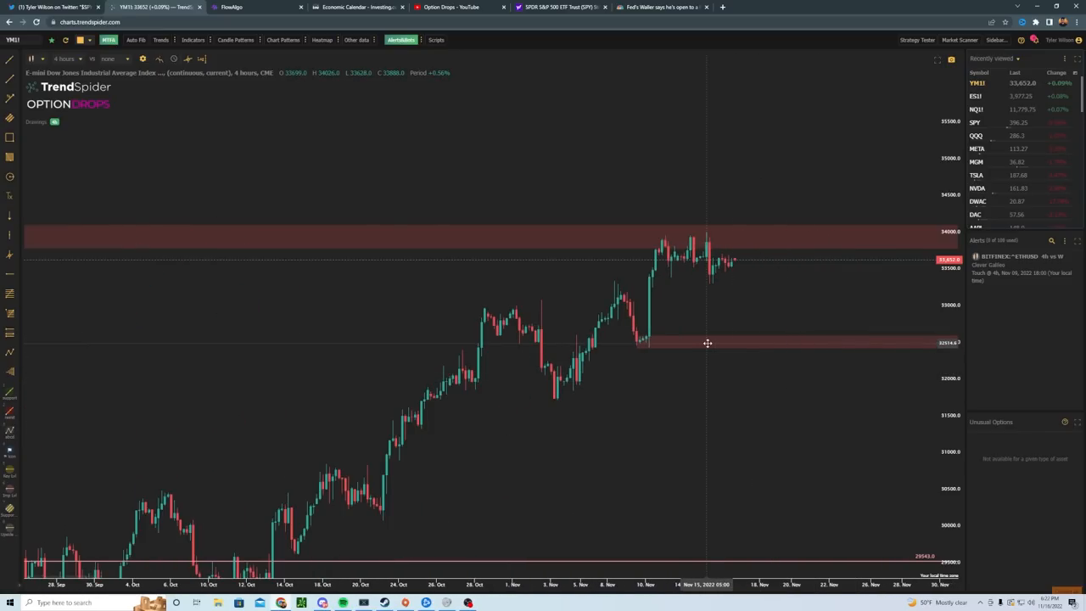
mouse_move(823, 346)
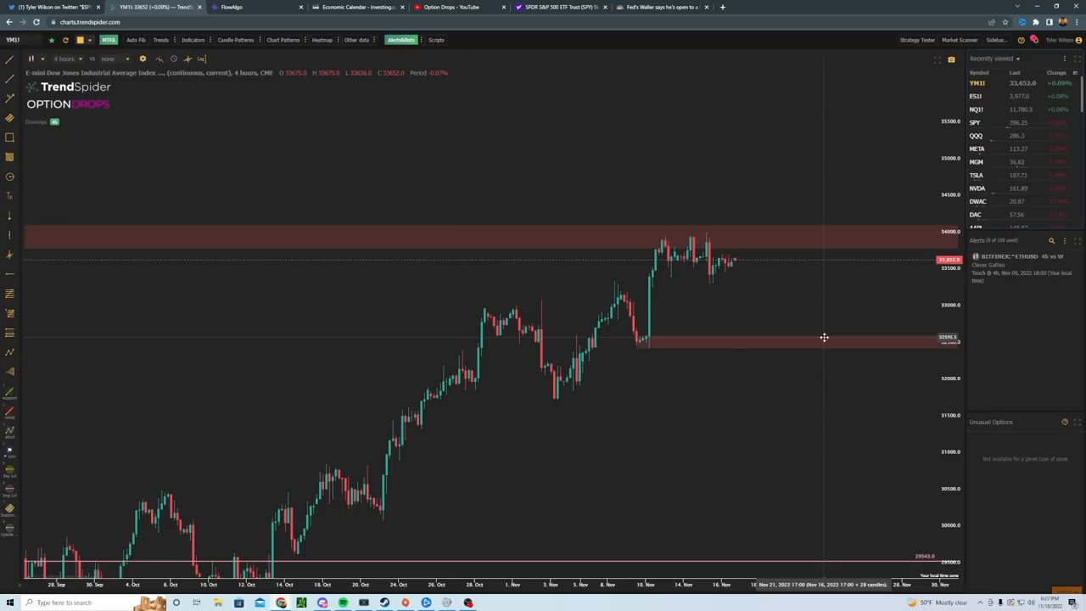
- Go to the Investing.com economic calendar tab after reviewing the Dow futures chart
left_click(357, 7)
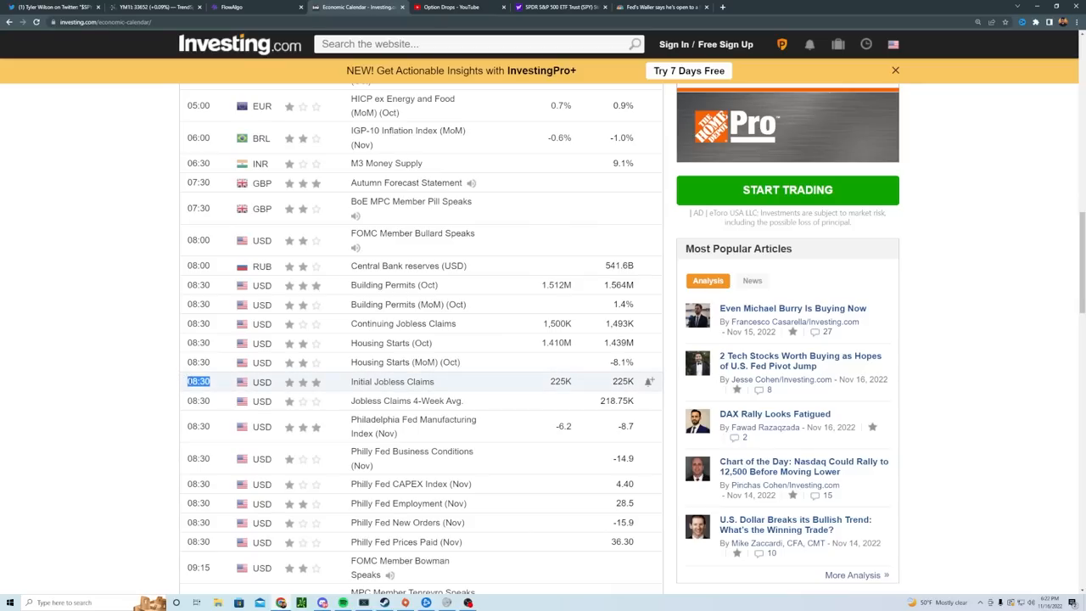
mouse_move(197, 381)
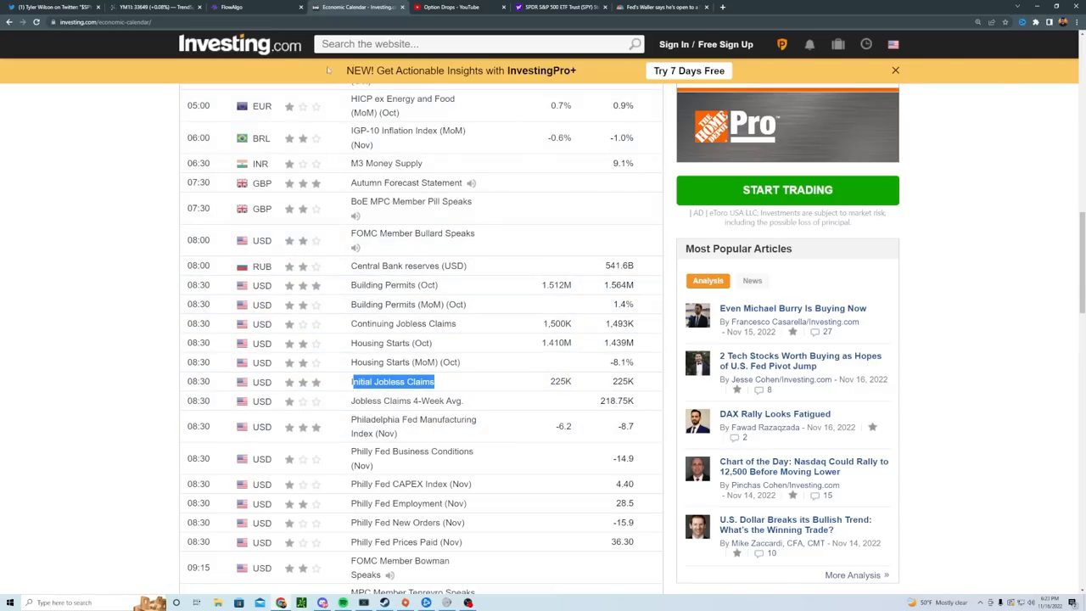
- Leave the Investing.com calendar and return to the TrendSpider tab
left_click(153, 7)
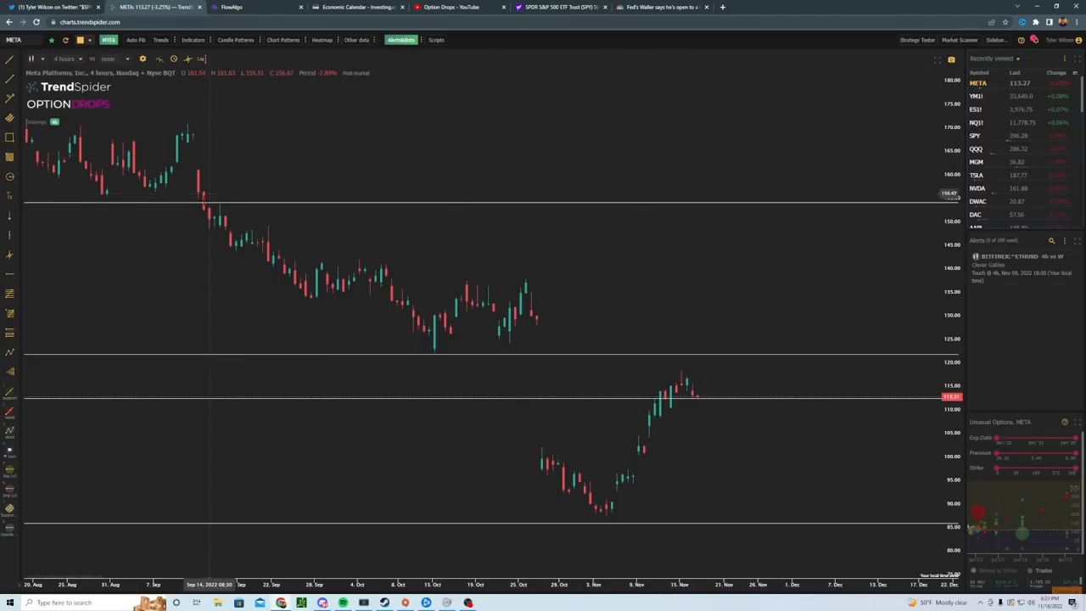
- Put META on weekly candles, then reopen the timeframe list
left_click(66, 58)
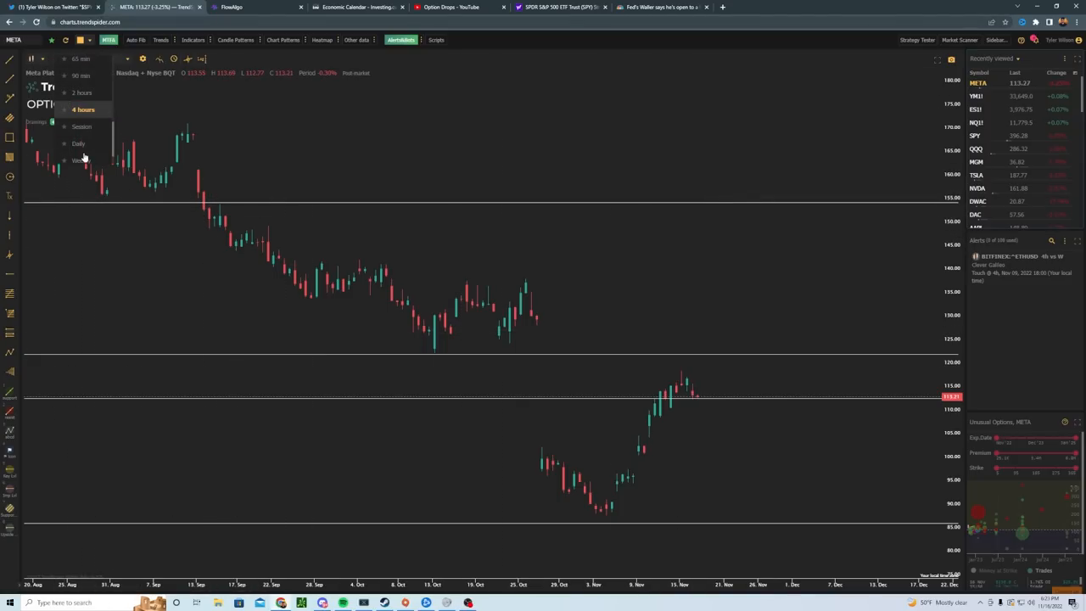
left_click(79, 160)
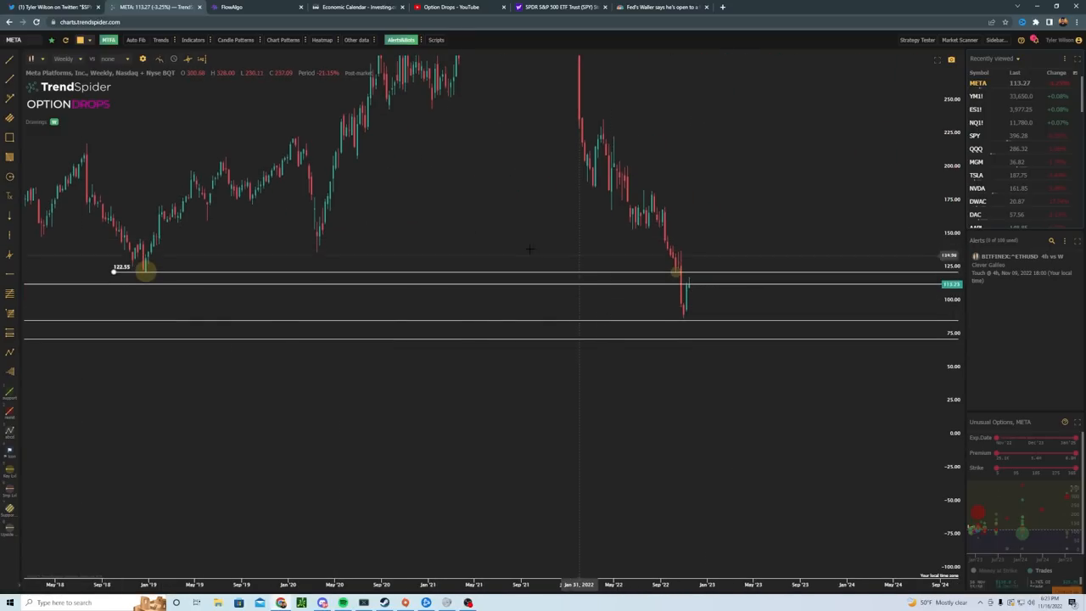
left_click(64, 59)
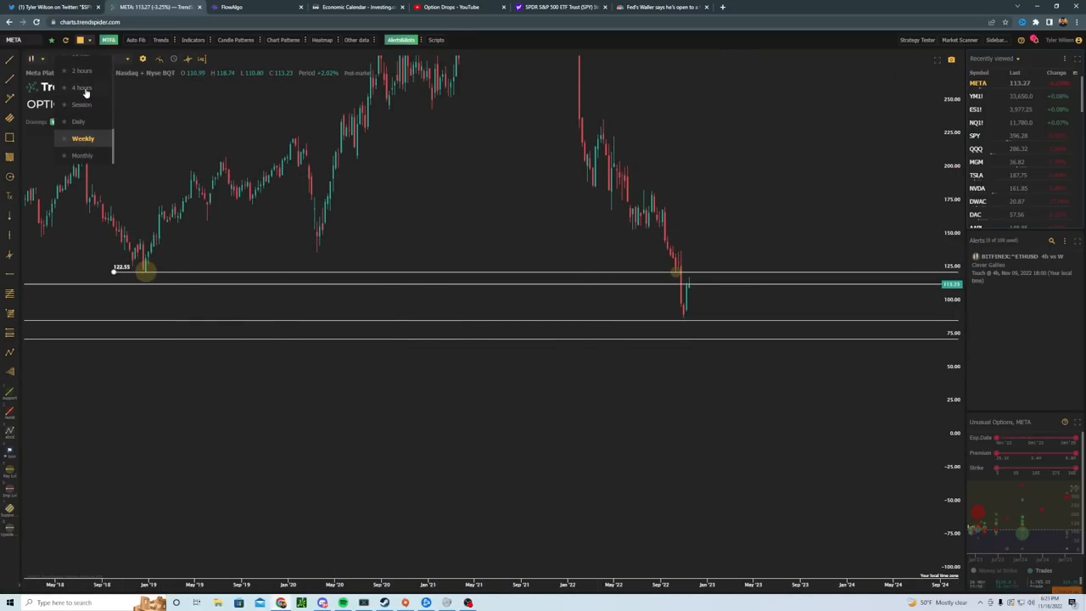
- Switch the META chart to 2-hour candles
left_click(81, 70)
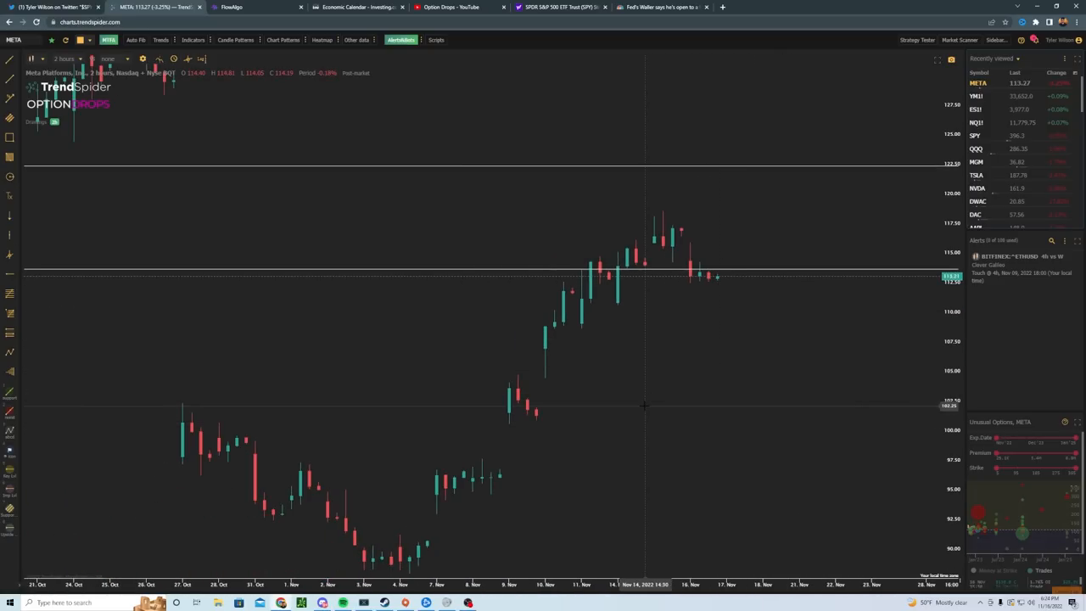
mouse_move(648, 403)
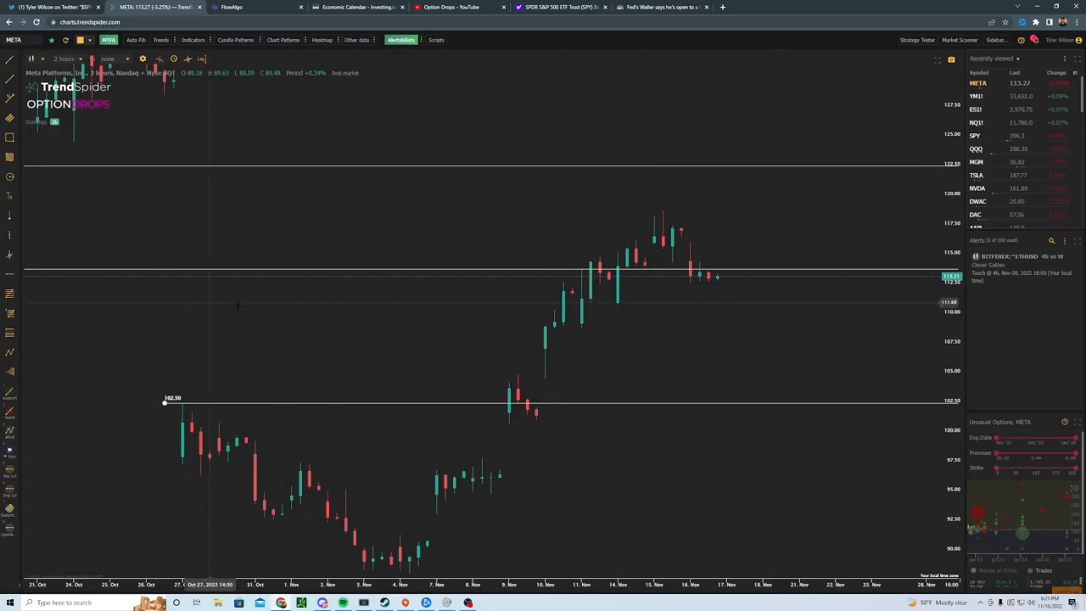
mouse_move(482, 376)
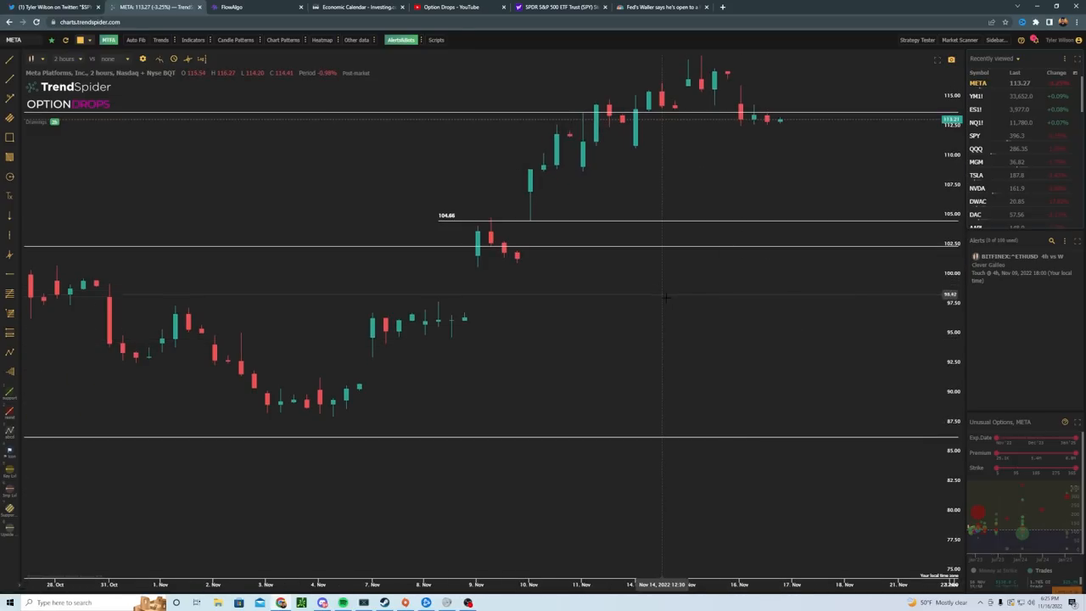
mouse_move(667, 300)
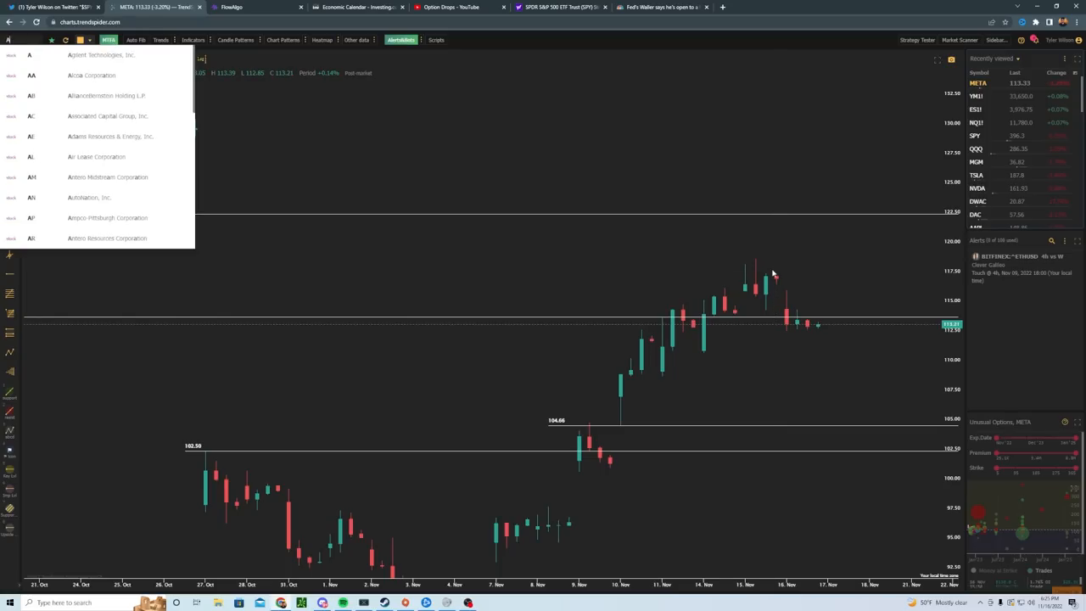
- Load Apple via 'APL' and set its chart to one-hour candles
type("APL")
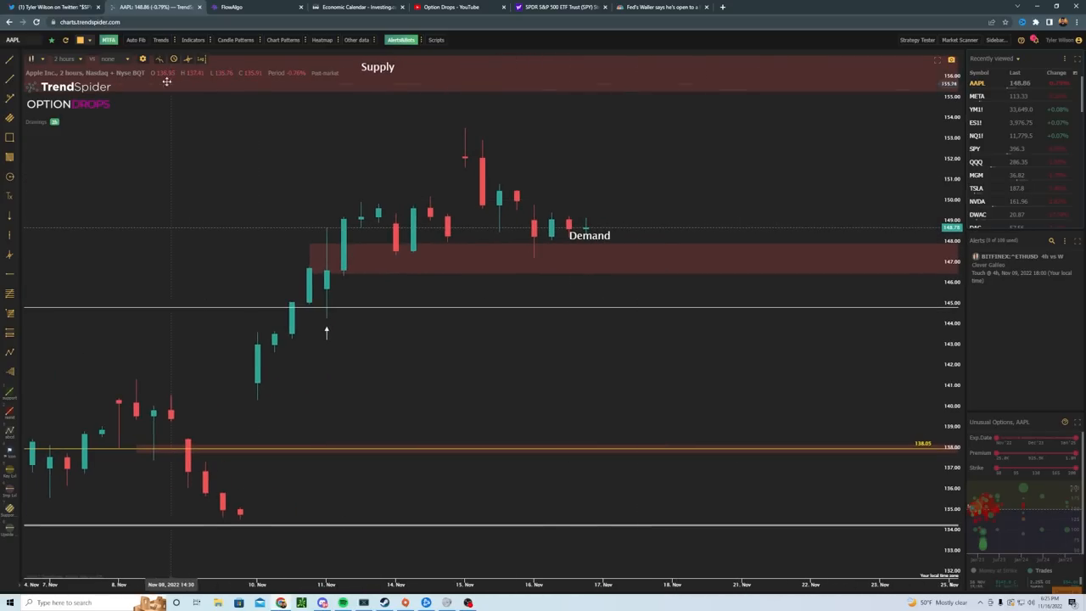
left_click(65, 59)
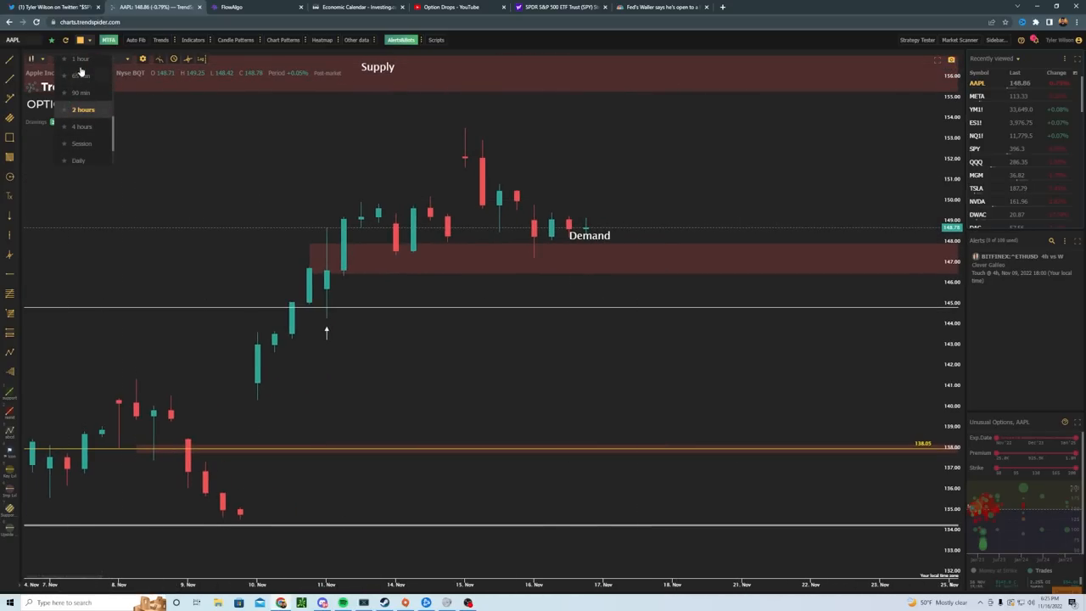
left_click(79, 59)
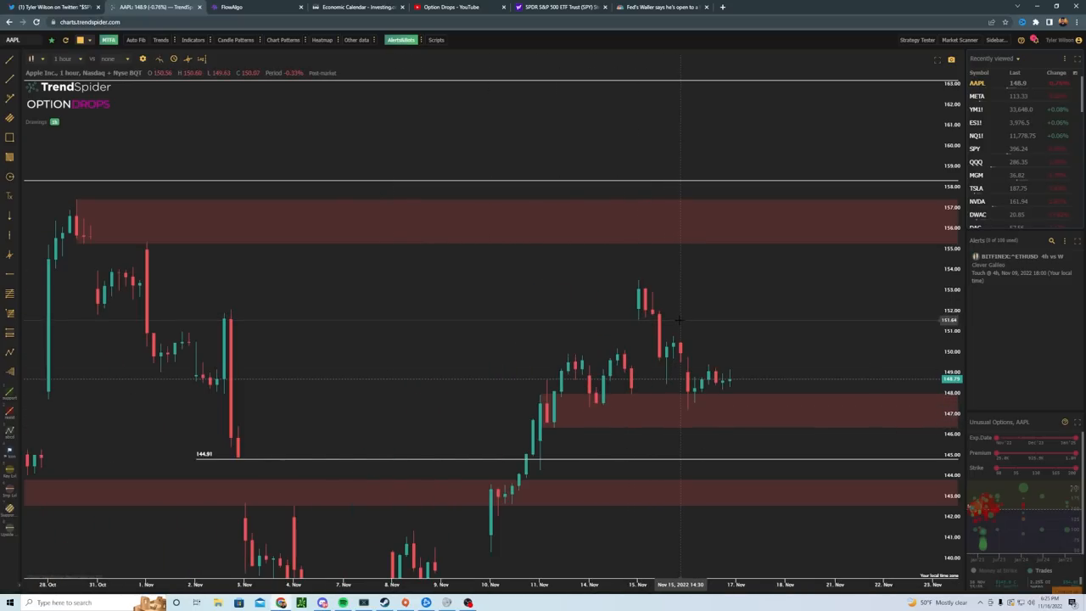
mouse_move(751, 329)
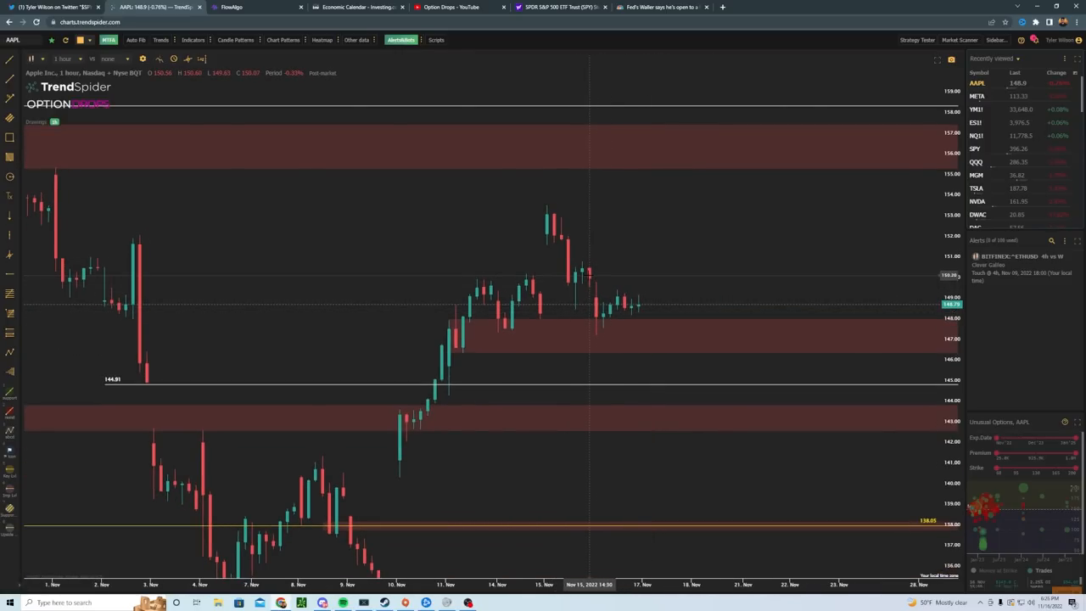
mouse_move(616, 331)
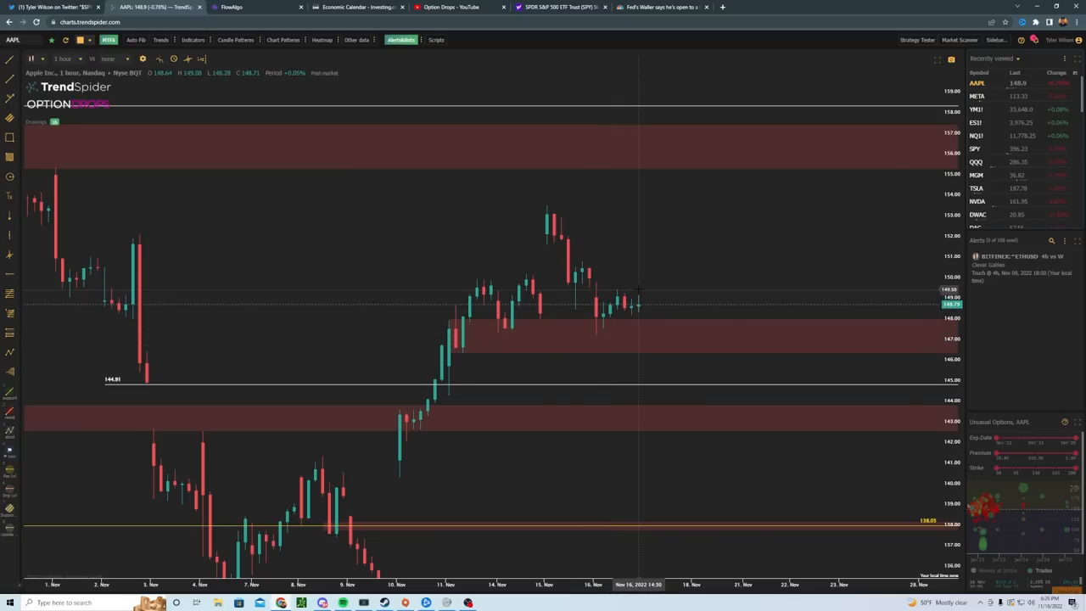
mouse_move(627, 342)
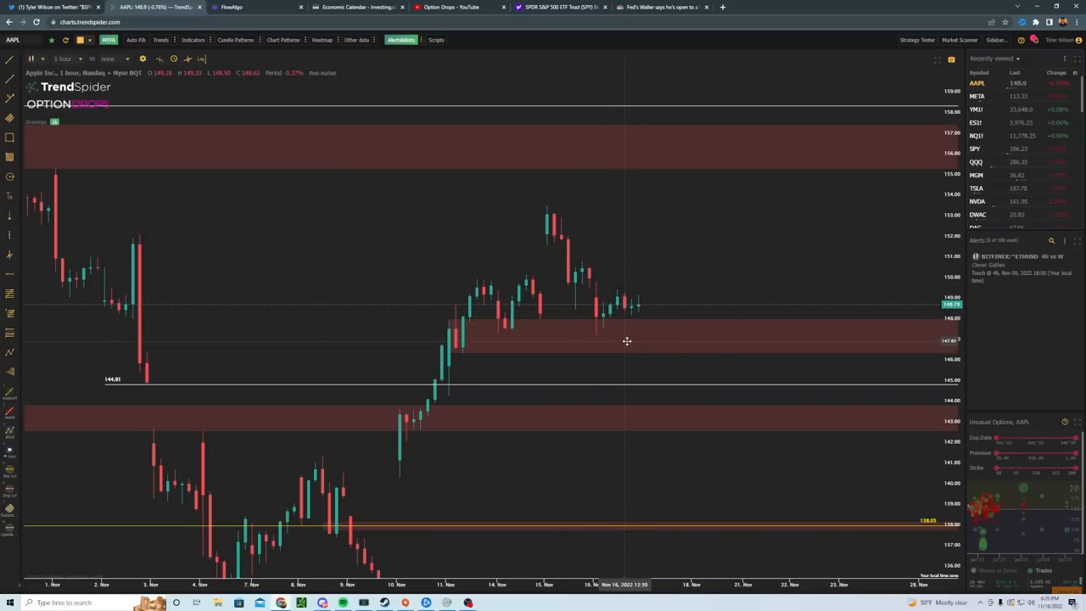
mouse_move(611, 352)
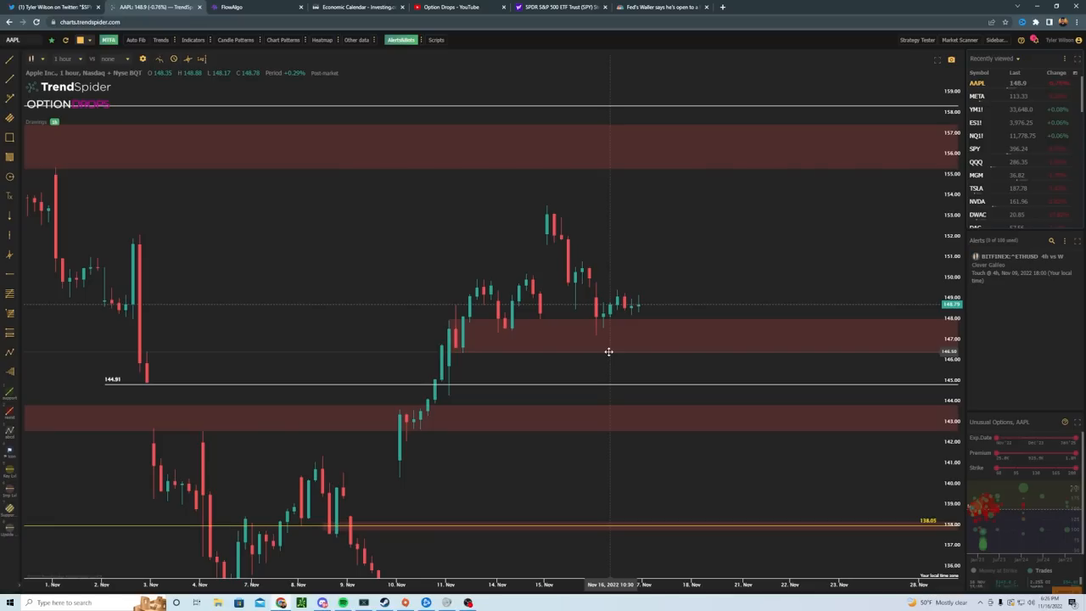
mouse_move(651, 227)
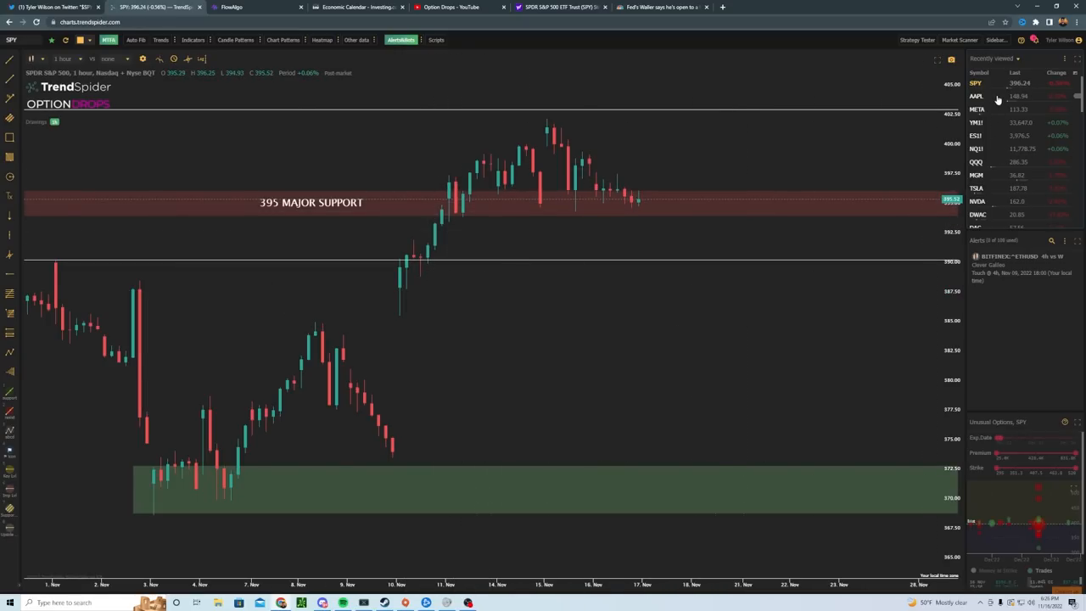
- Step AAPL through 4-hour and daily timeframes to weekly candles
left_click(976, 96)
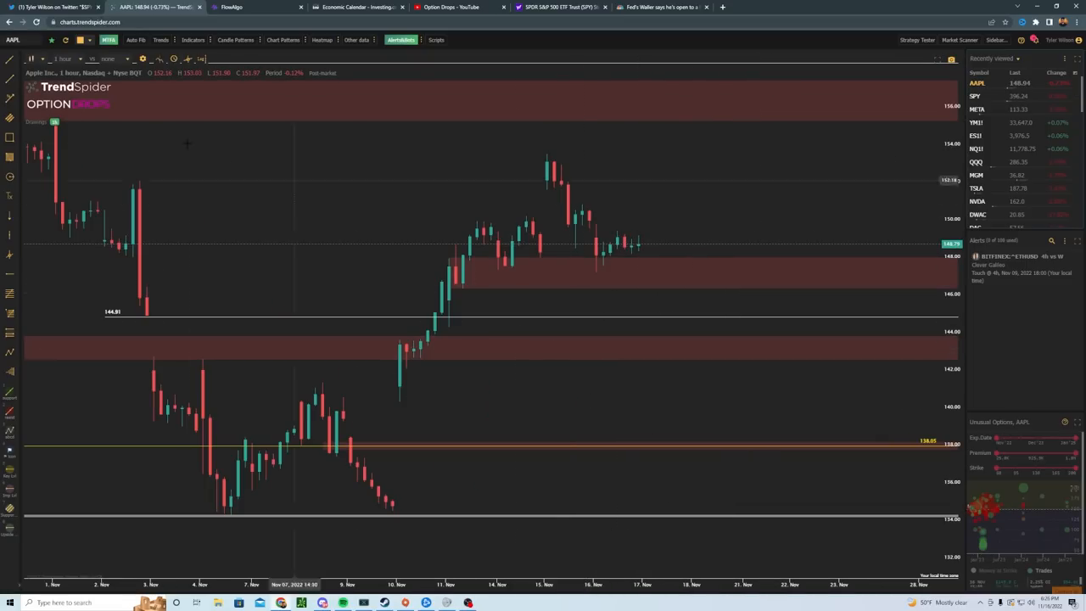
left_click(64, 58)
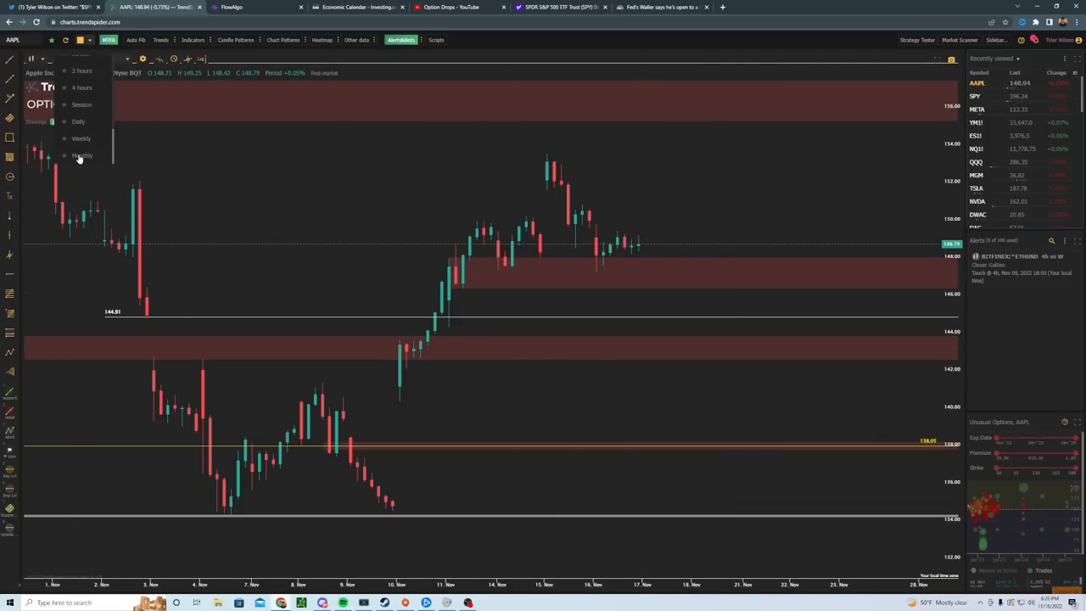
left_click(83, 71)
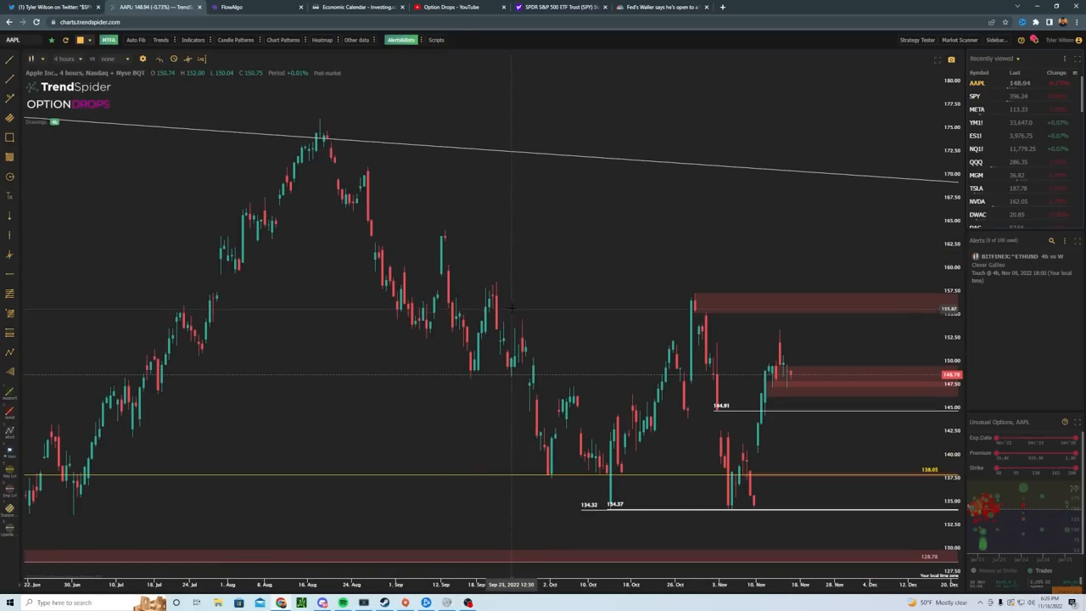
left_click(66, 59)
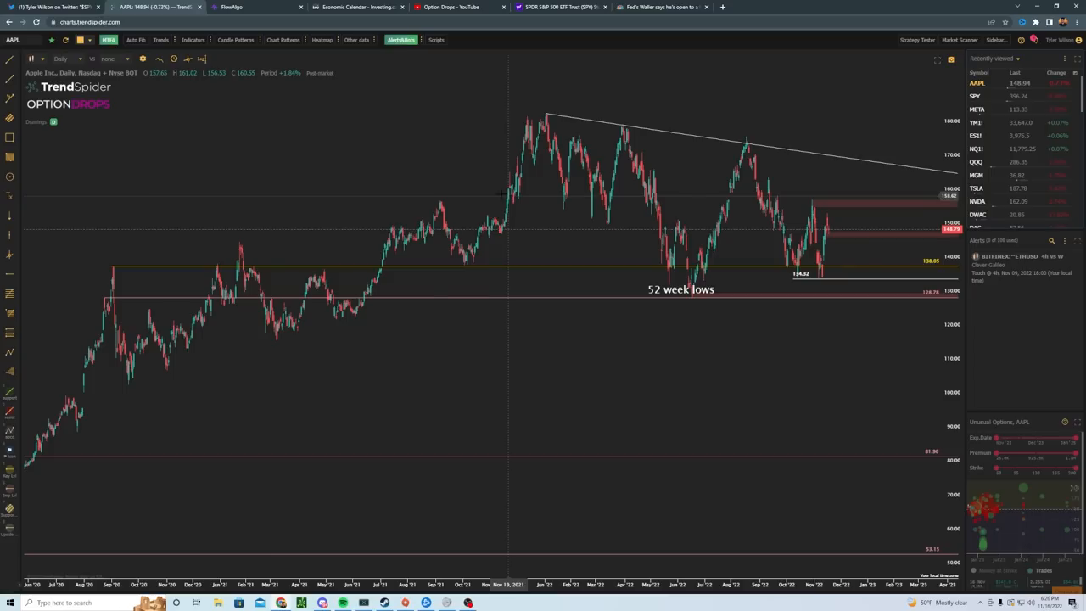
left_click(60, 59)
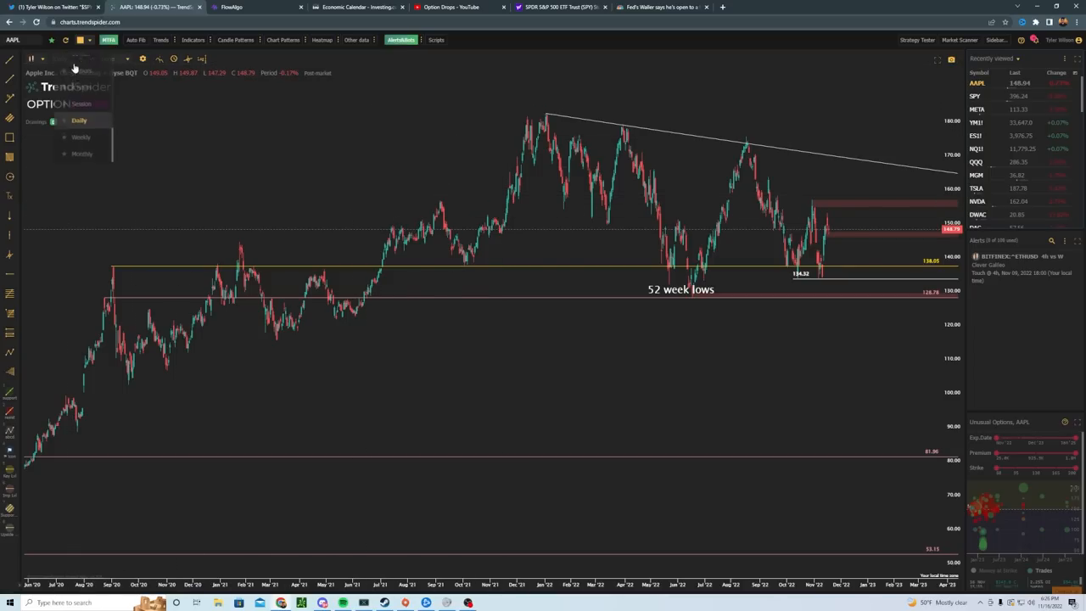
left_click(81, 136)
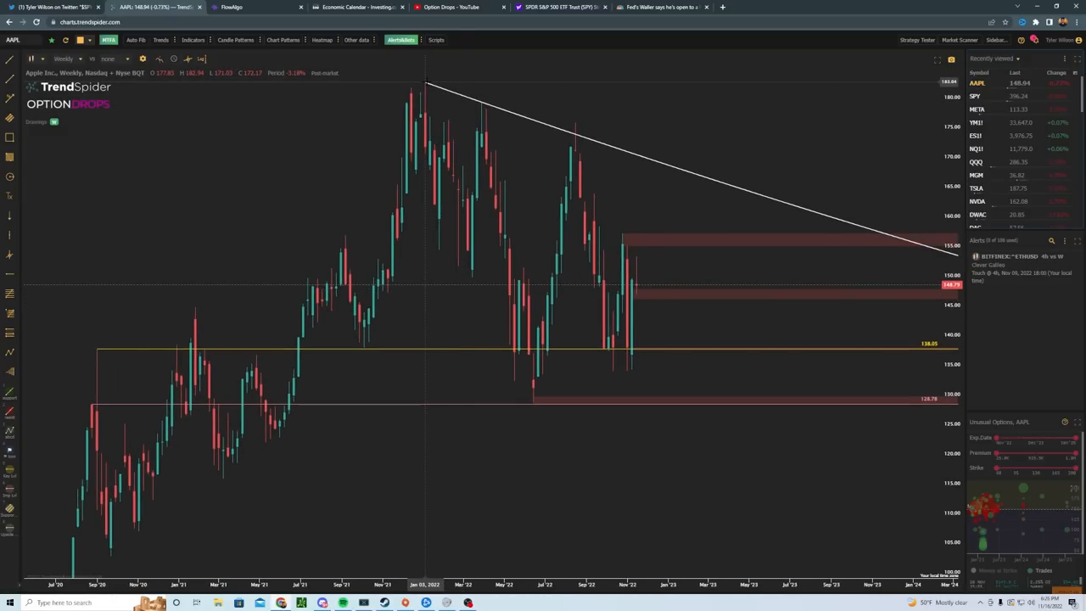
mouse_move(541, 111)
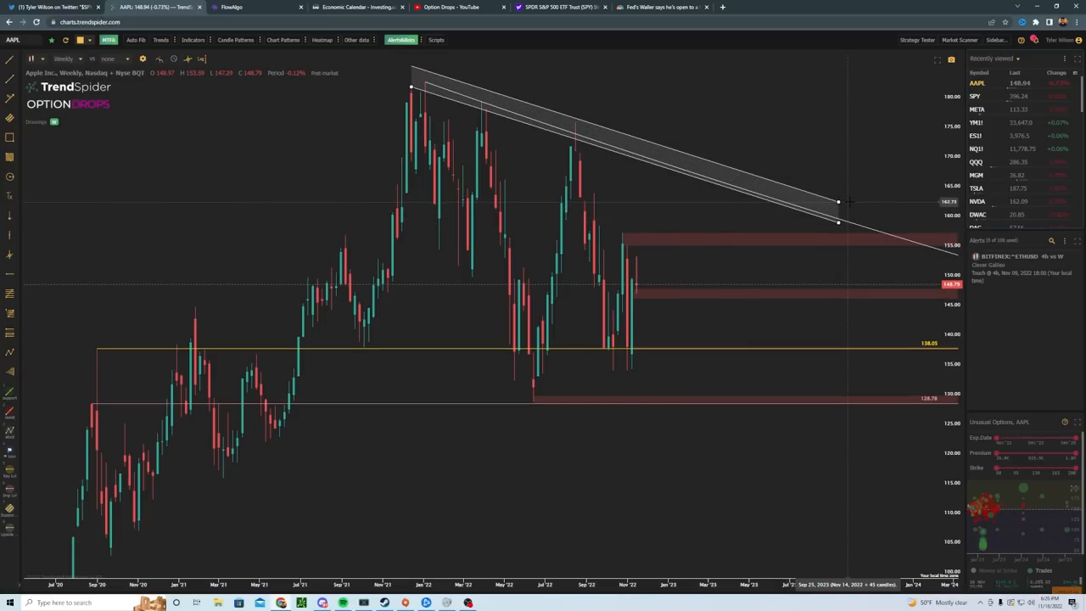
- Zoom out, draw a rising channel along the 2020–2022 lows, and recentre the wedge
scroll("down", 3)
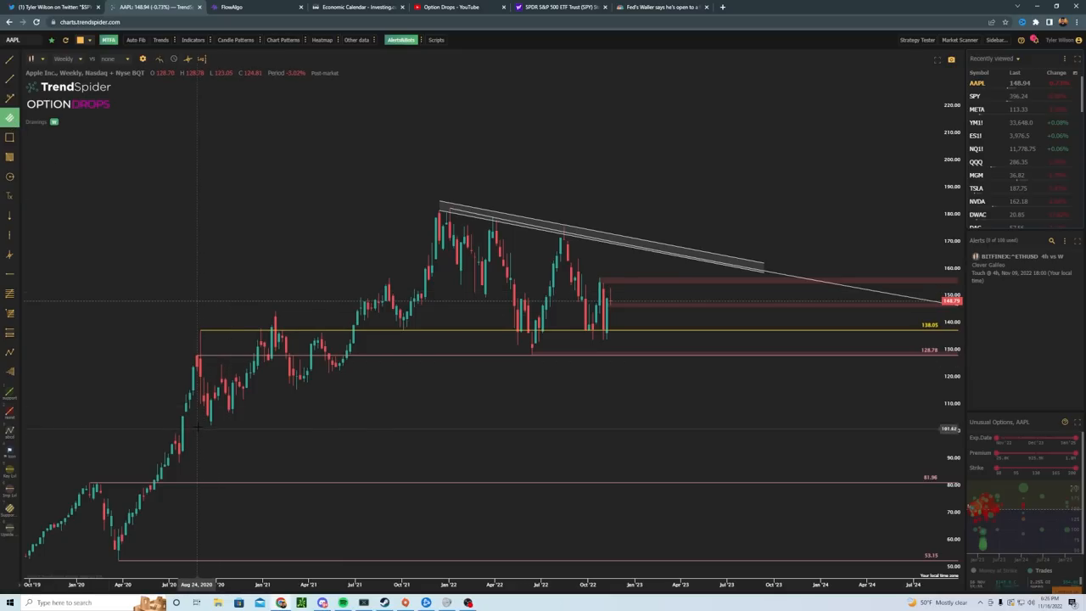
left_click_drag(204, 423, 658, 321)
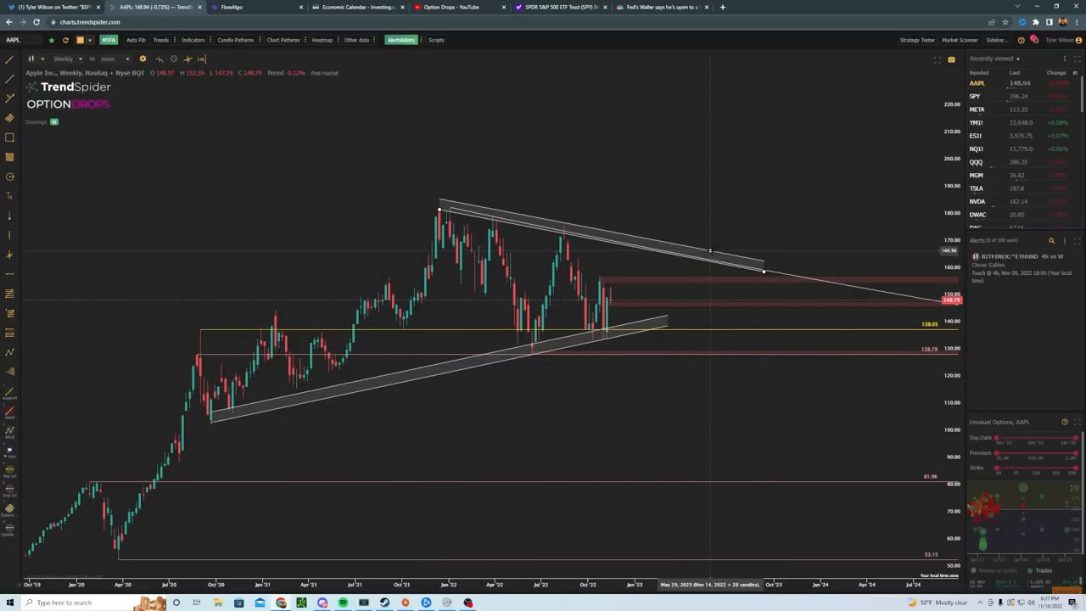
left_click_drag(763, 271, 717, 263)
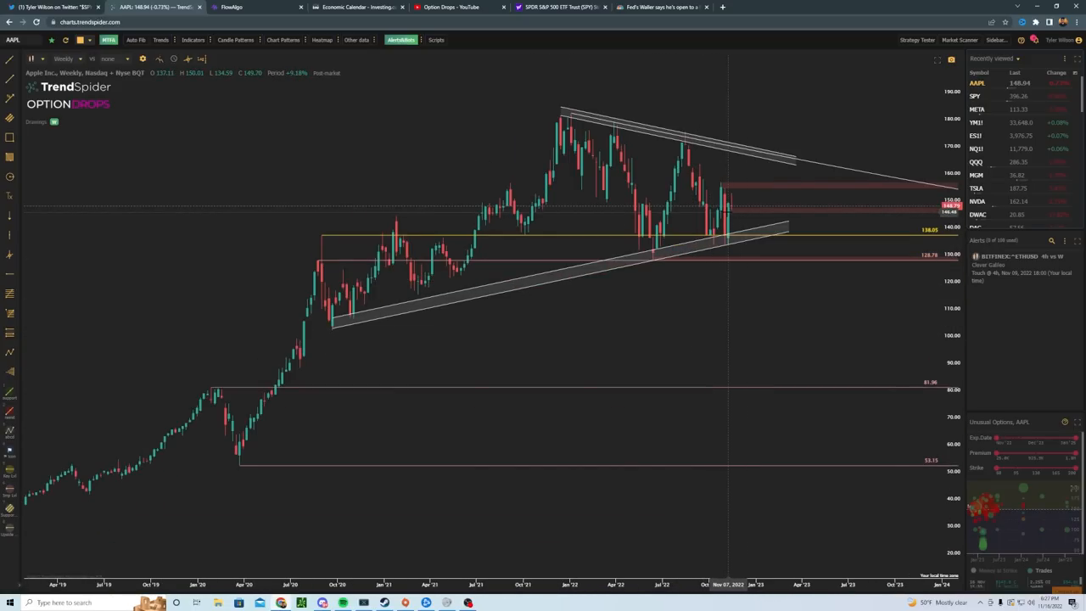
mouse_move(745, 264)
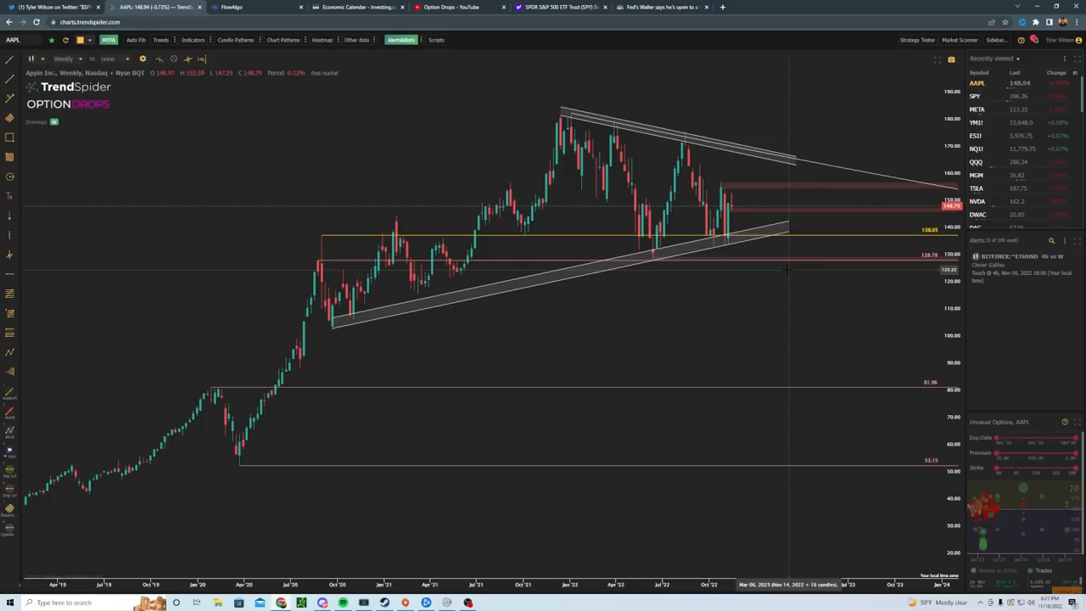
mouse_move(185, 123)
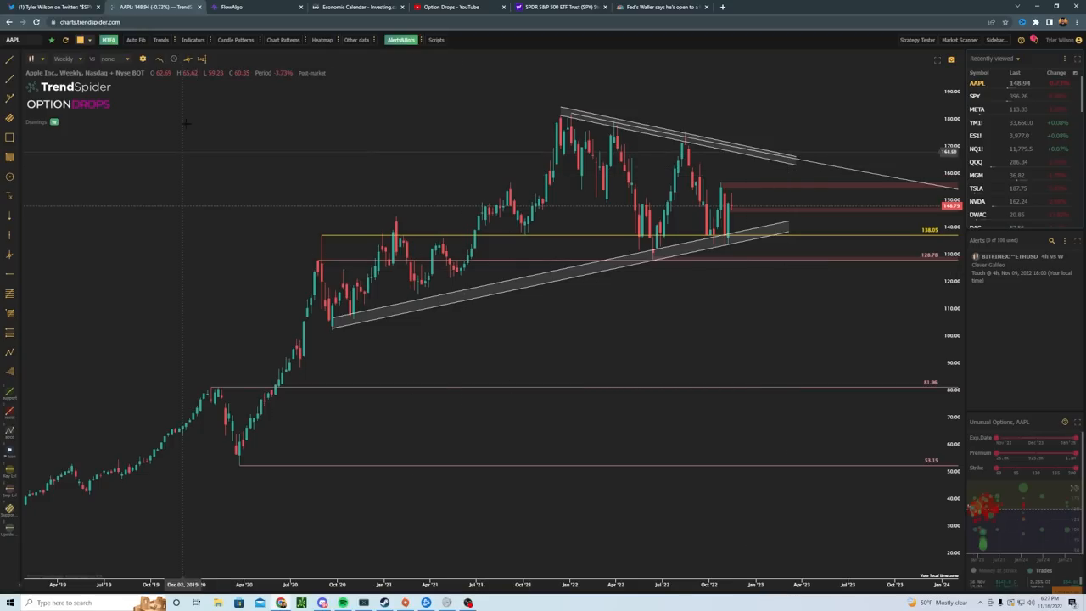
- Change the AAPL chart to the 4-hour timeframe
left_click(66, 58)
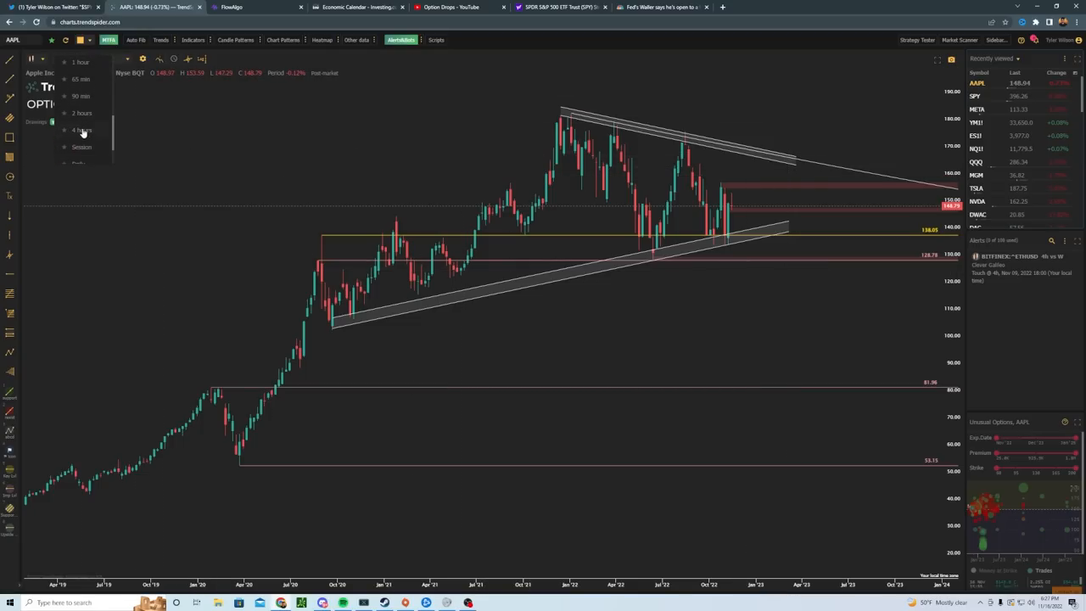
left_click(81, 130)
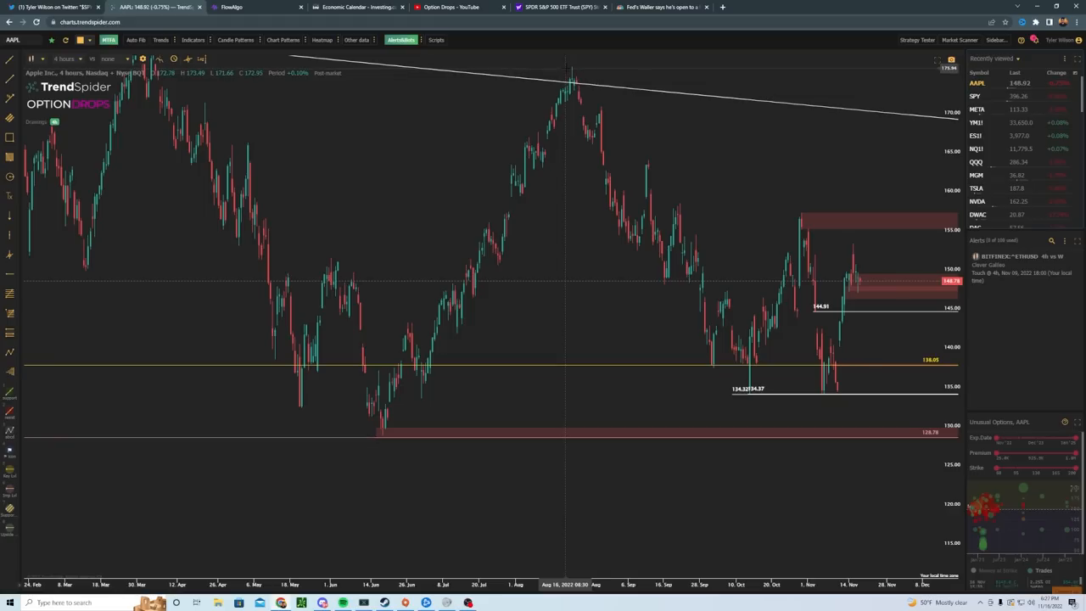
mouse_move(573, 77)
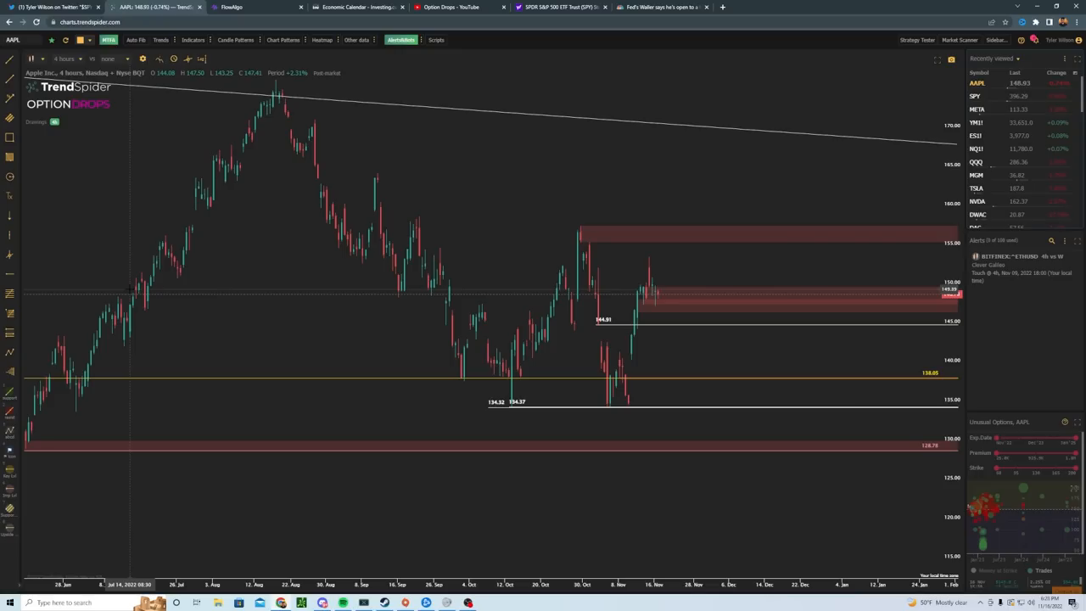
mouse_move(161, 241)
type("TSLA")
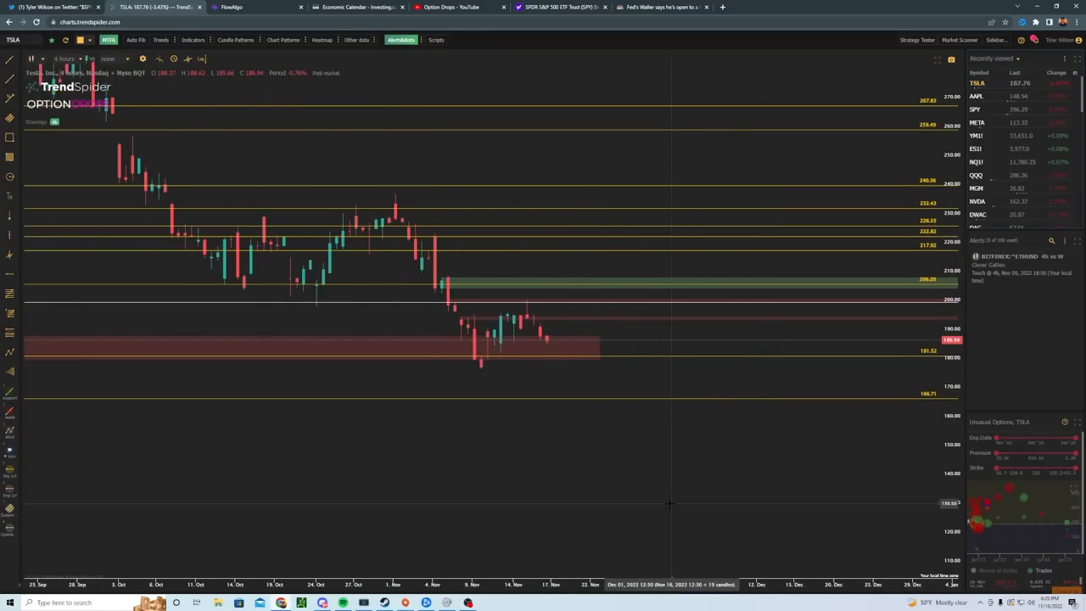
- Set TSLA to 2-hour candles and draw a rising channel over its 9 Nov rebound
left_click(66, 59)
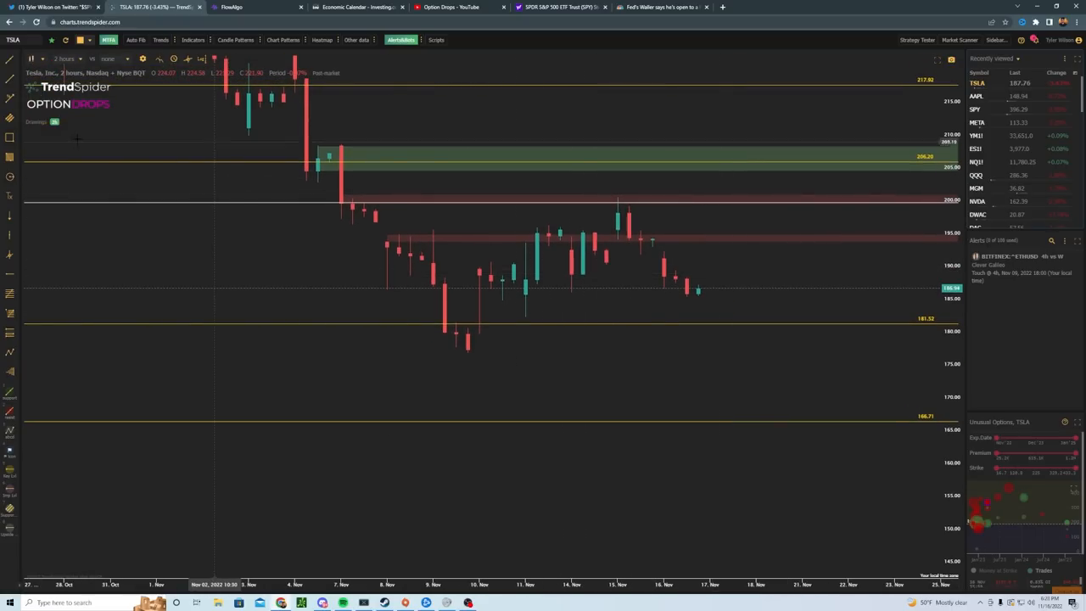
left_click_drag(479, 352, 666, 246)
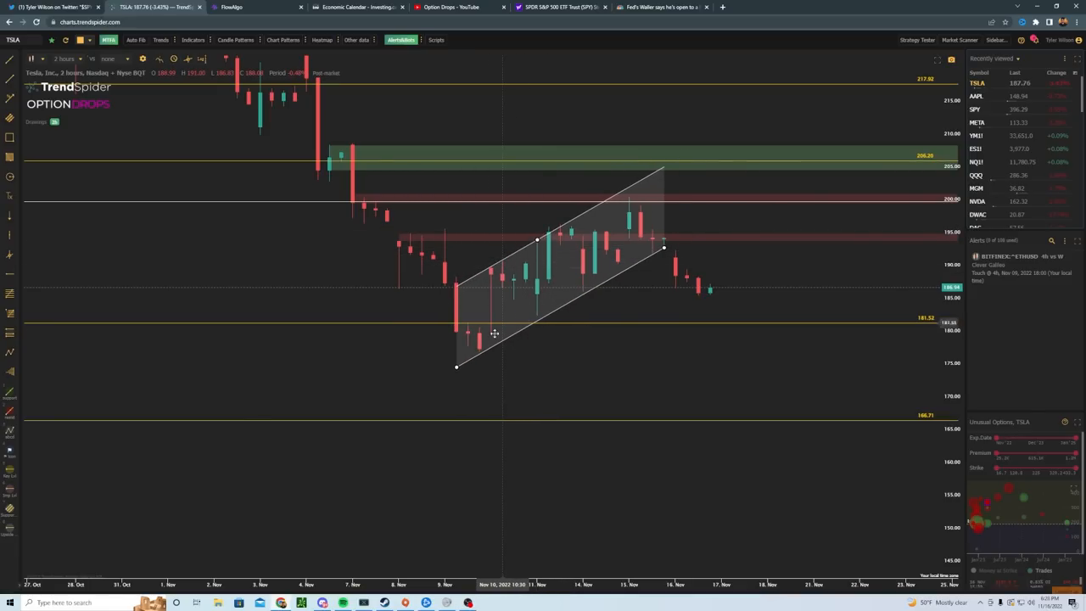
mouse_move(745, 291)
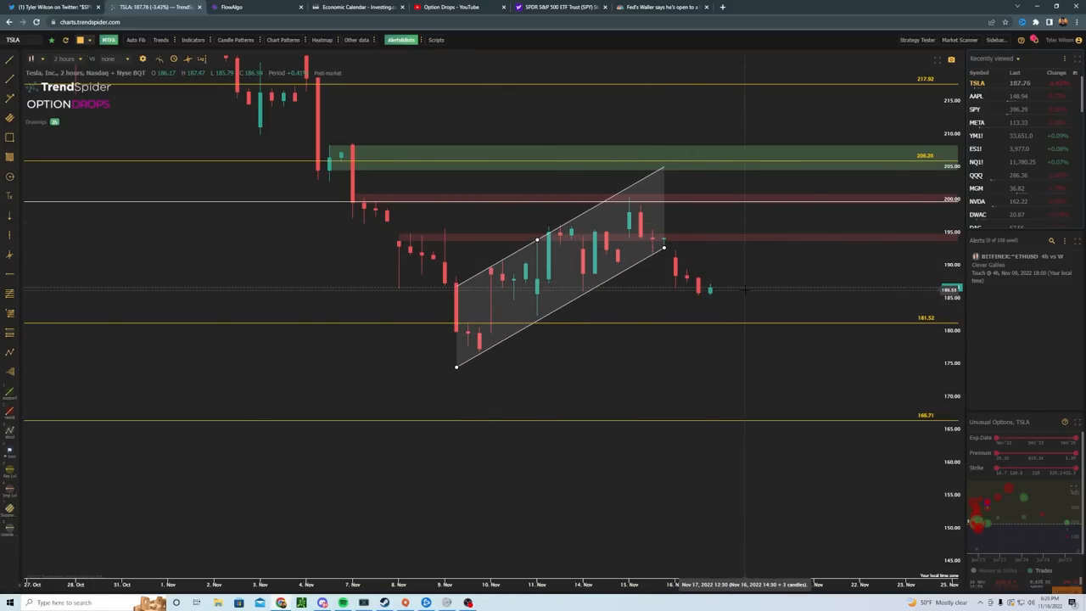
mouse_move(737, 296)
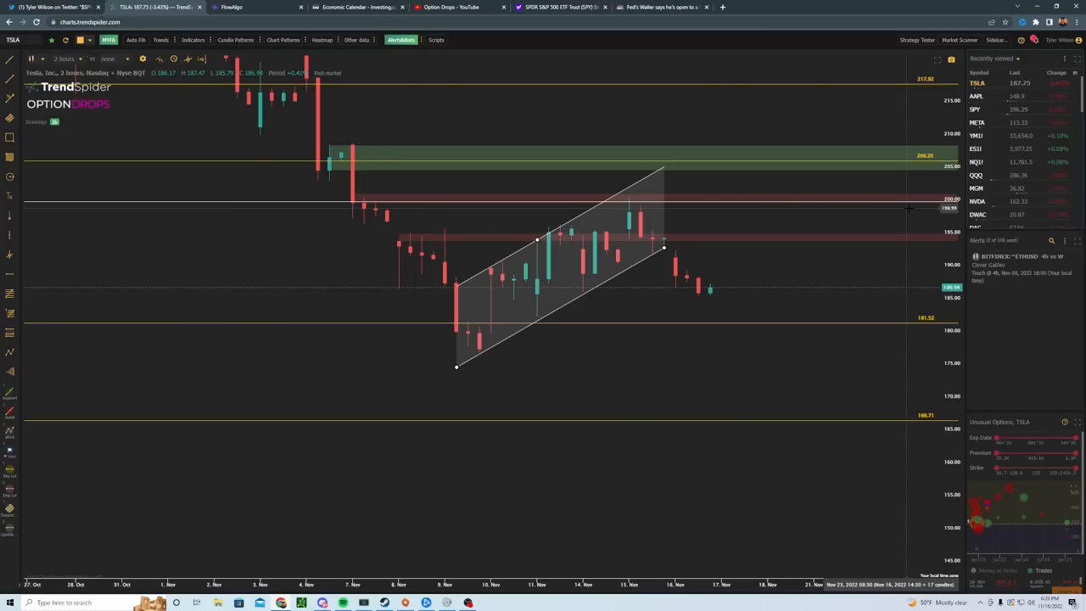
mouse_move(1003, 210)
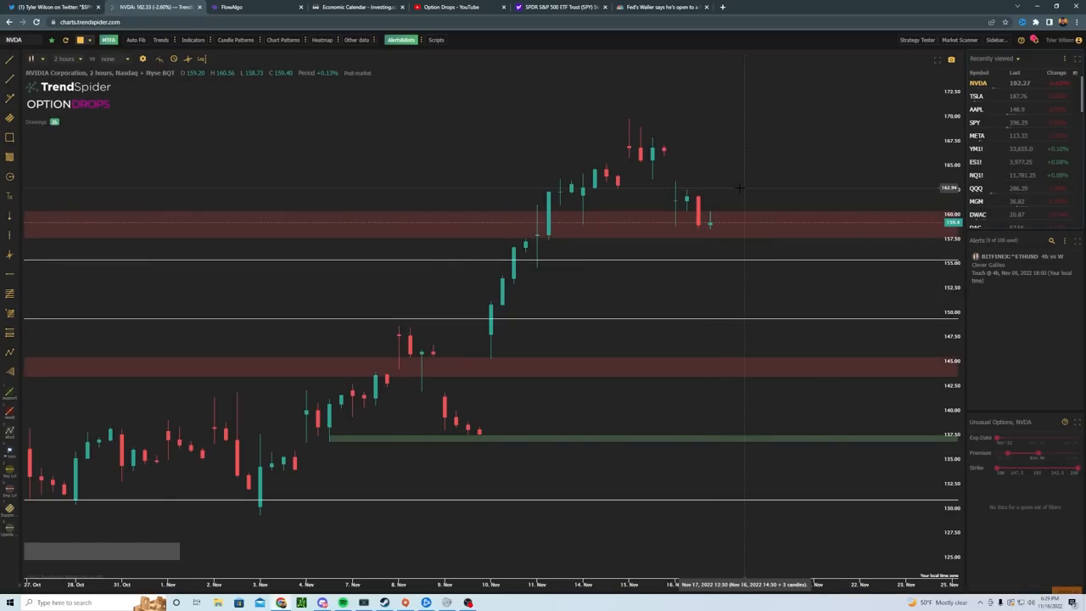
mouse_move(734, 180)
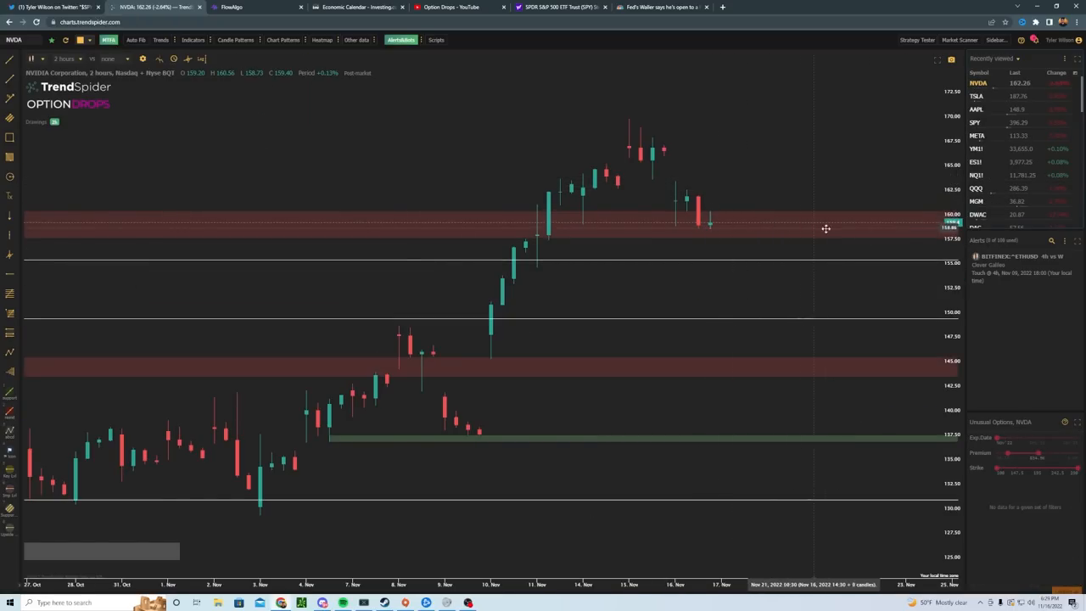
mouse_move(781, 197)
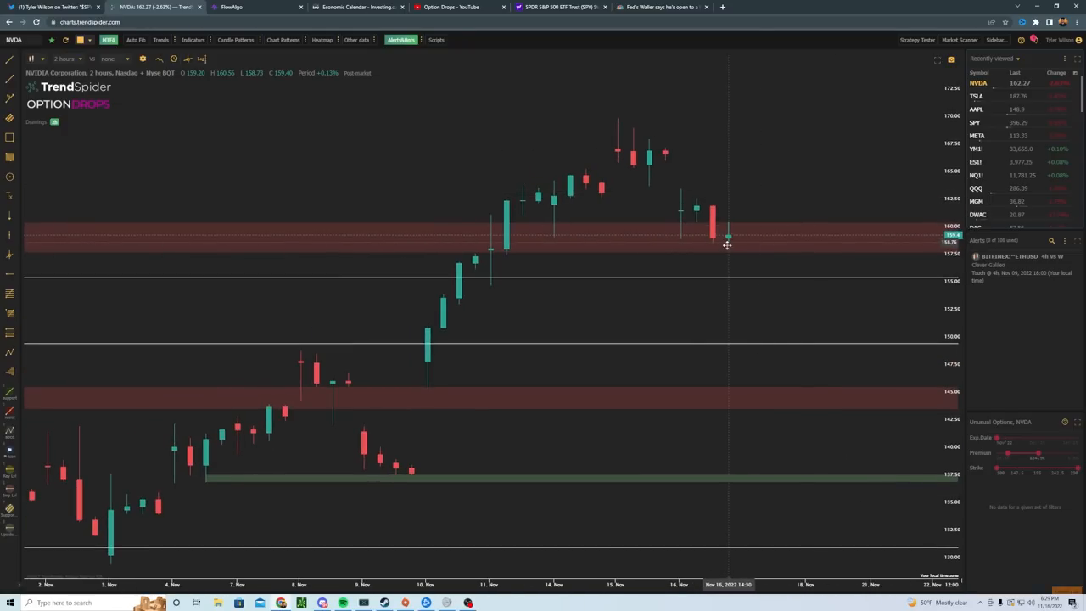
mouse_move(844, 132)
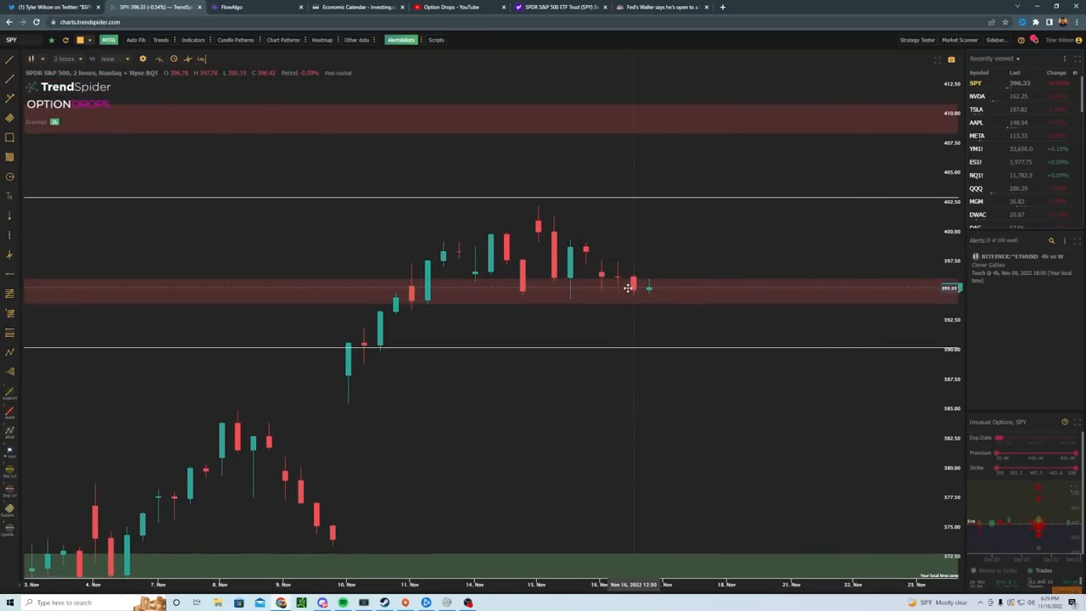
mouse_move(620, 280)
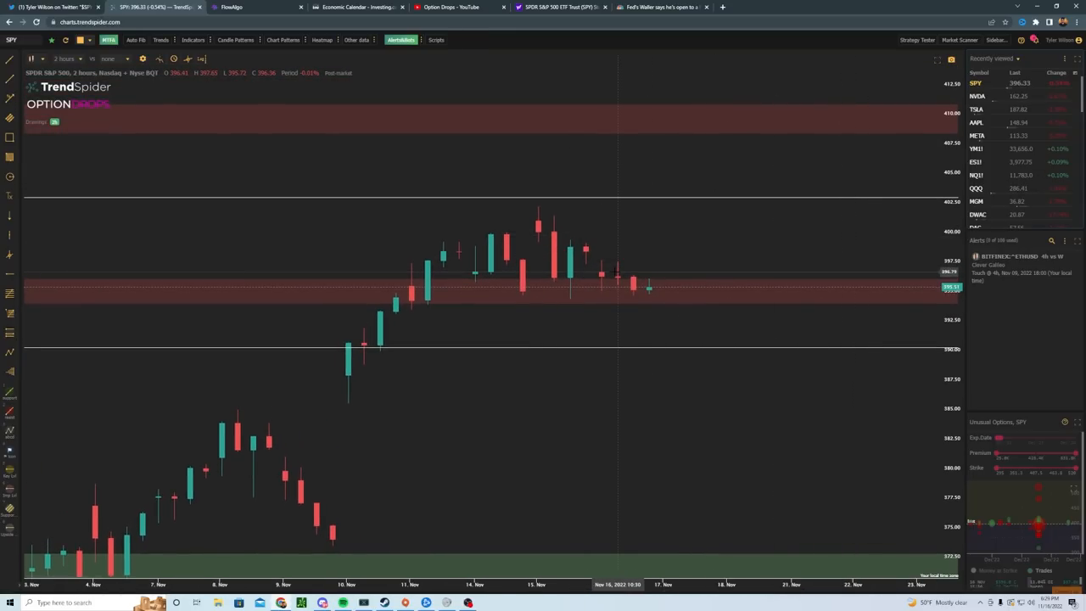
mouse_move(605, 269)
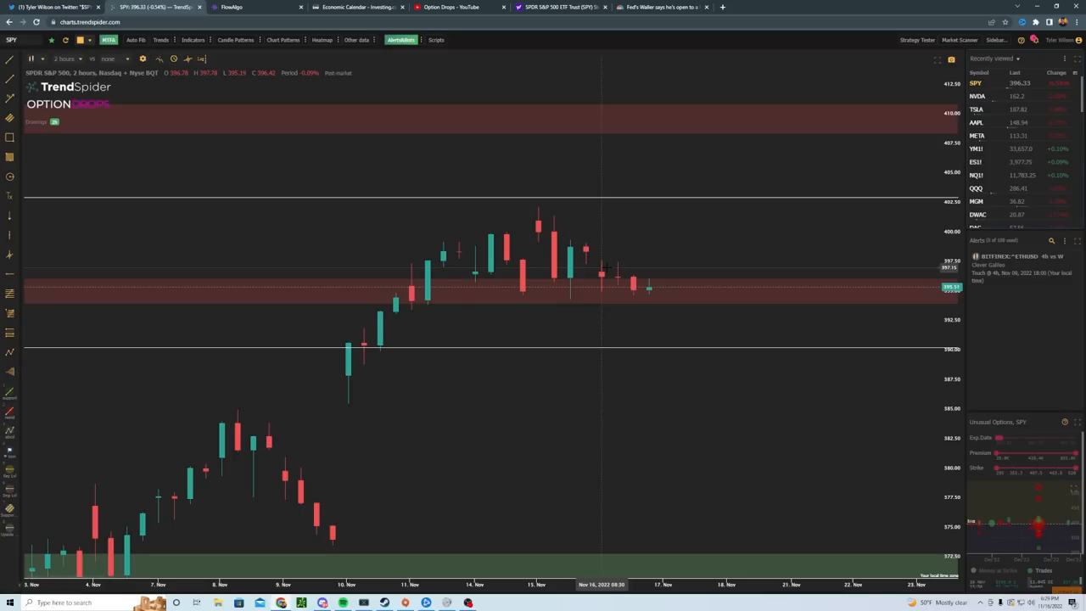
- Return to the Investing.com economic calendar showing Initial Jobless Claims at a 225K forecast
left_click(357, 6)
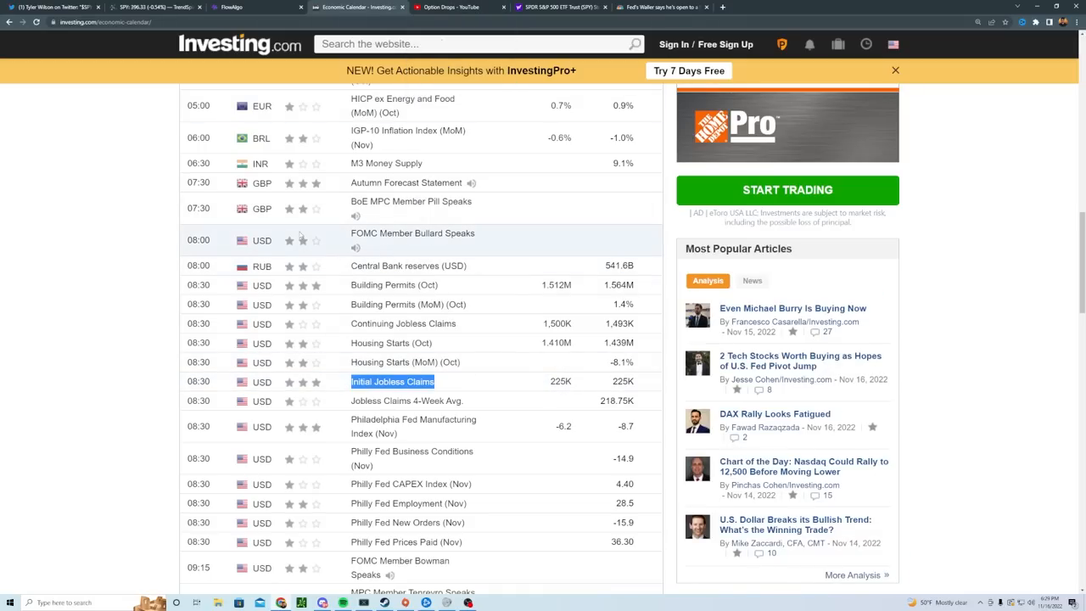
mouse_move(92, 263)
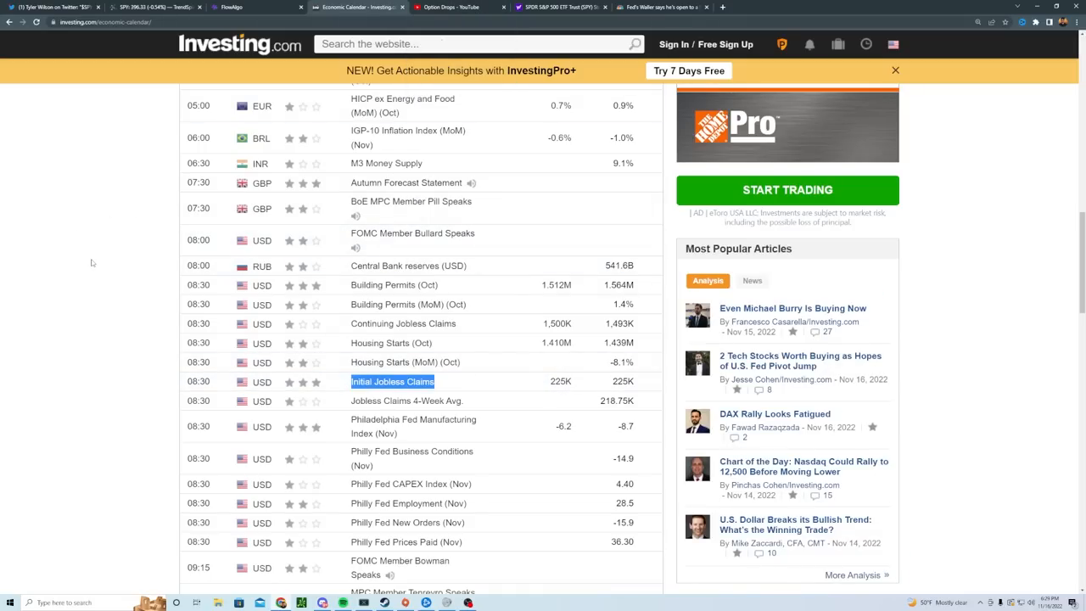